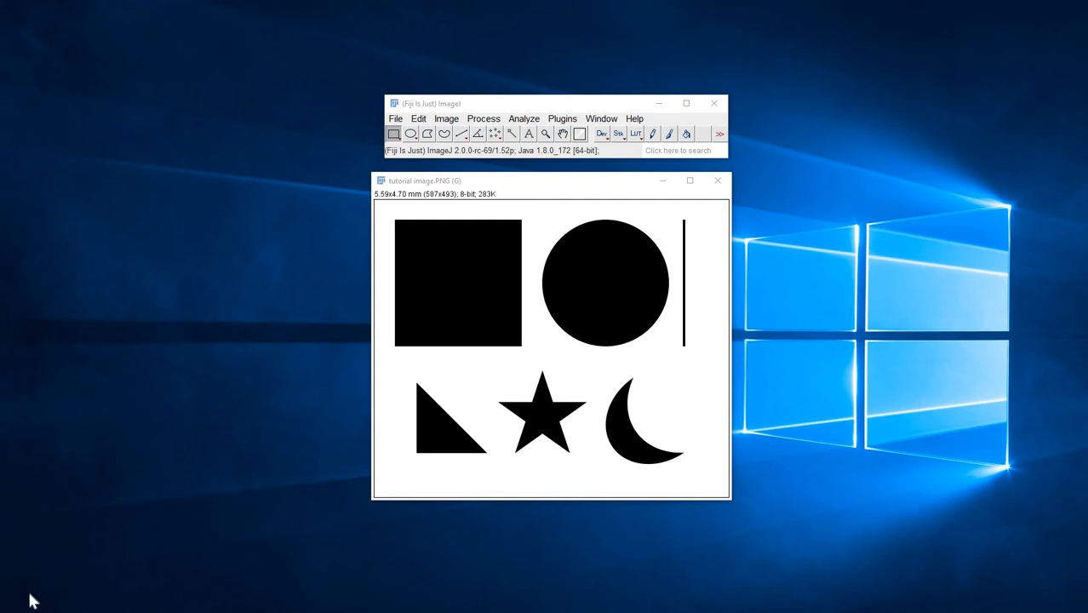
pyautogui.moveTo(548, 160)
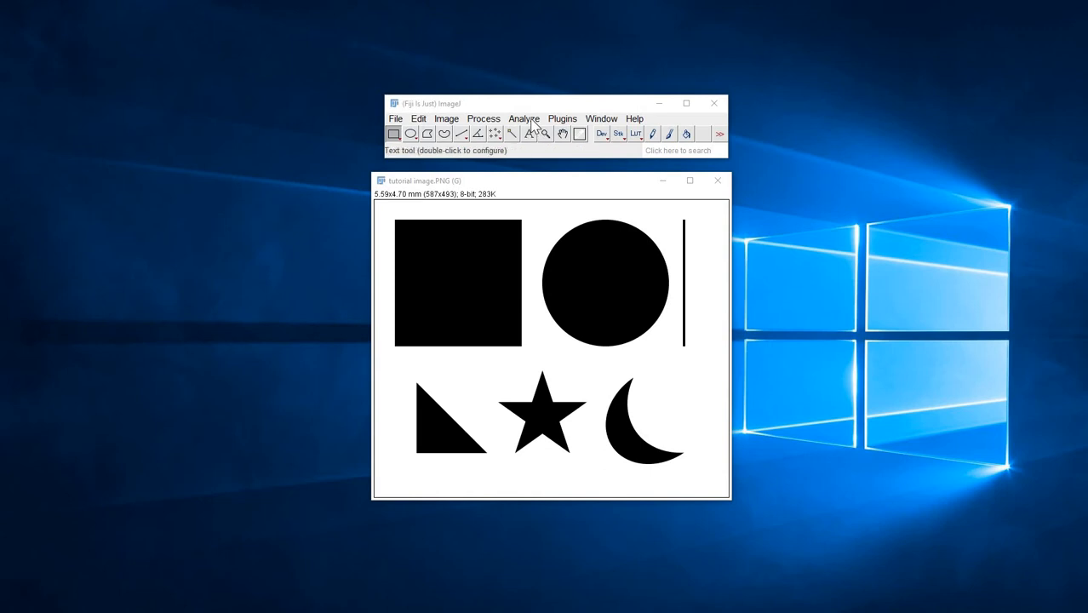
# Step: Bring up the Analyze menu to calibrate the drawn 1.95 mm line
pyautogui.click(525, 119)
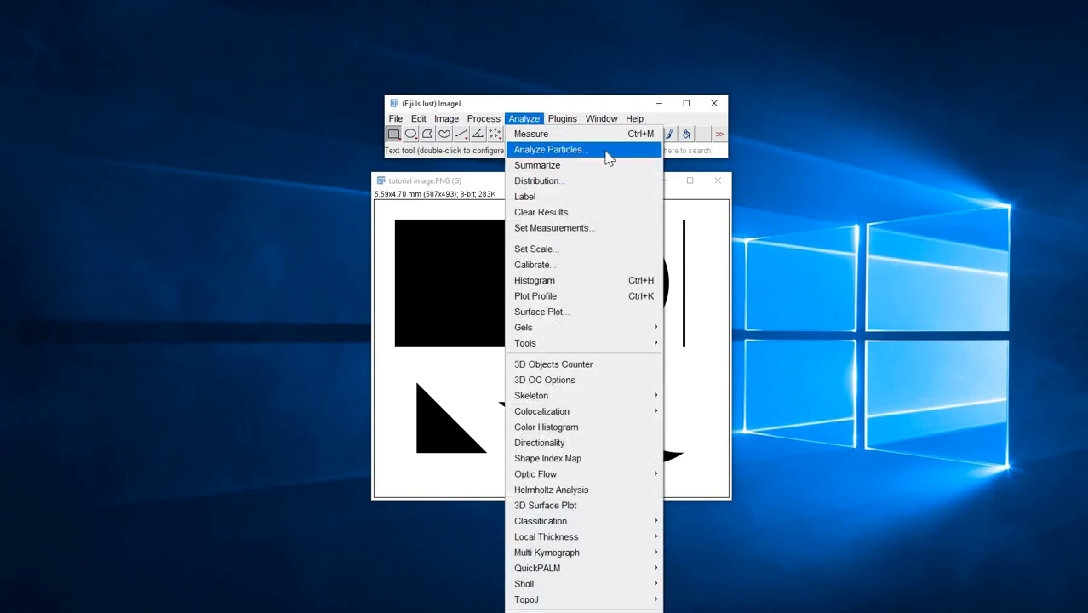
pyautogui.moveTo(460, 181)
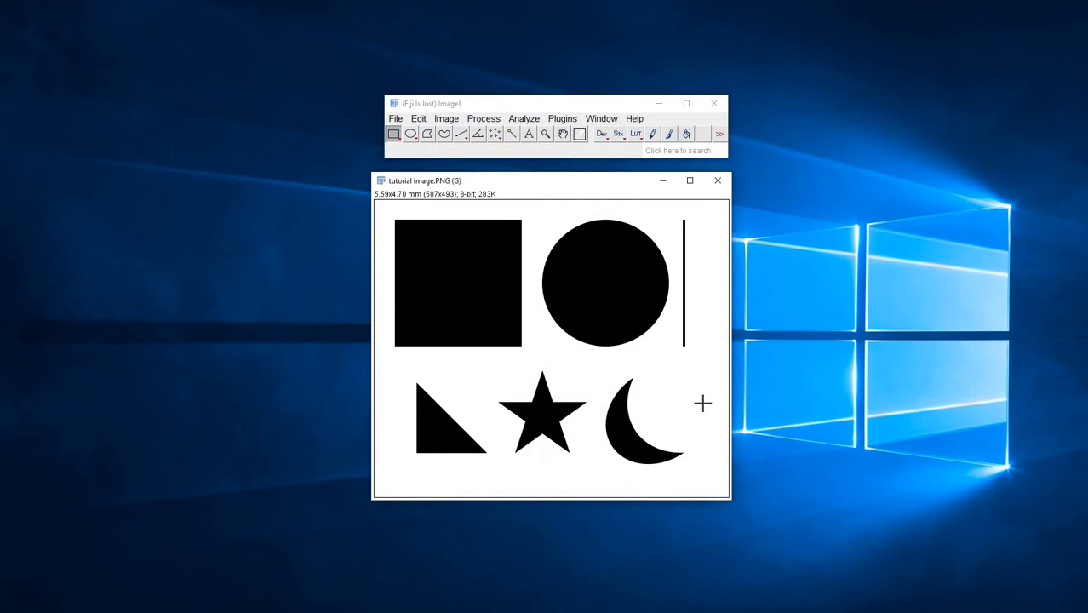
pyautogui.moveTo(697, 349)
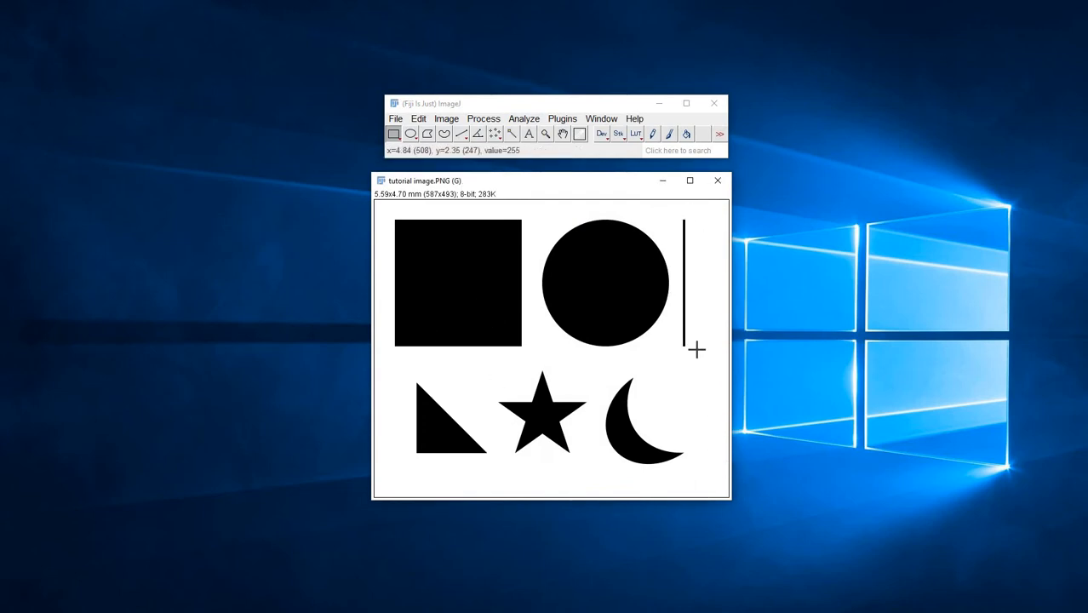
pyautogui.moveTo(626, 364)
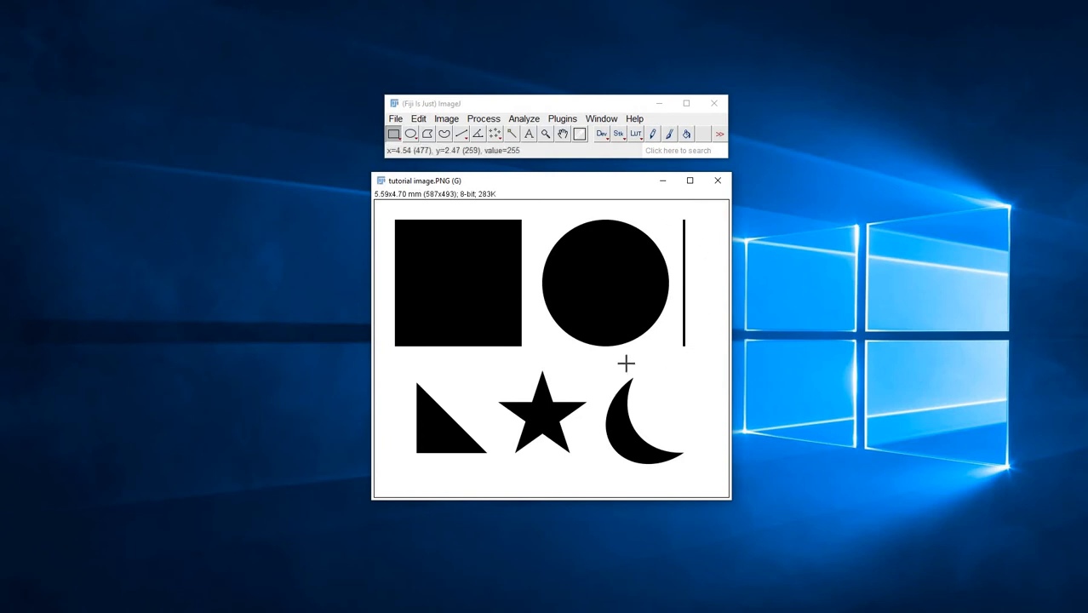
pyautogui.moveTo(705, 246)
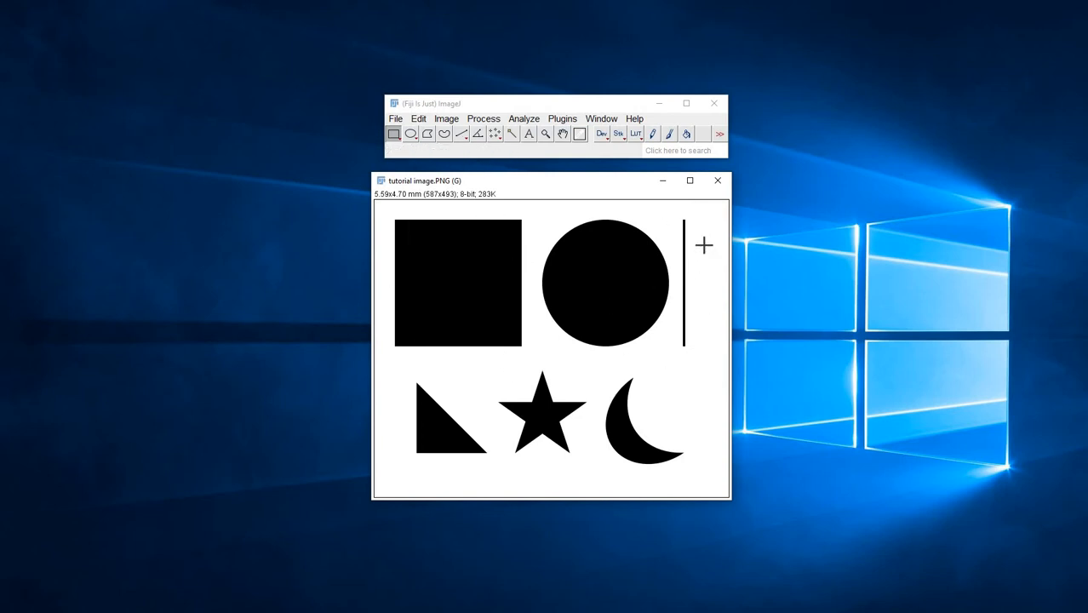
pyautogui.moveTo(515, 361)
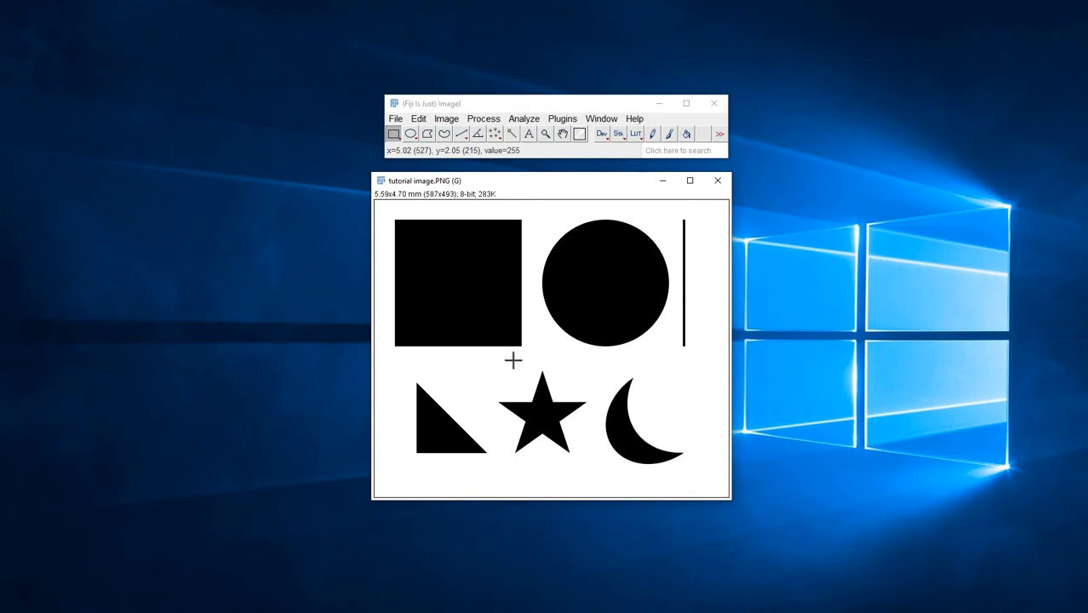
pyautogui.moveTo(520, 371)
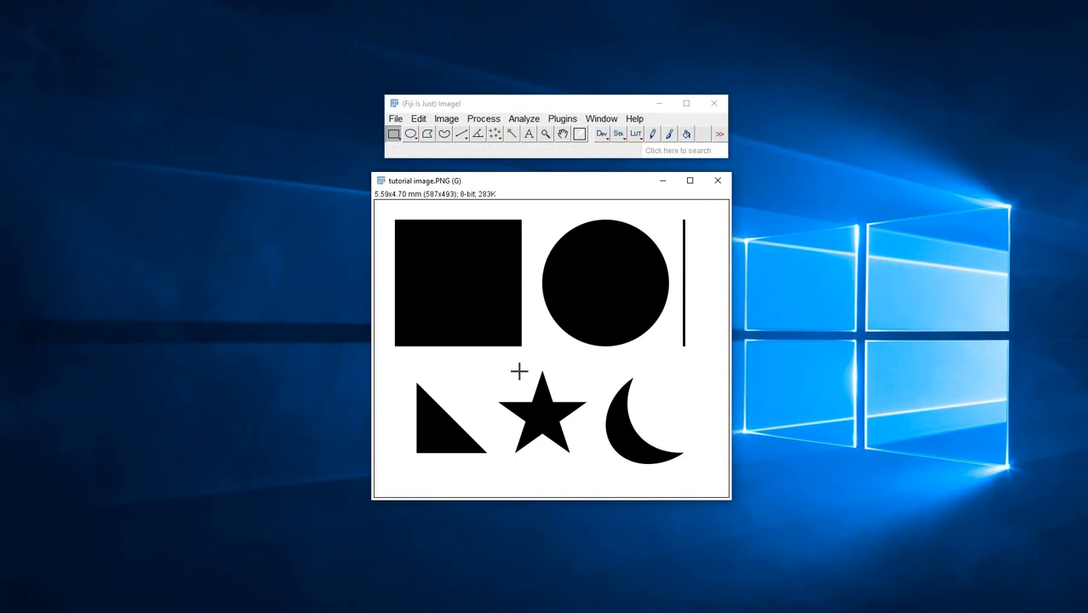
pyautogui.moveTo(535, 324)
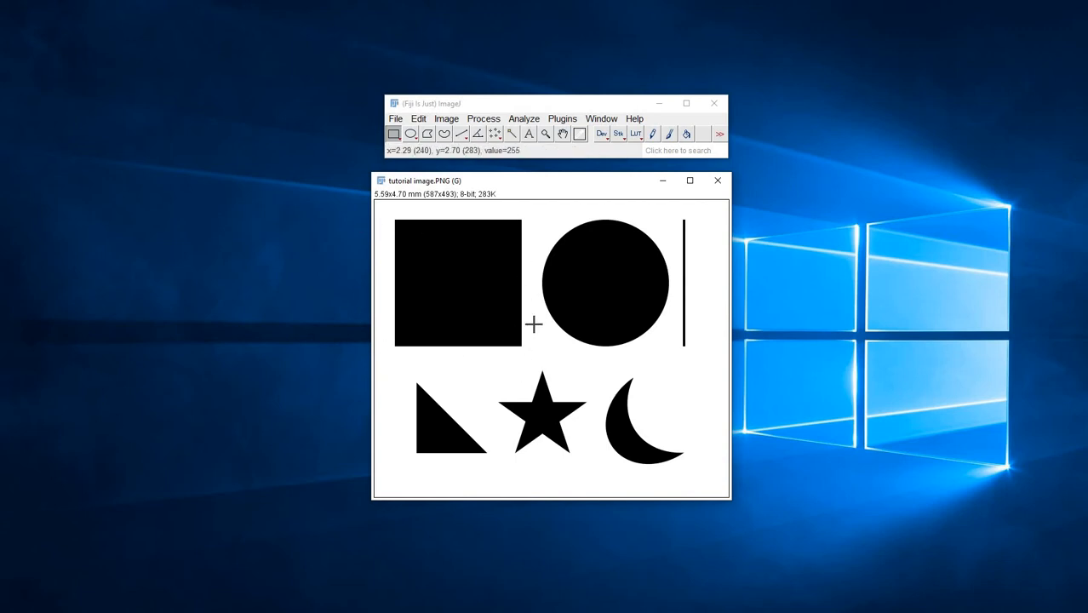
pyautogui.moveTo(588, 227)
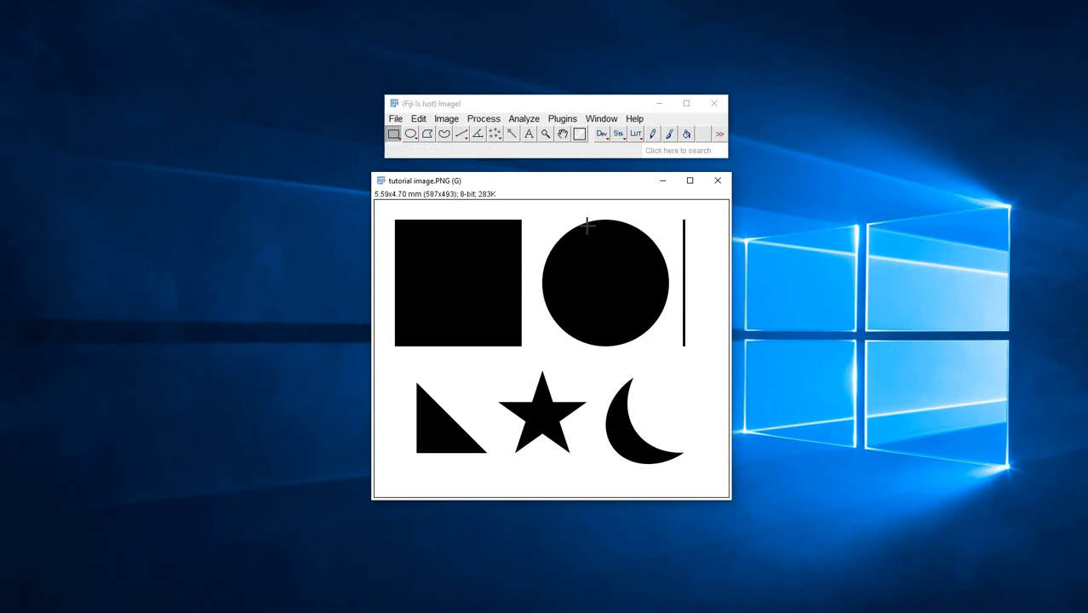
pyautogui.moveTo(606, 232)
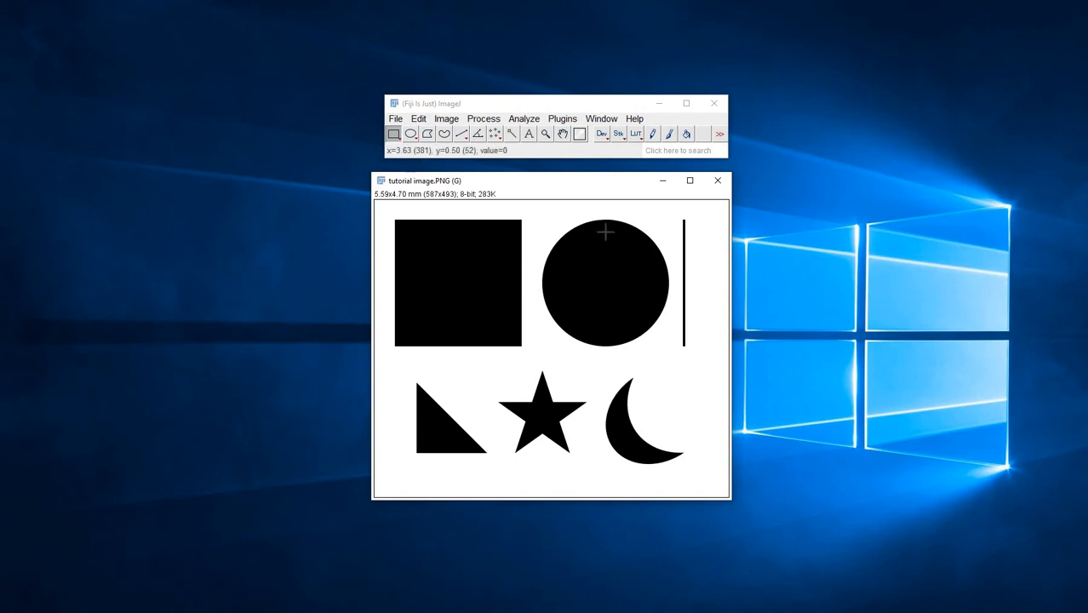
pyautogui.moveTo(388, 368)
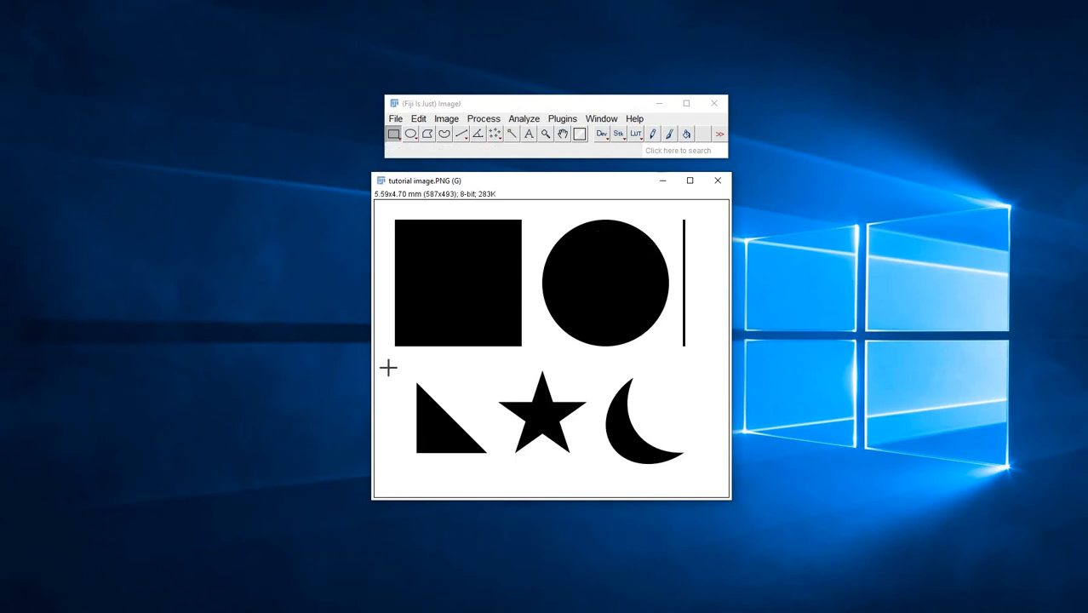
pyautogui.moveTo(389, 433)
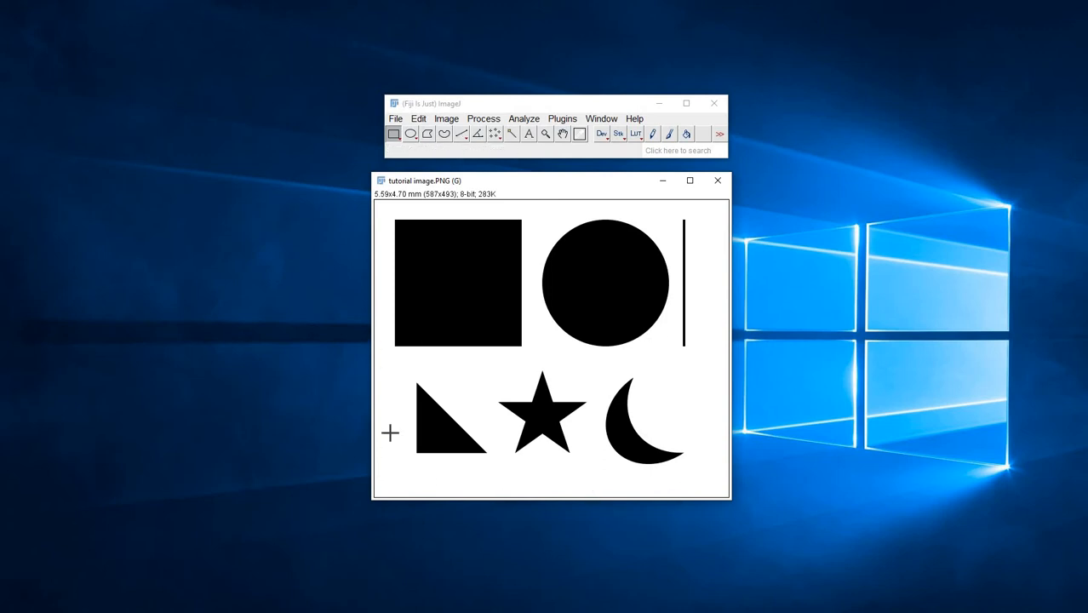
pyautogui.moveTo(715, 473)
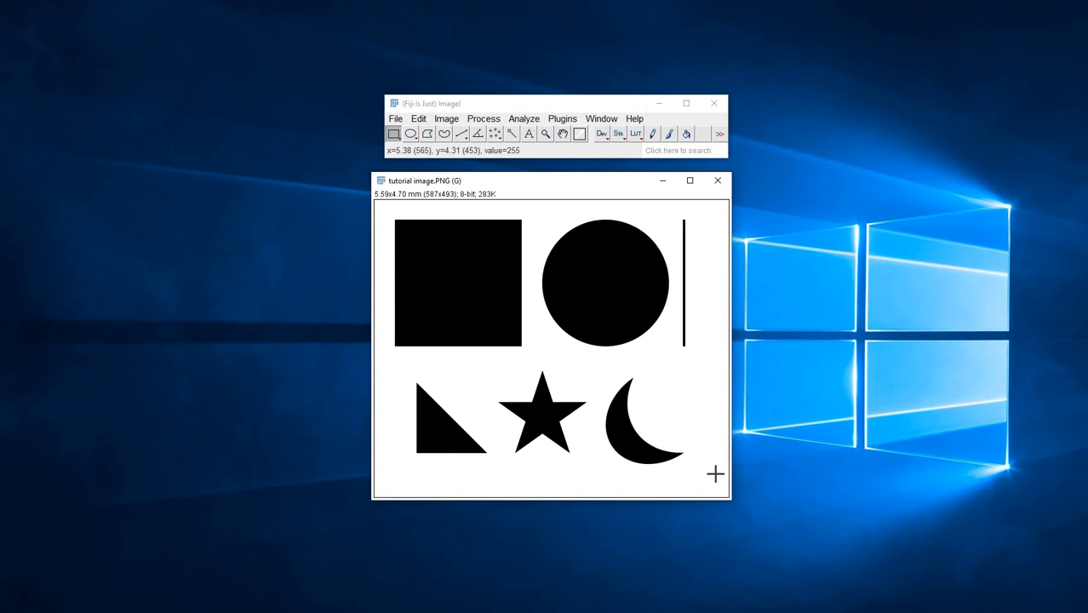
pyautogui.moveTo(711, 460)
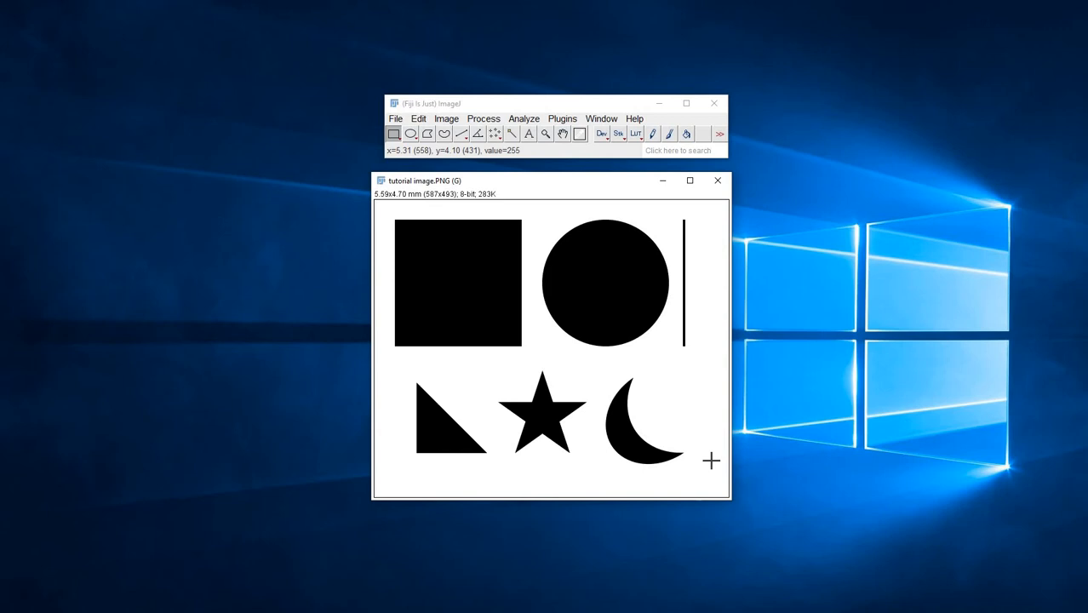
pyautogui.moveTo(702, 470)
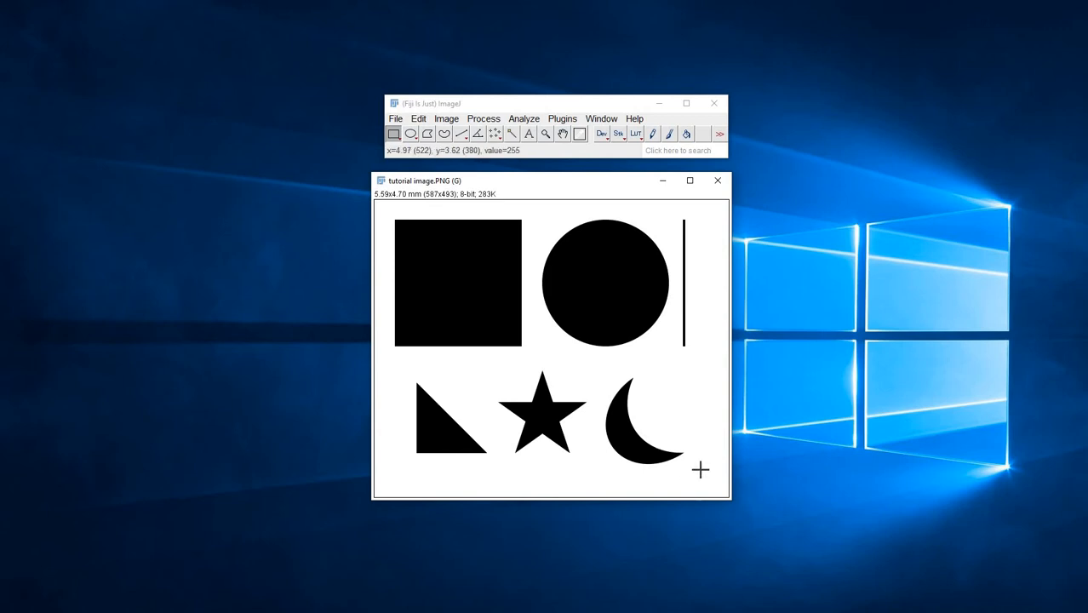
pyautogui.moveTo(503, 193)
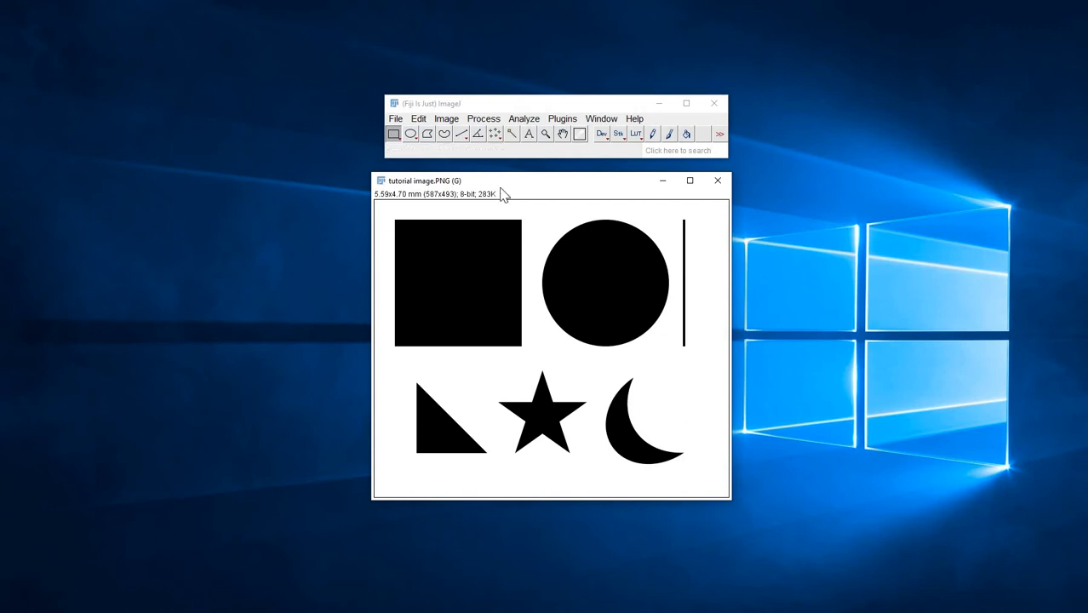
pyautogui.moveTo(460, 133)
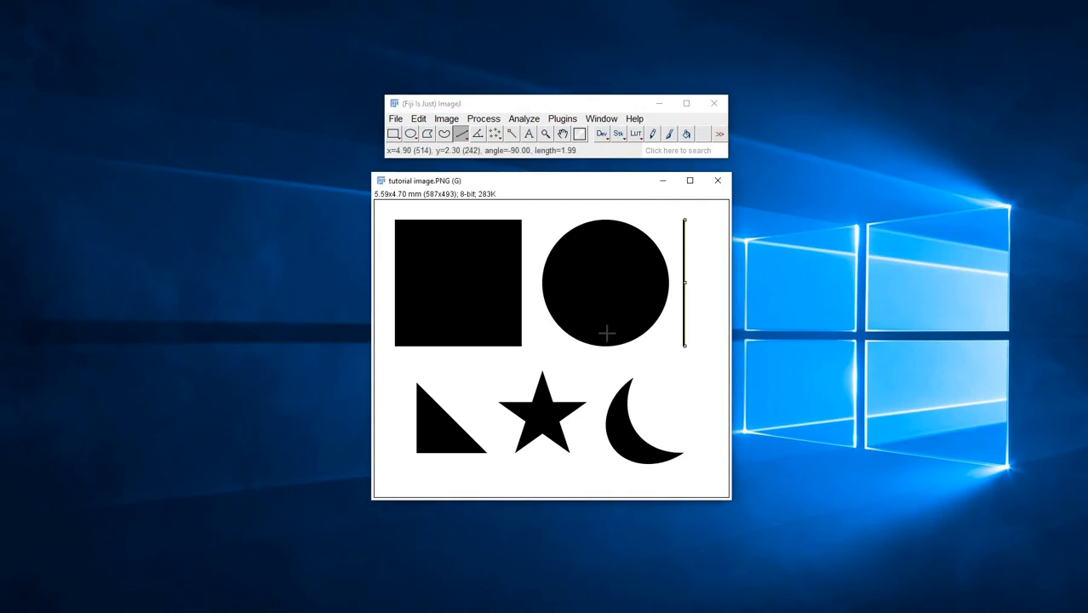
pyautogui.moveTo(705, 286)
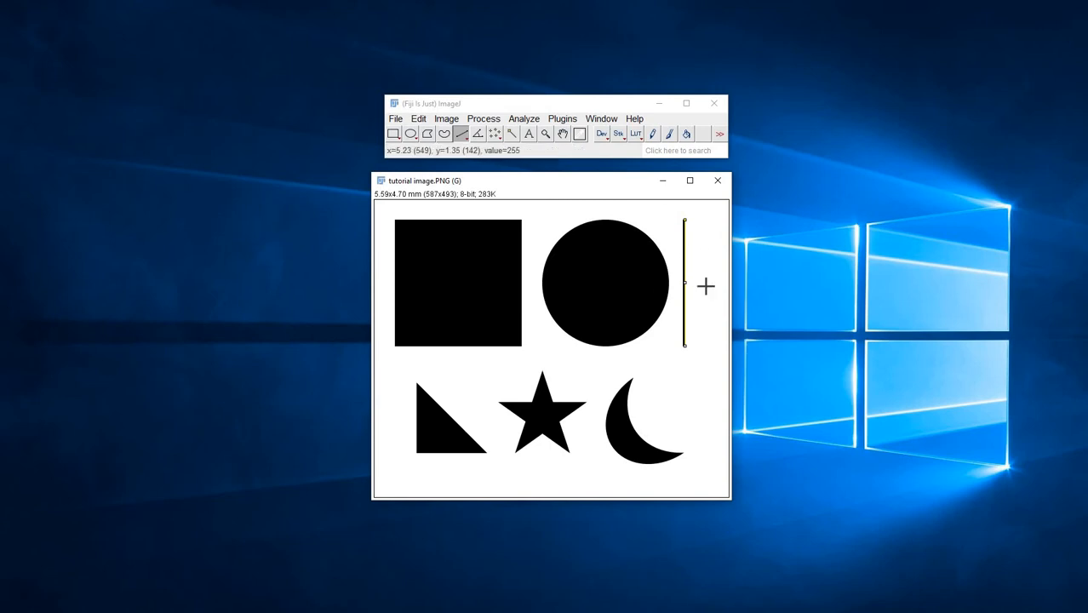
# Step: Set a global scale of 210 pixels = 2 mm (105 pixels per mm)
pyautogui.click(525, 120)
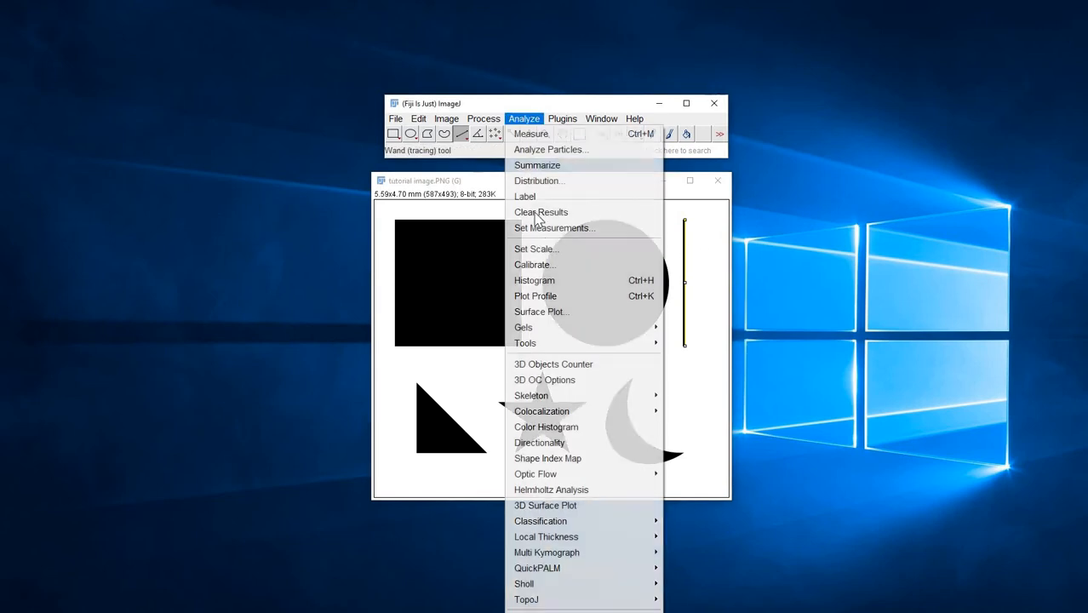
pyautogui.moveTo(535, 249)
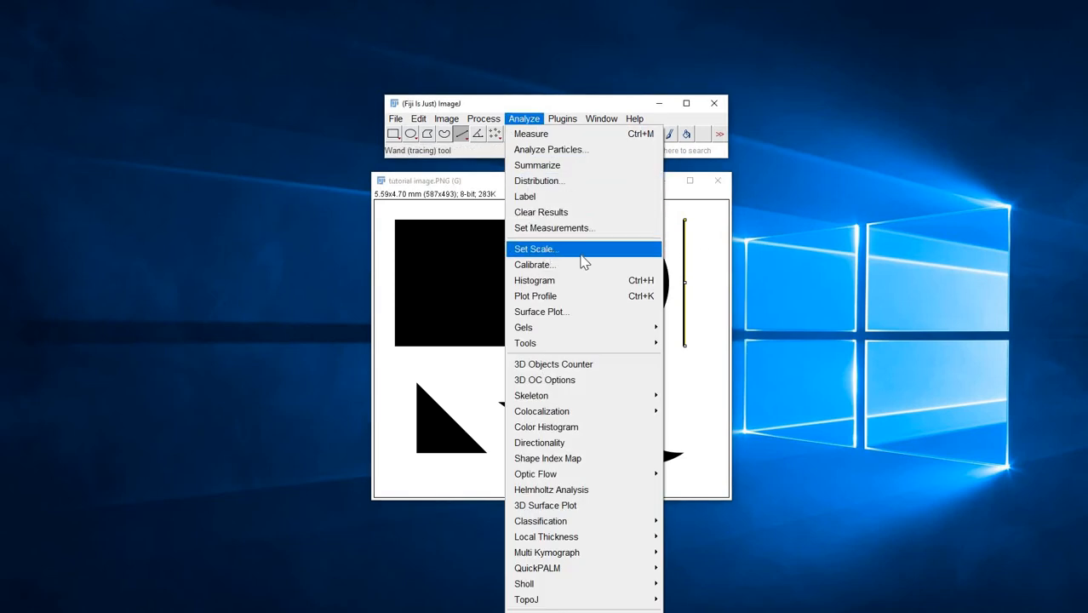
pyautogui.click(535, 249)
pyautogui.write('1.99')
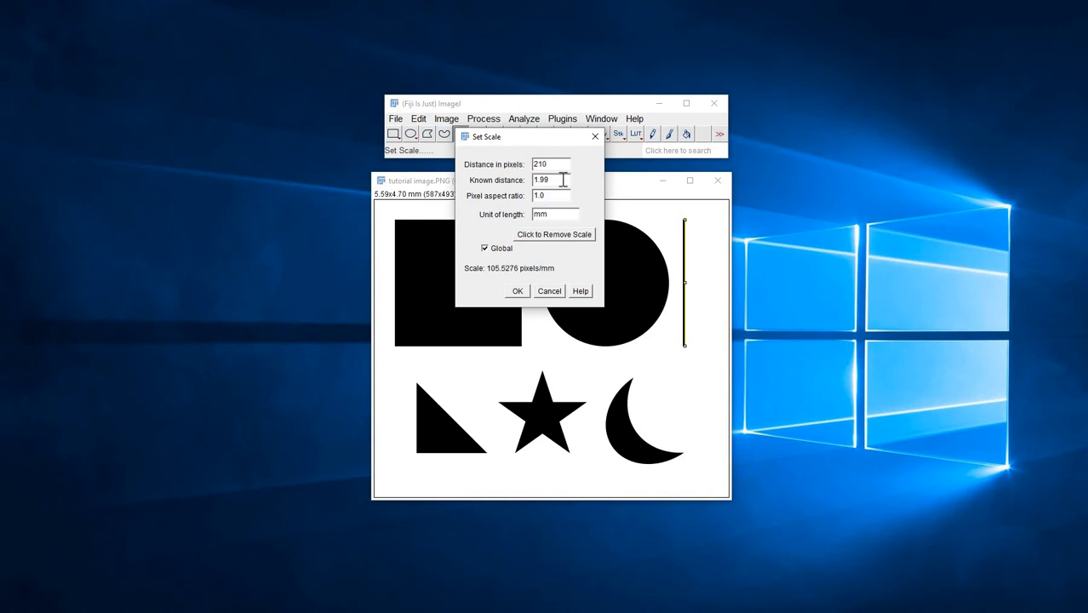
pyautogui.write('2')
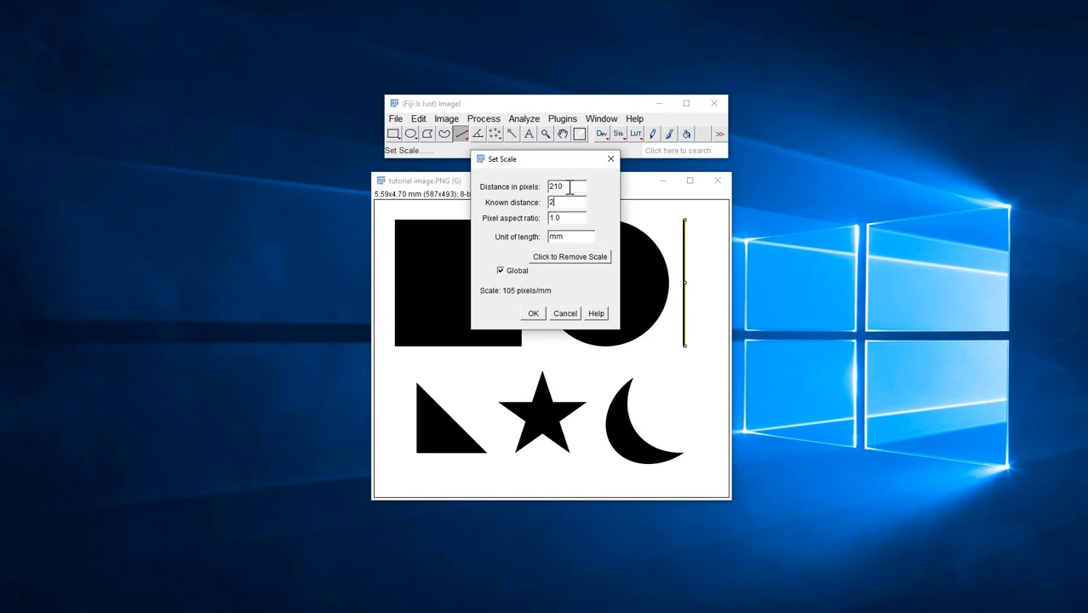
pyautogui.moveTo(578, 256)
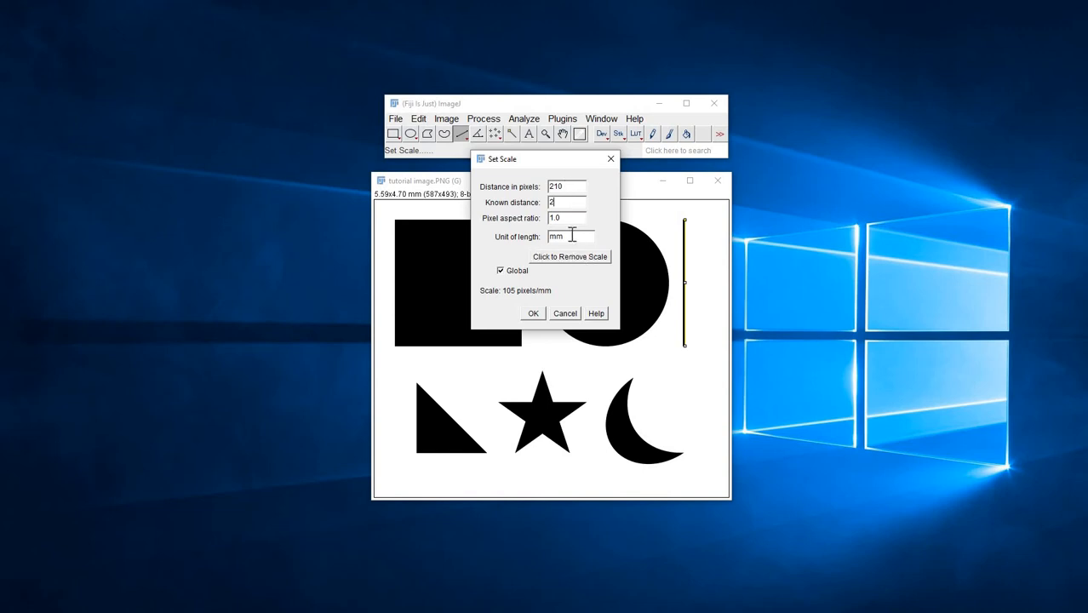
pyautogui.moveTo(584, 264)
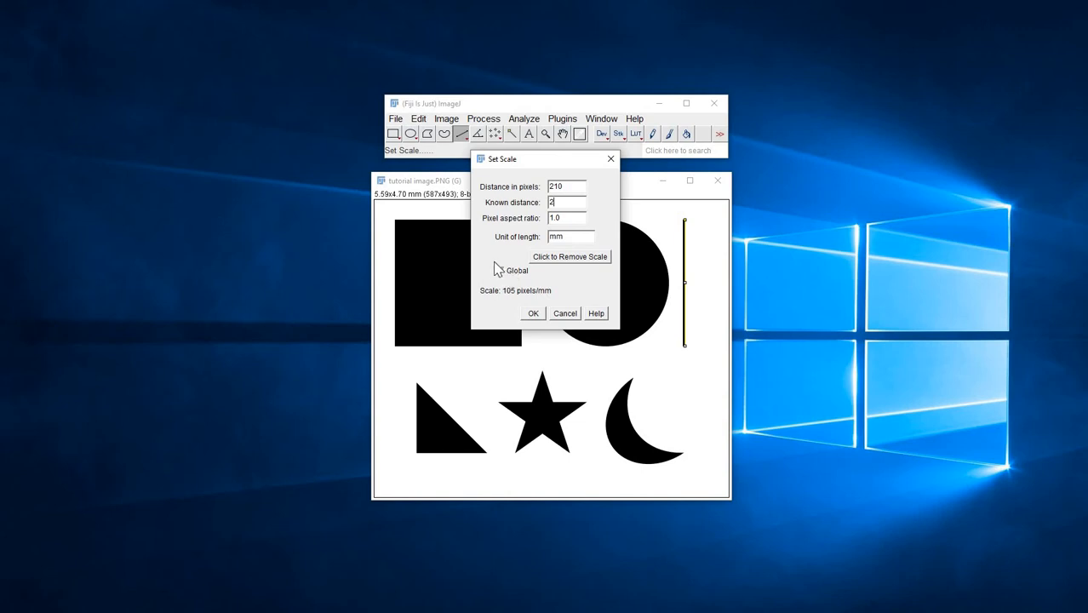
pyautogui.click(501, 269)
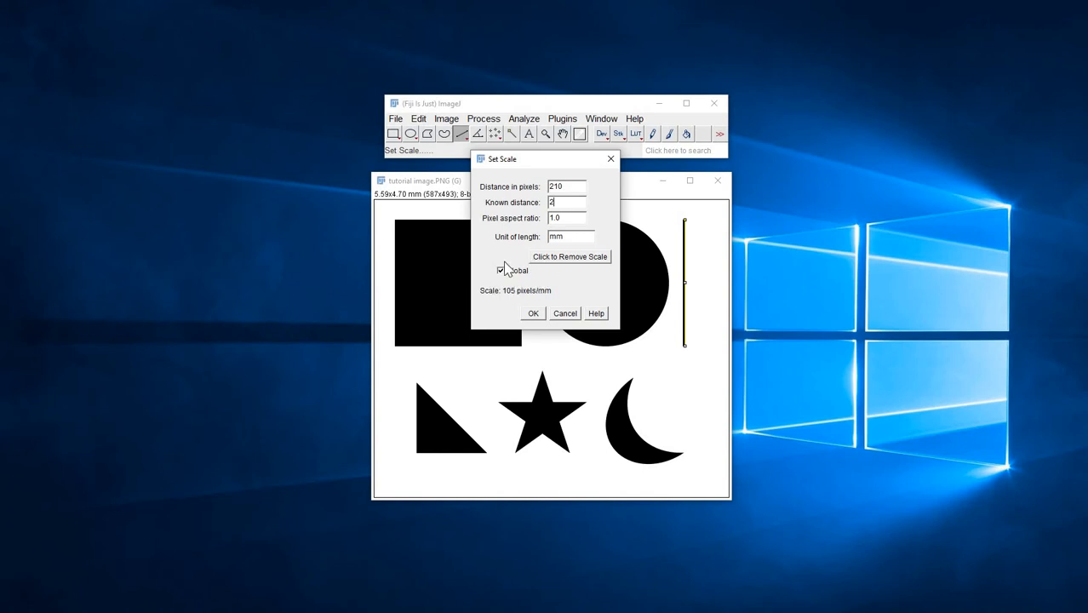
pyautogui.moveTo(552, 272)
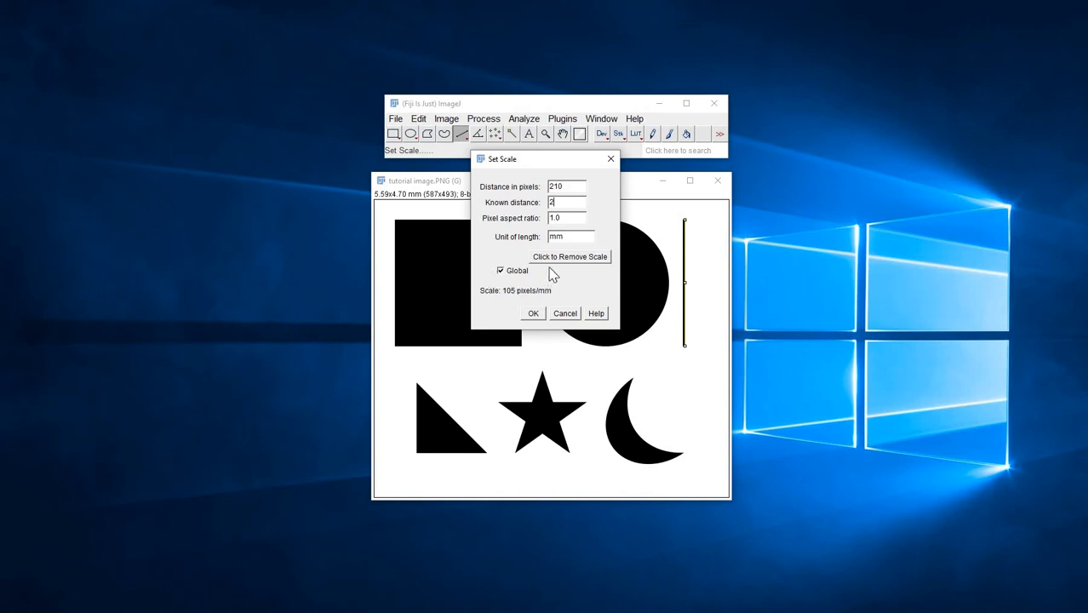
pyautogui.moveTo(545, 272)
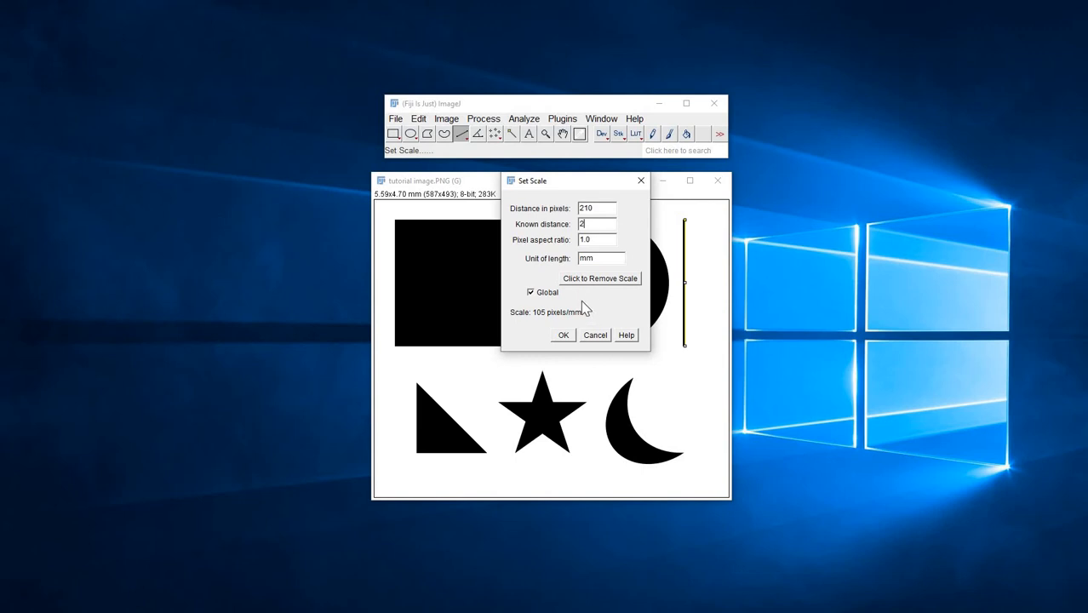
pyautogui.moveTo(536, 325)
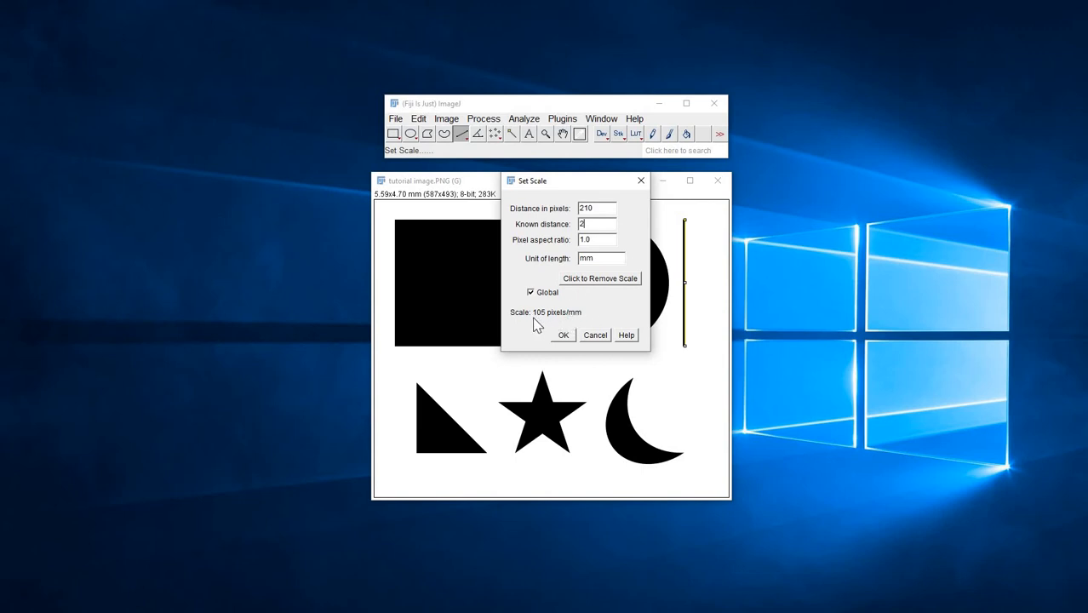
pyautogui.moveTo(562, 323)
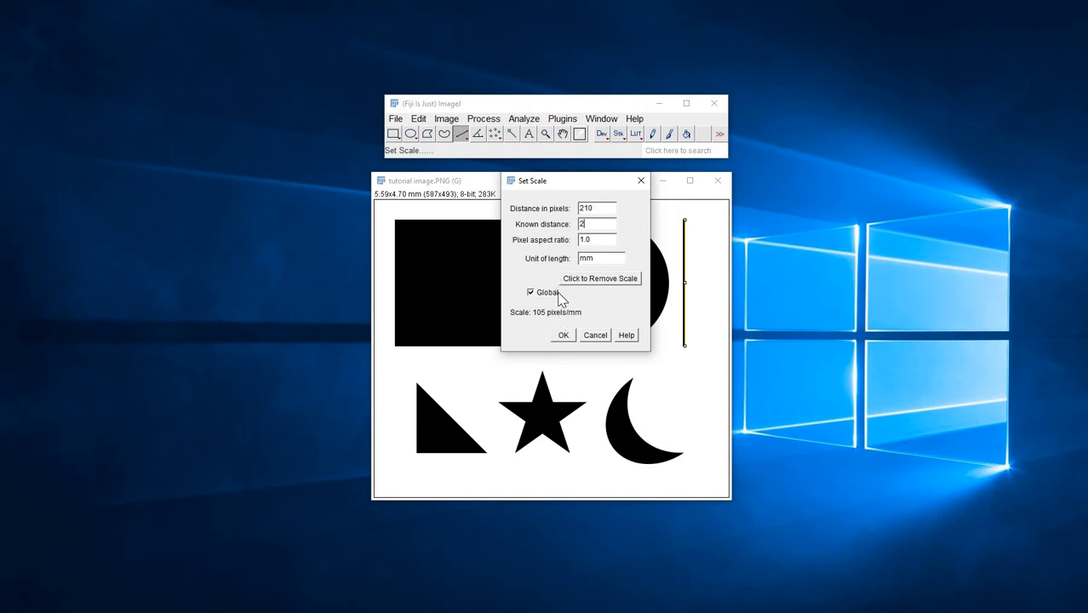
pyautogui.moveTo(566, 299)
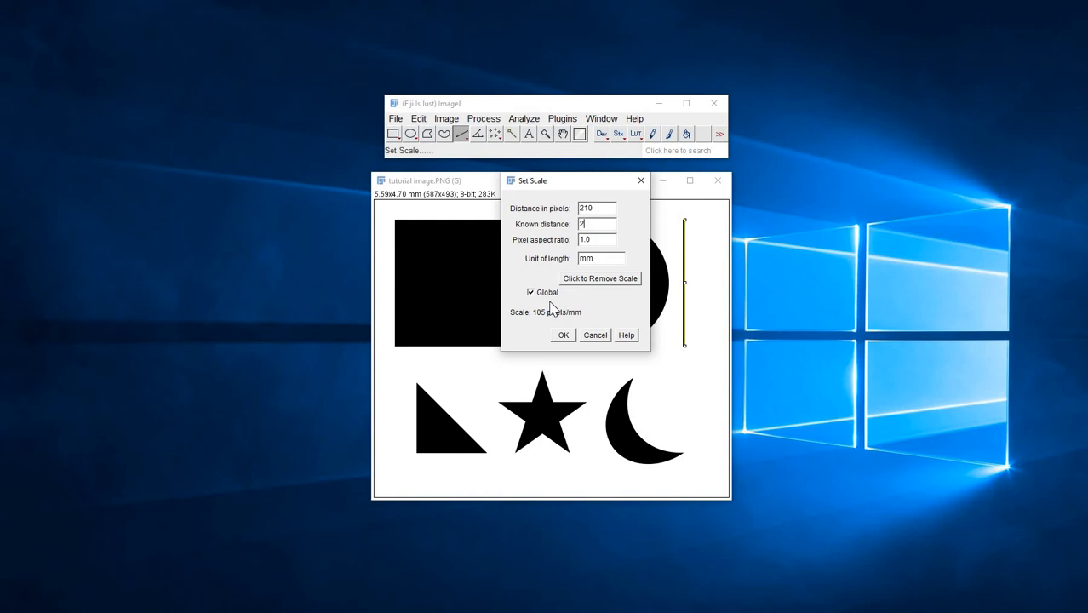
pyautogui.moveTo(548, 306)
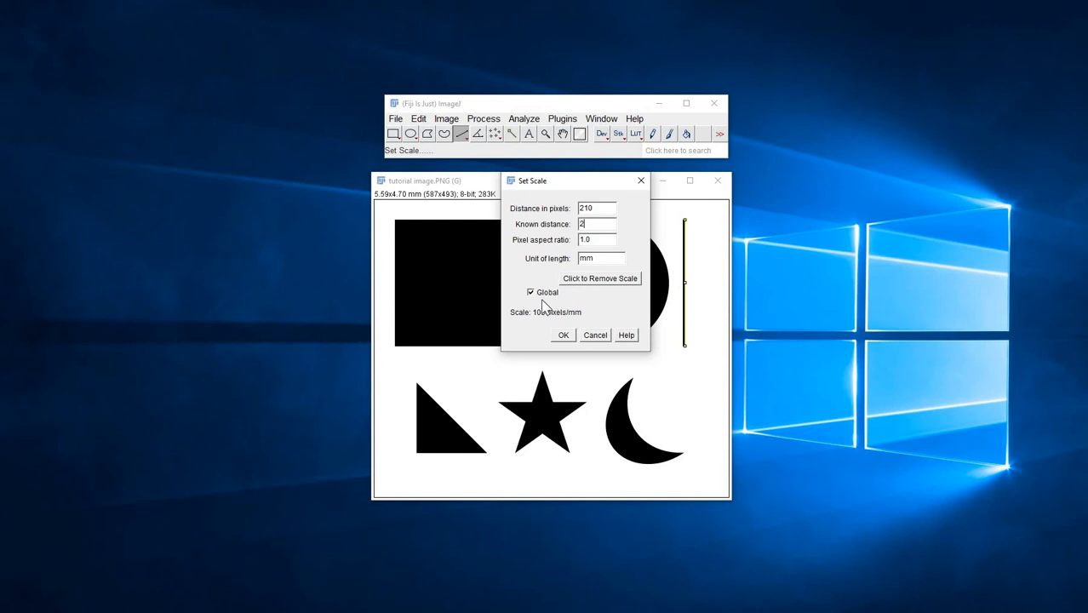
pyautogui.moveTo(564, 341)
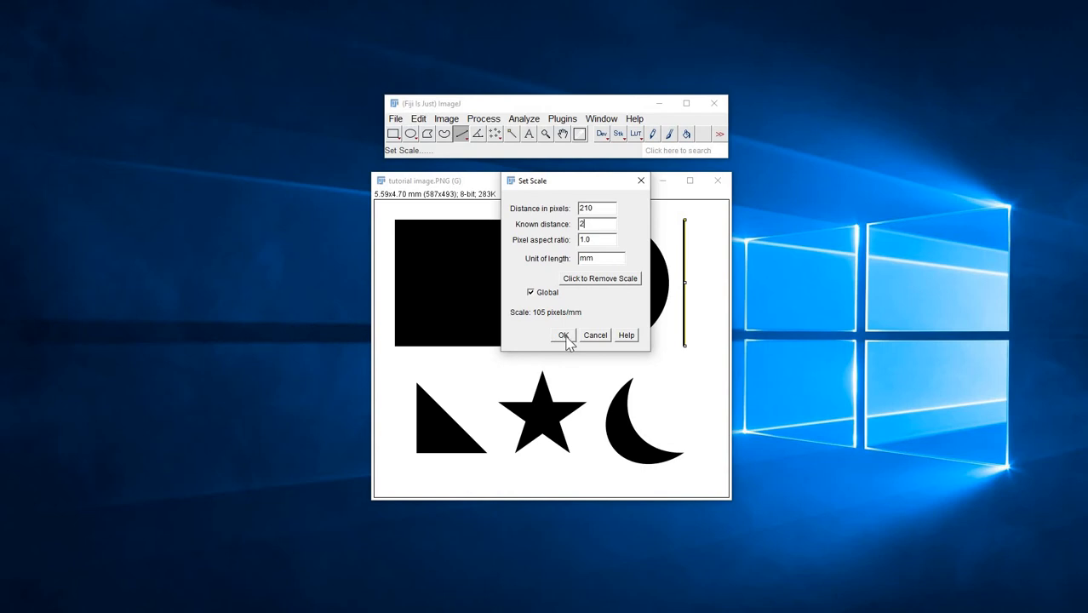
pyautogui.click(562, 334)
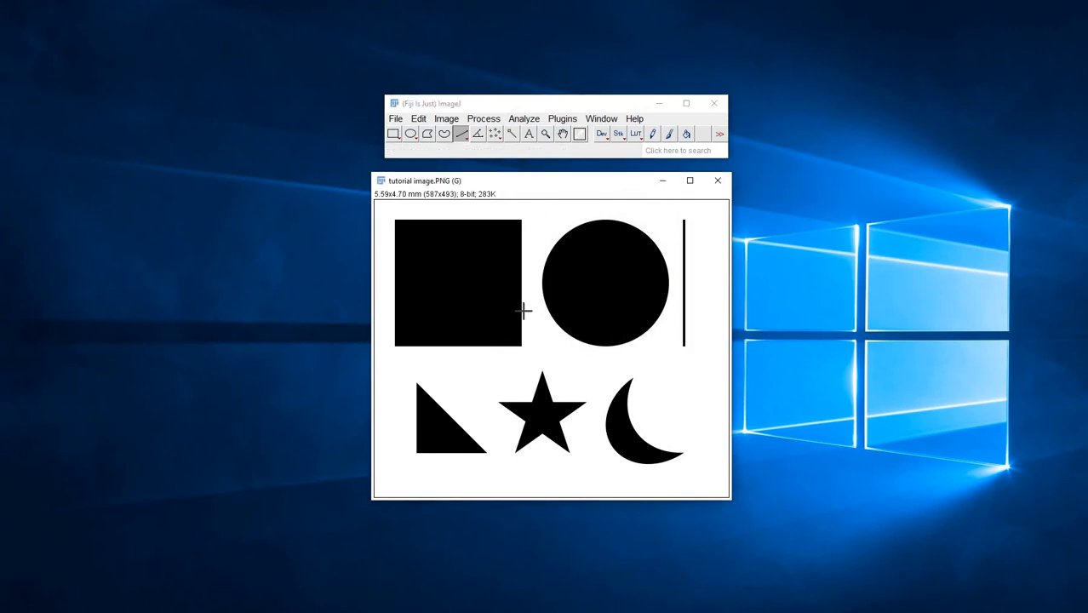
pyautogui.moveTo(395, 133)
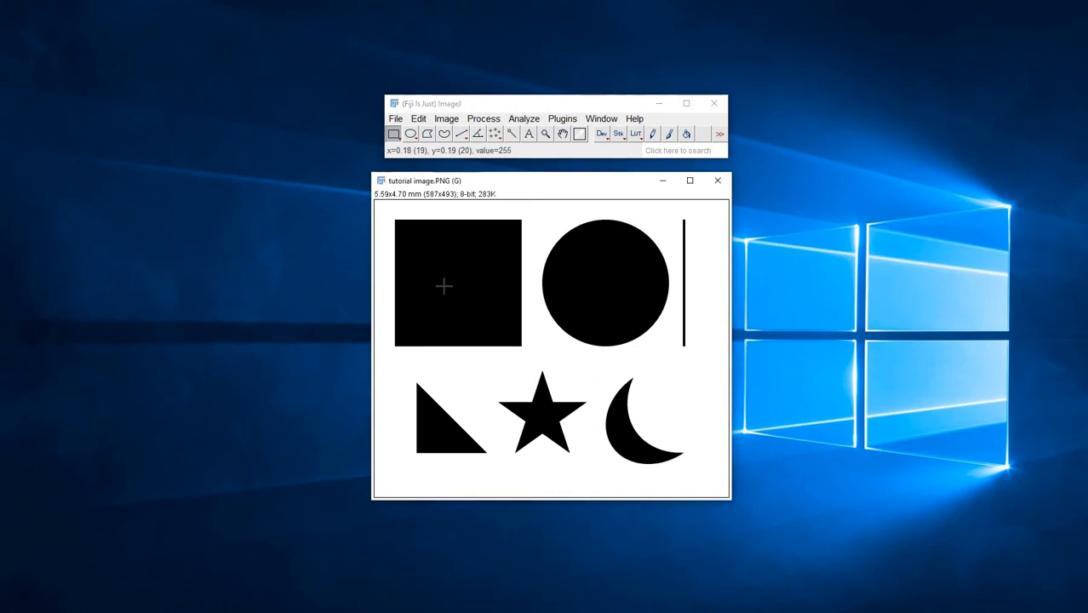
# Step: Draw a rectangular selection enclosing the black square
pyautogui.moveTo(393, 222); pyautogui.dragTo(538, 350)
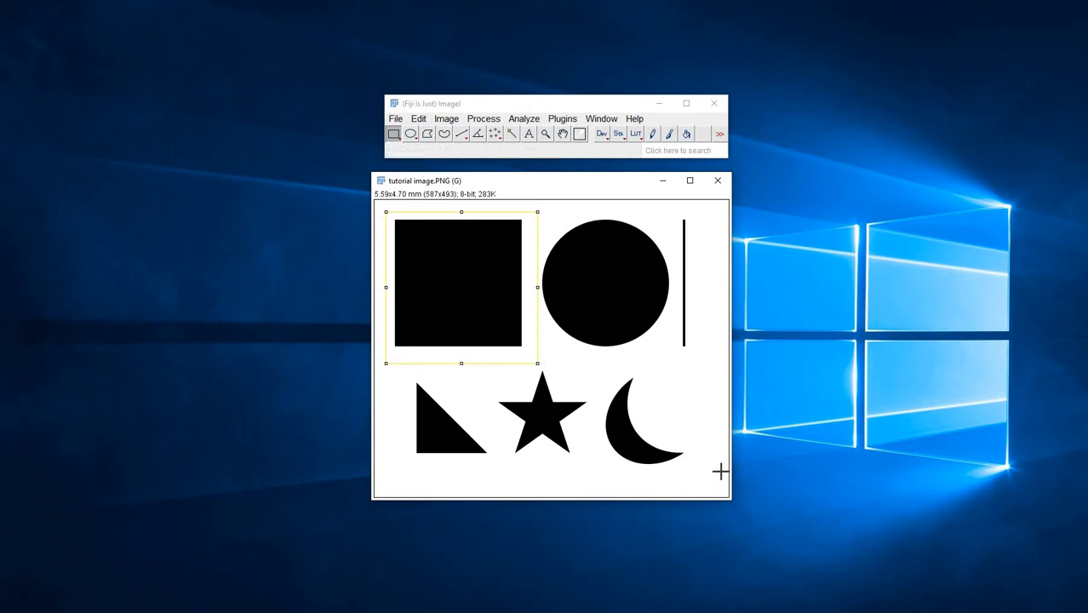
pyautogui.moveTo(400, 308)
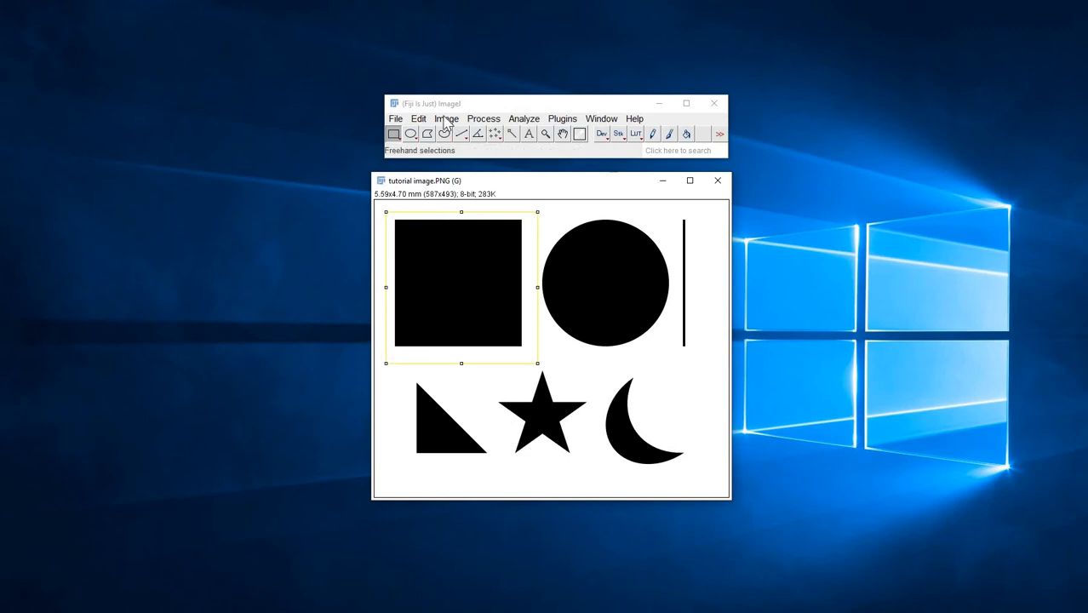
# Step: Duplicate the selected square into its own image, keeping the suggested title
pyautogui.click(446, 119)
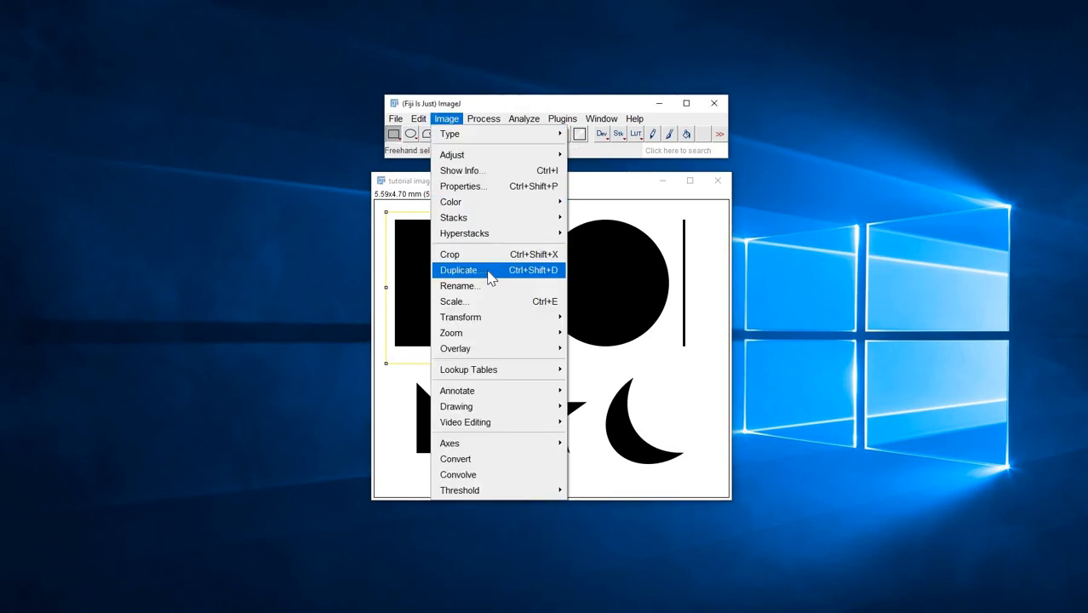
pyautogui.click(460, 269)
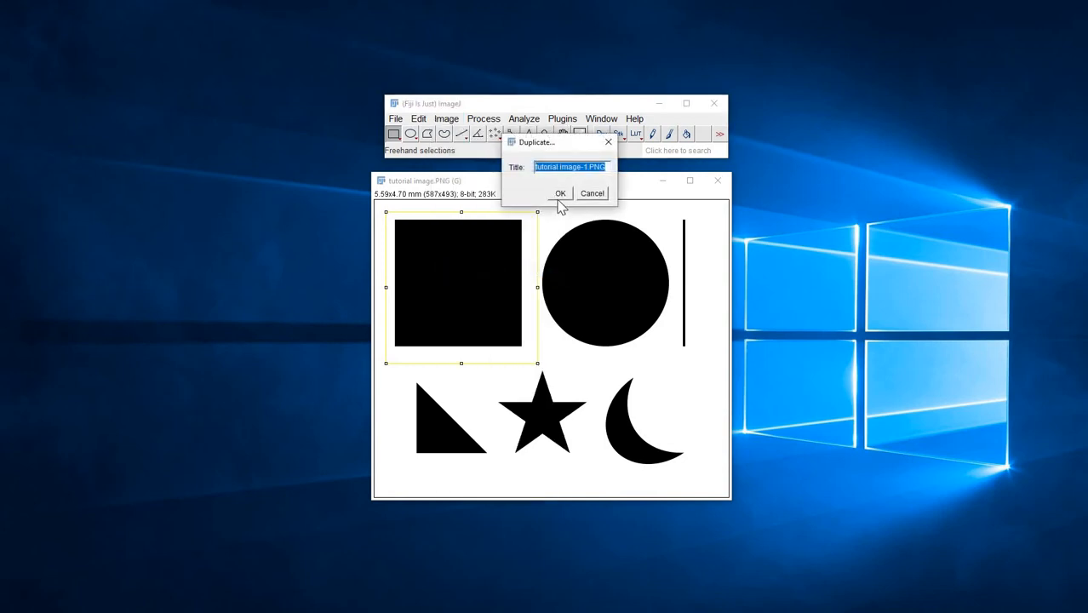
pyautogui.click(560, 194)
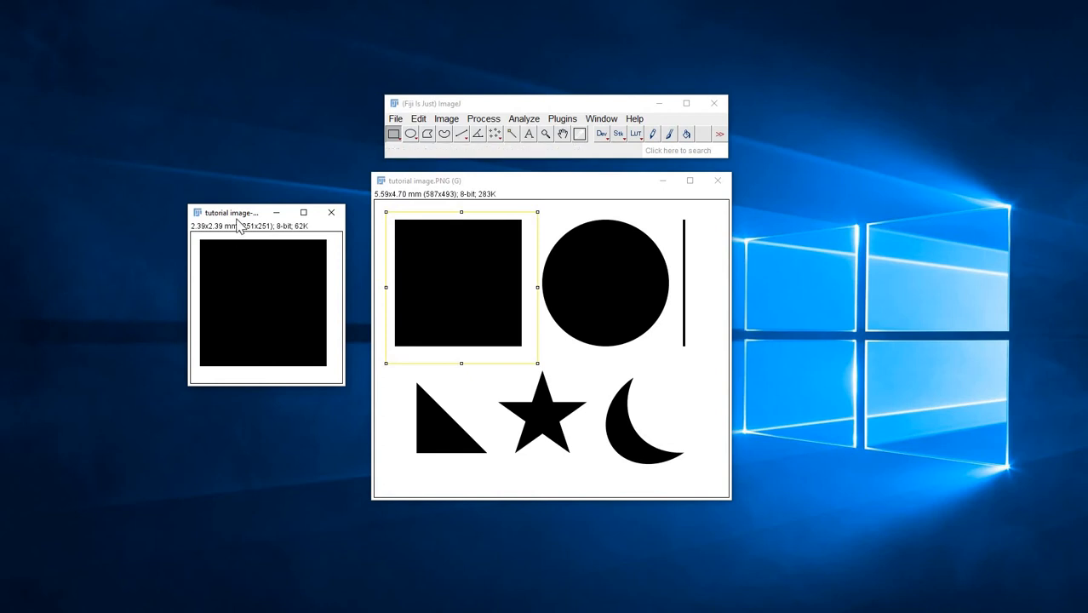
pyautogui.moveTo(443, 133)
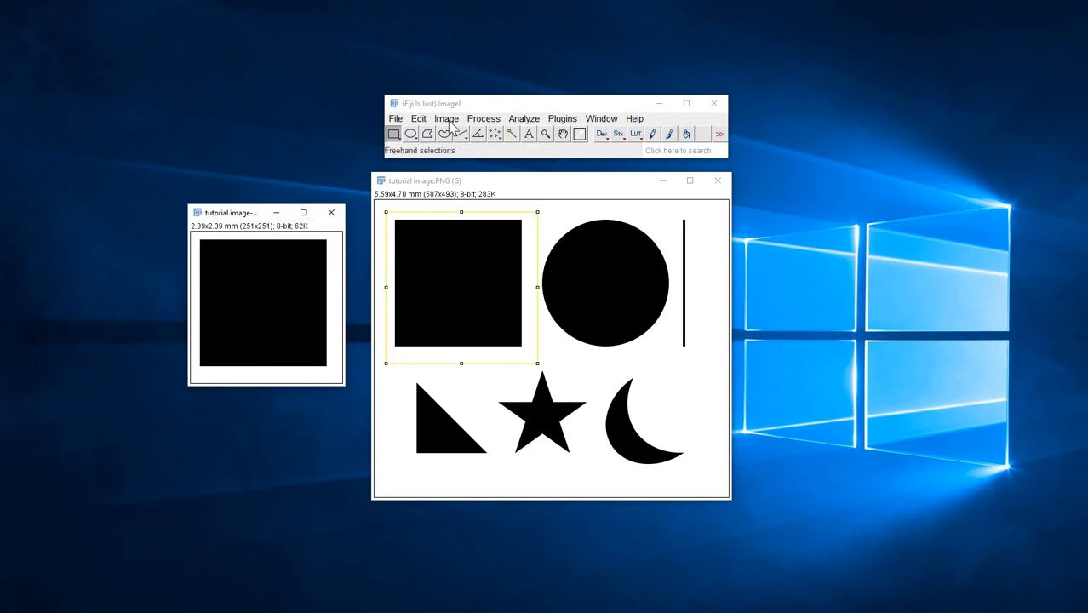
pyautogui.click(446, 119)
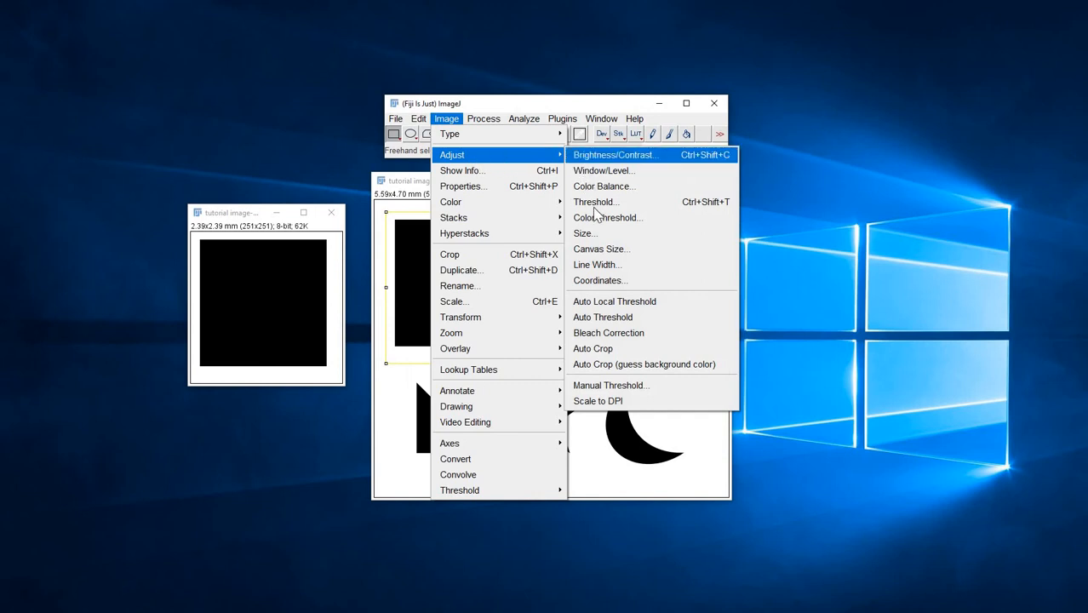
# Step: Threshold the square duplicate into a binary mask and close the Threshold window
pyautogui.click(596, 201)
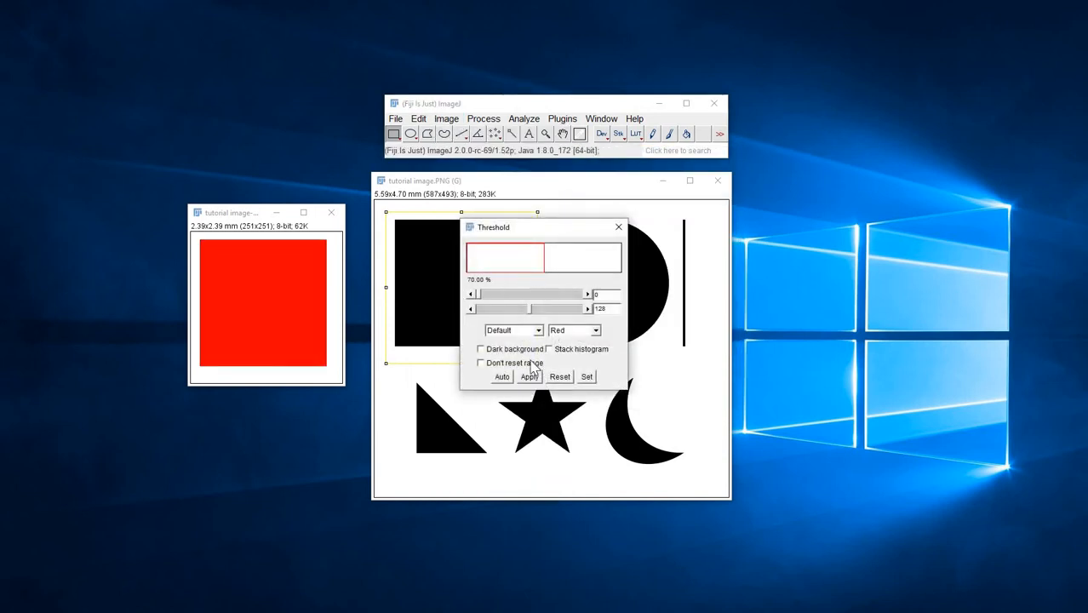
pyautogui.moveTo(325, 259)
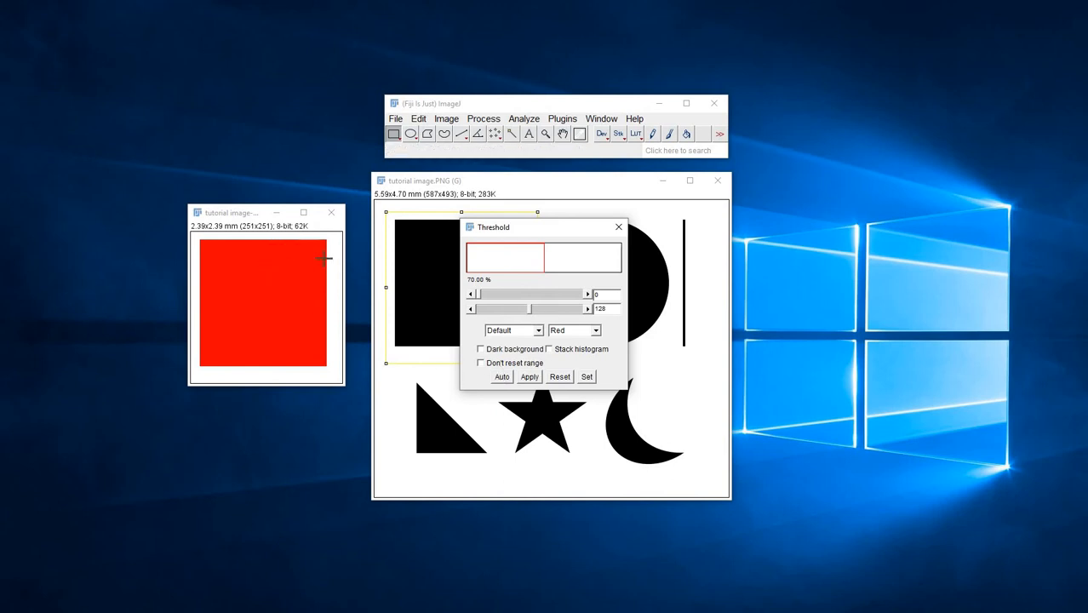
pyautogui.moveTo(222, 240)
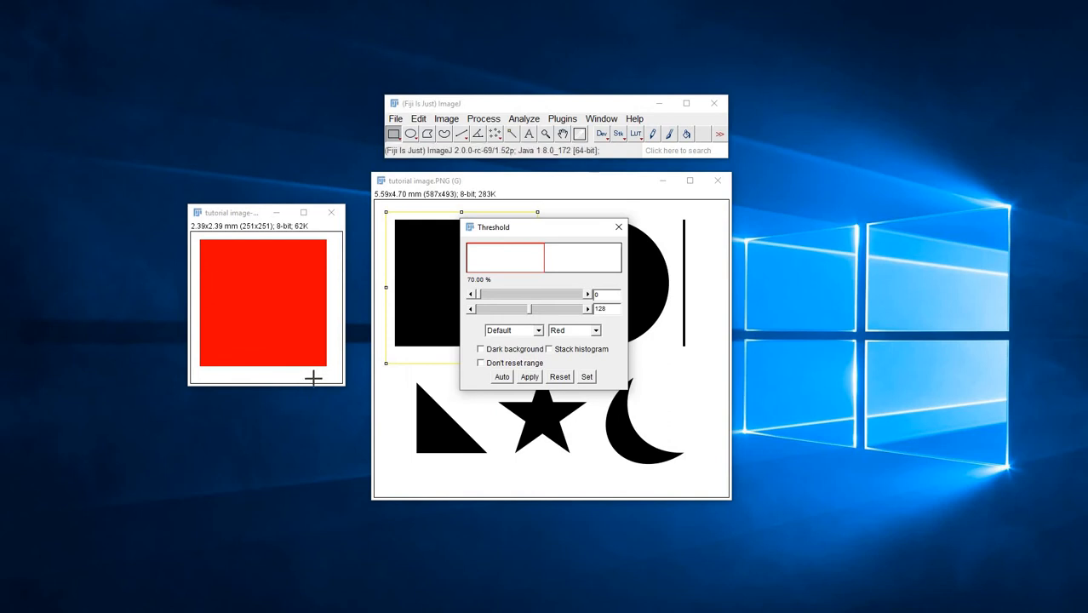
pyautogui.moveTo(334, 374)
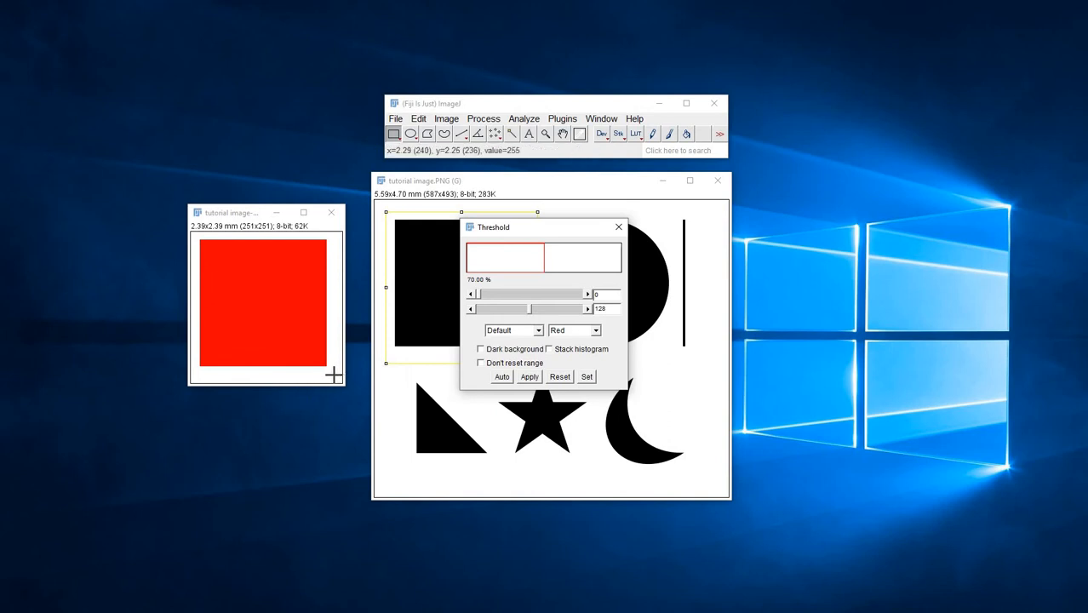
pyautogui.moveTo(362, 235)
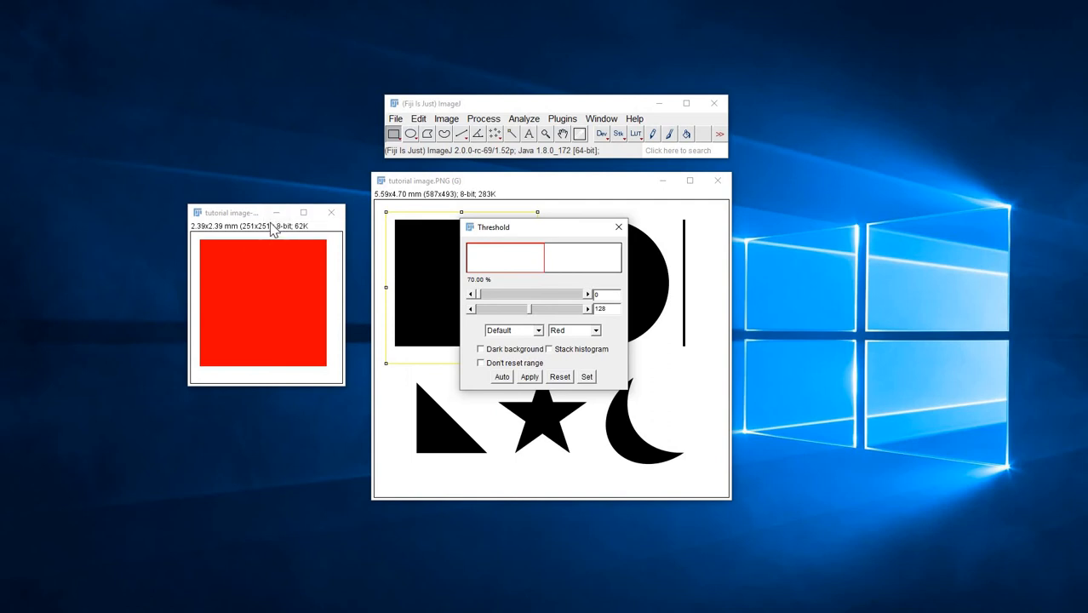
pyautogui.moveTo(259, 225)
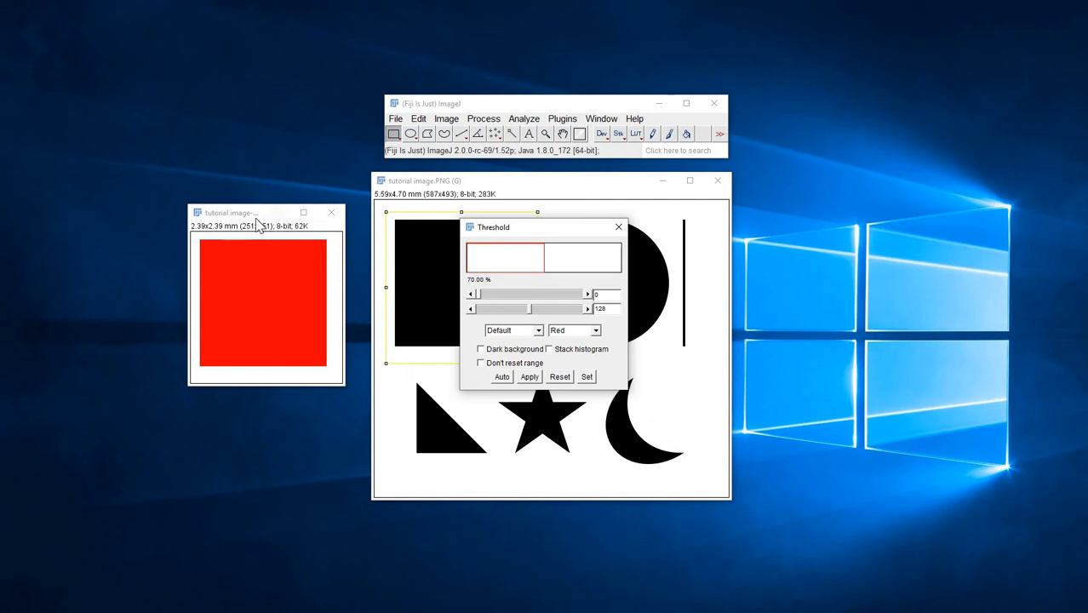
pyautogui.moveTo(549, 241)
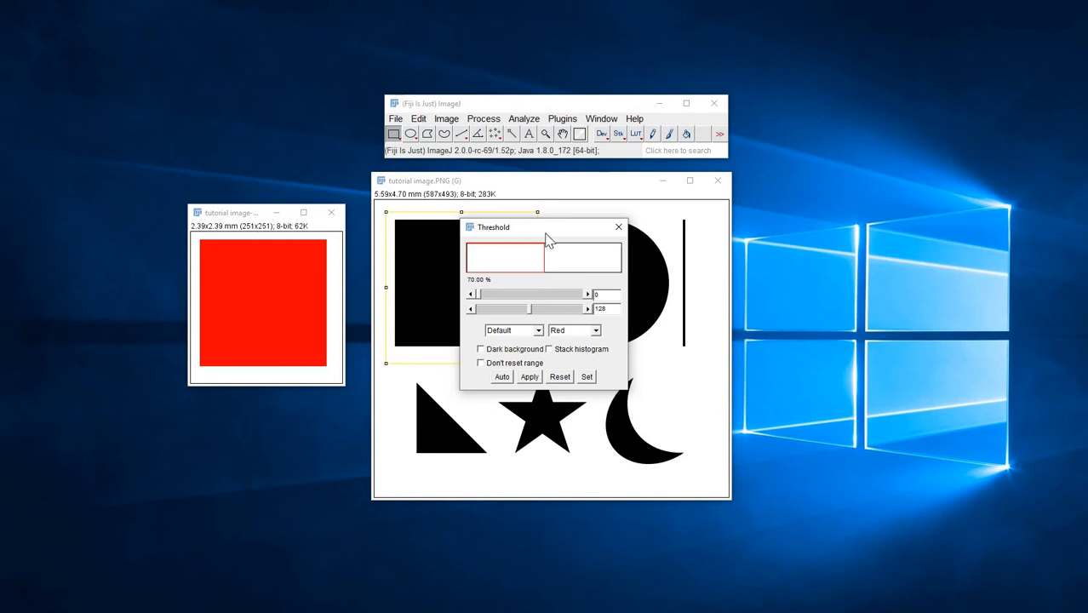
pyautogui.moveTo(221, 286)
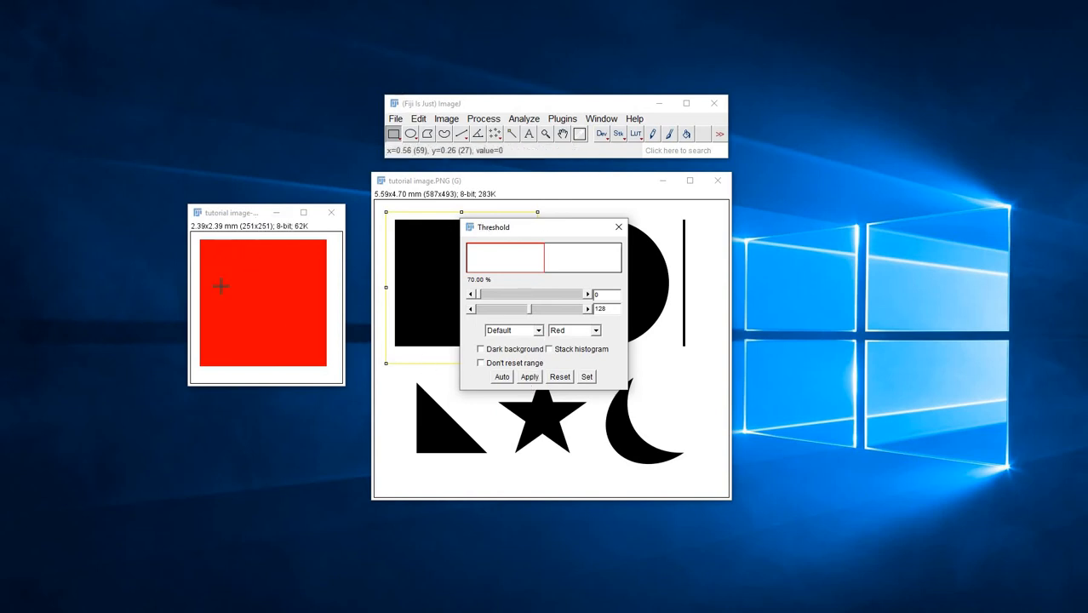
pyautogui.moveTo(206, 262)
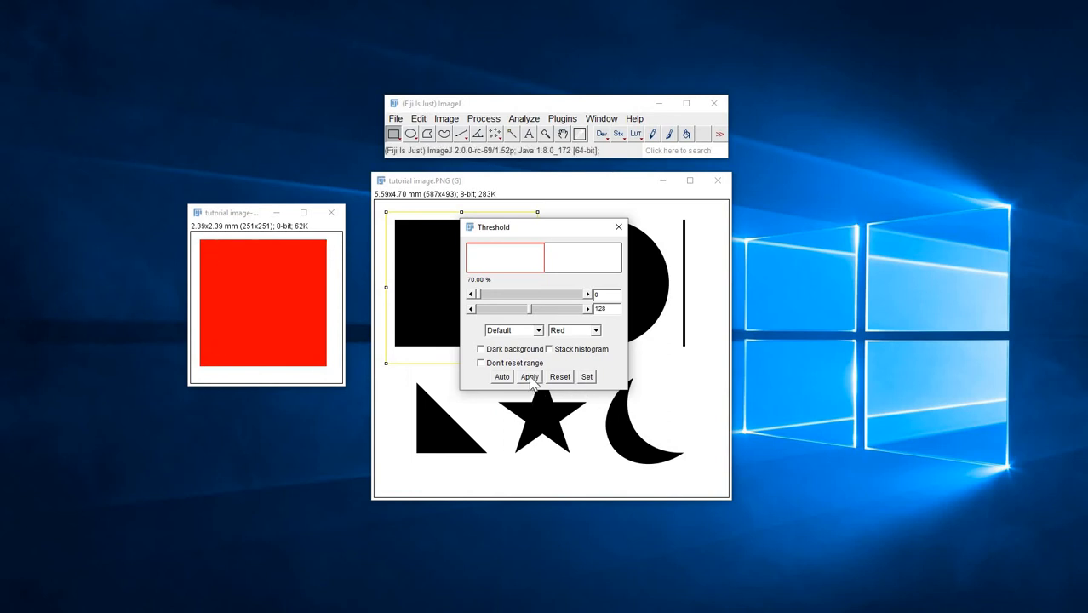
pyautogui.click(528, 377)
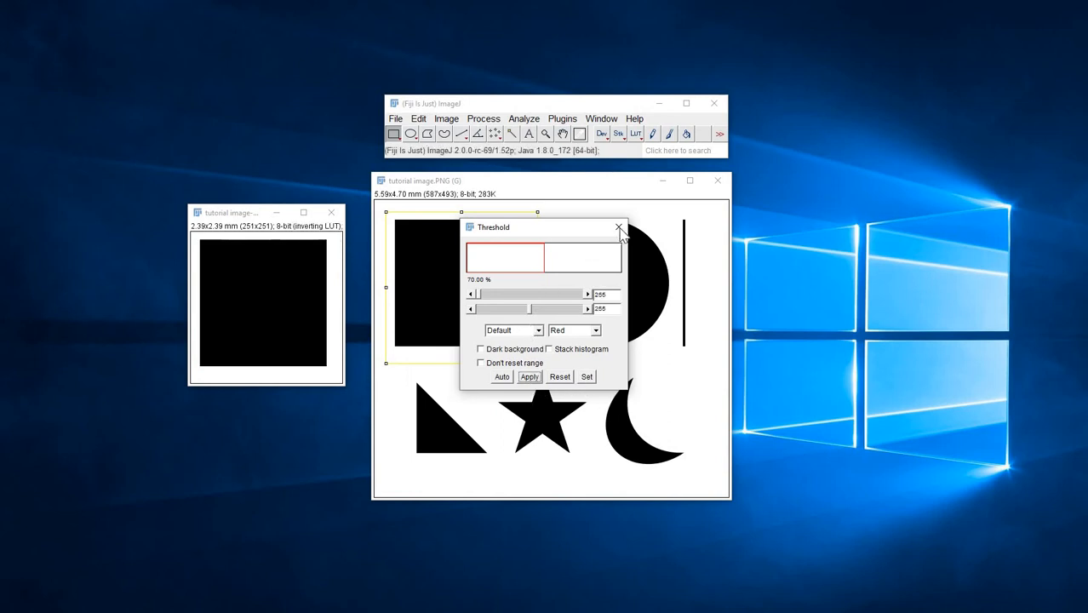
pyautogui.click(620, 228)
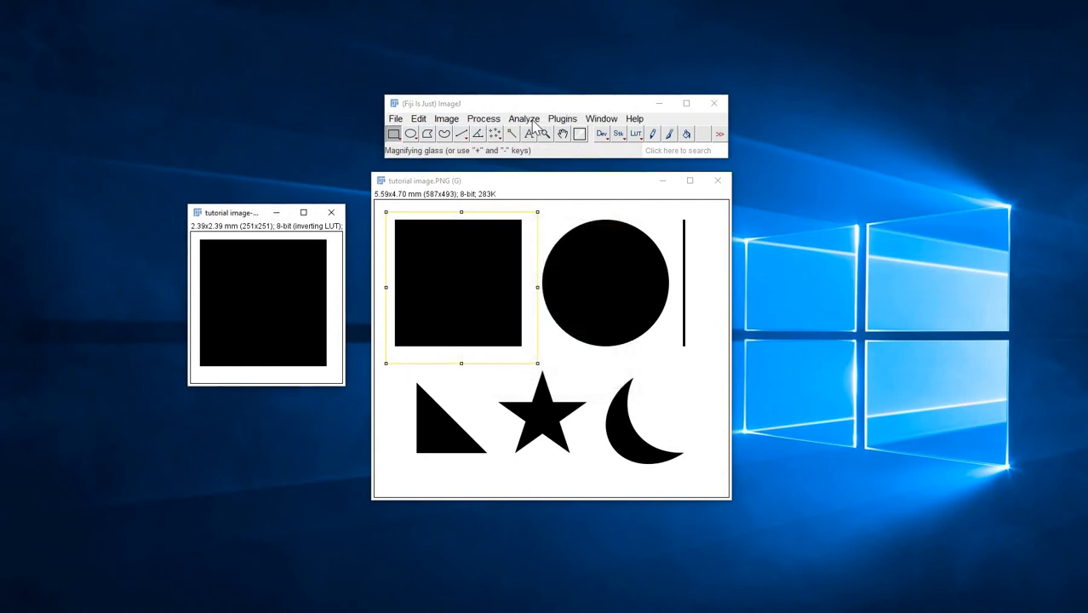
# Step: Set Analyze Particles to show outlines with results, summary and holes included
pyautogui.click(525, 119)
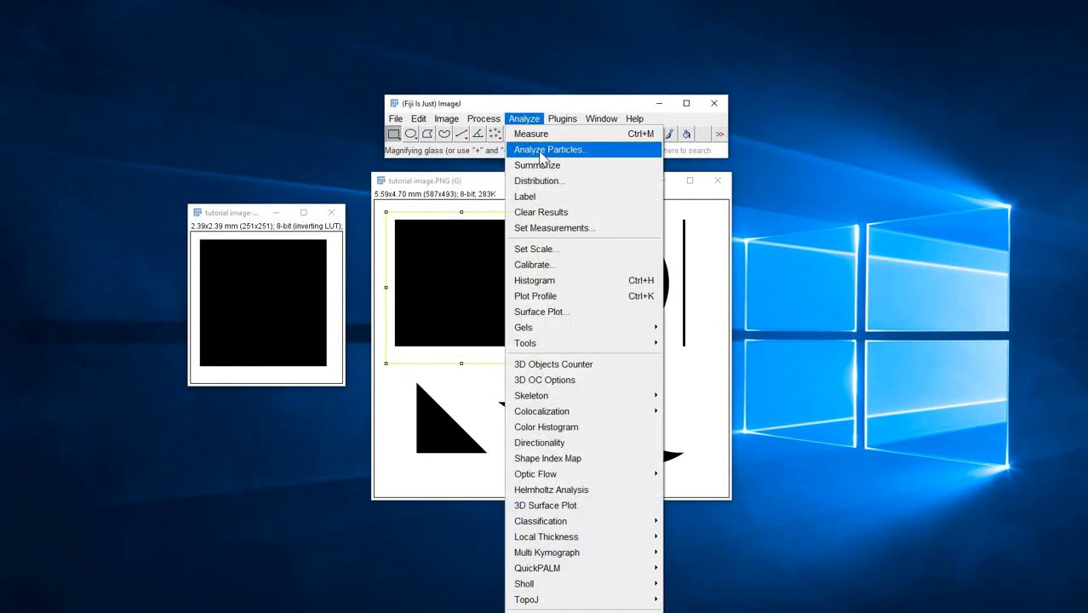
pyautogui.click(548, 149)
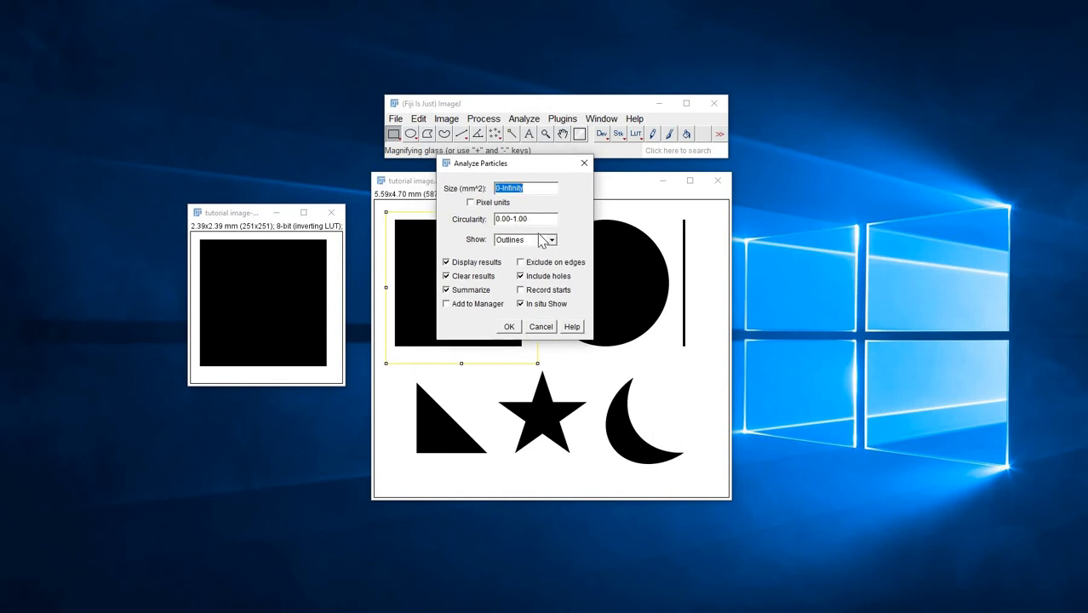
pyautogui.moveTo(453, 238)
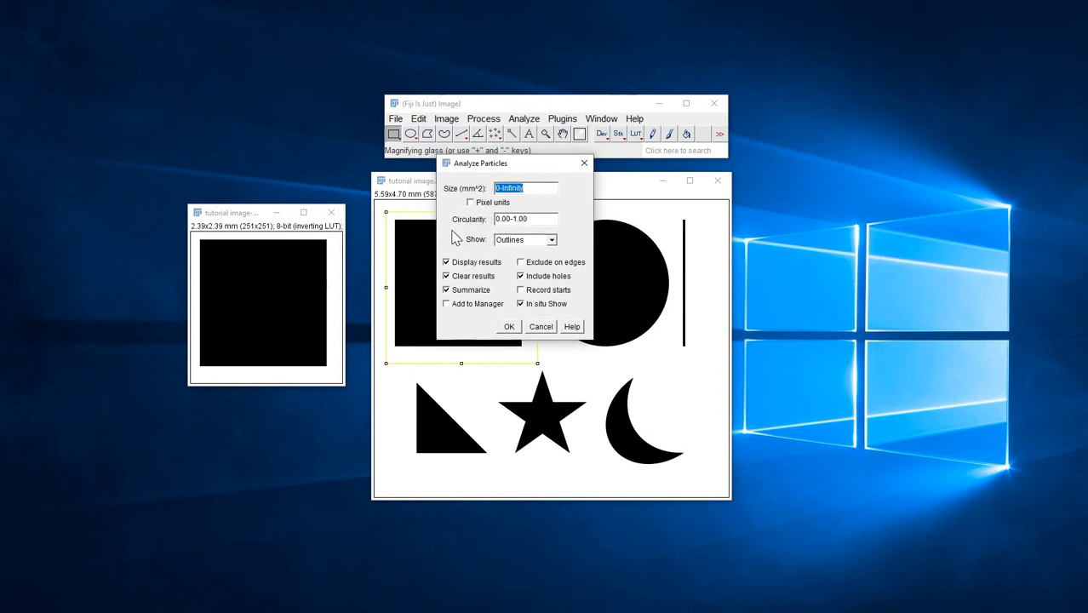
pyautogui.moveTo(551, 235)
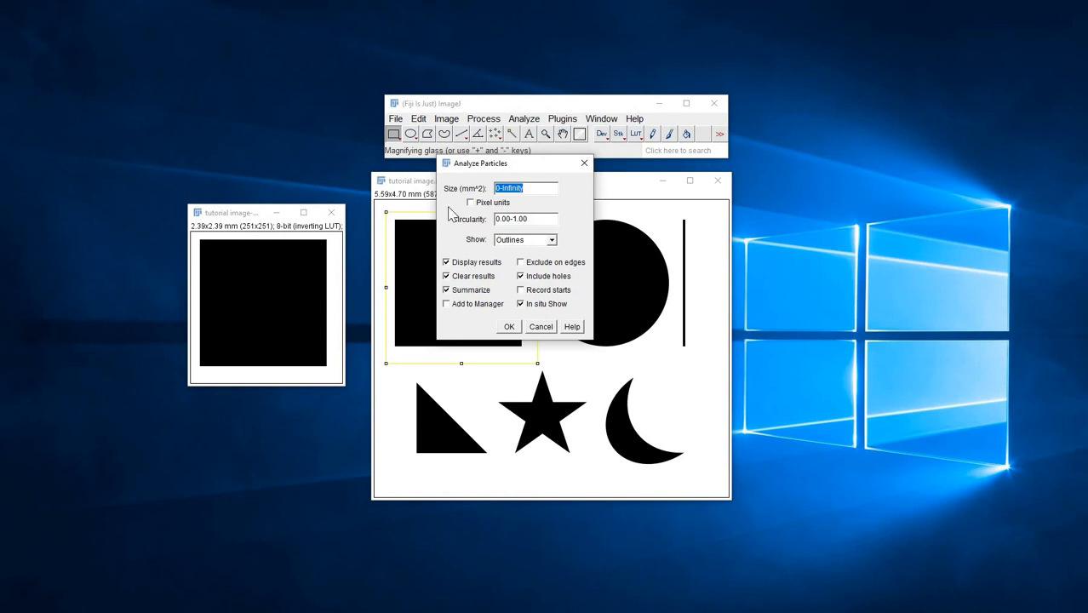
pyautogui.moveTo(509, 254)
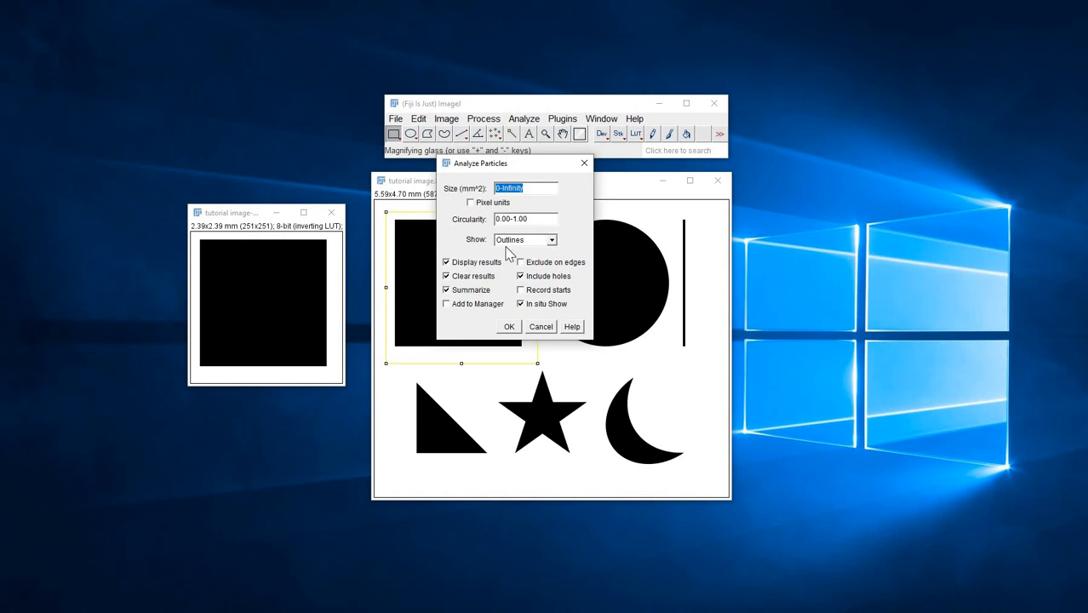
pyautogui.moveTo(562, 254)
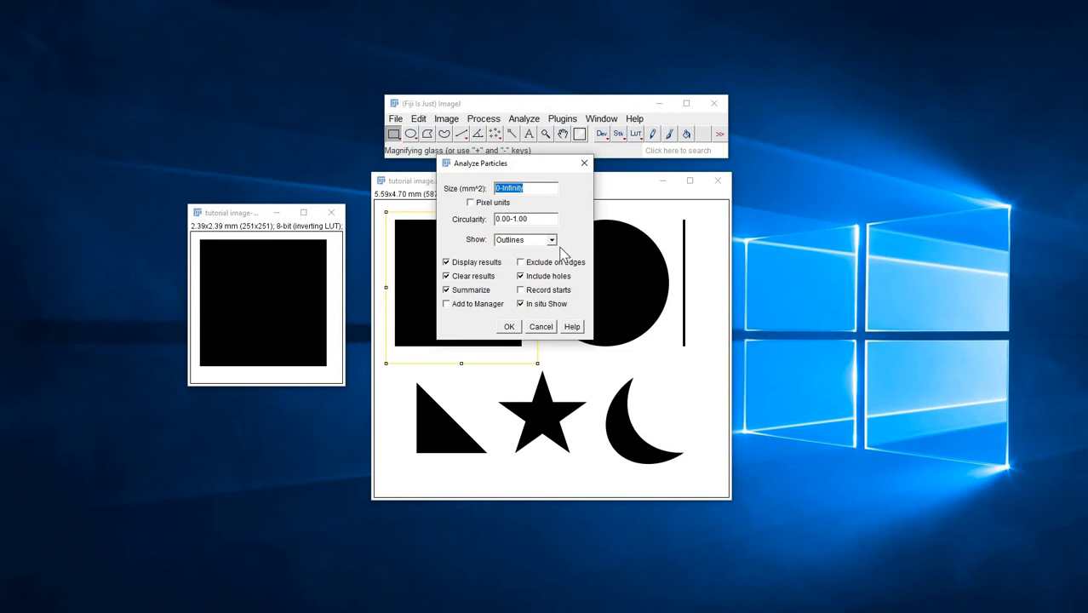
pyautogui.click(552, 239)
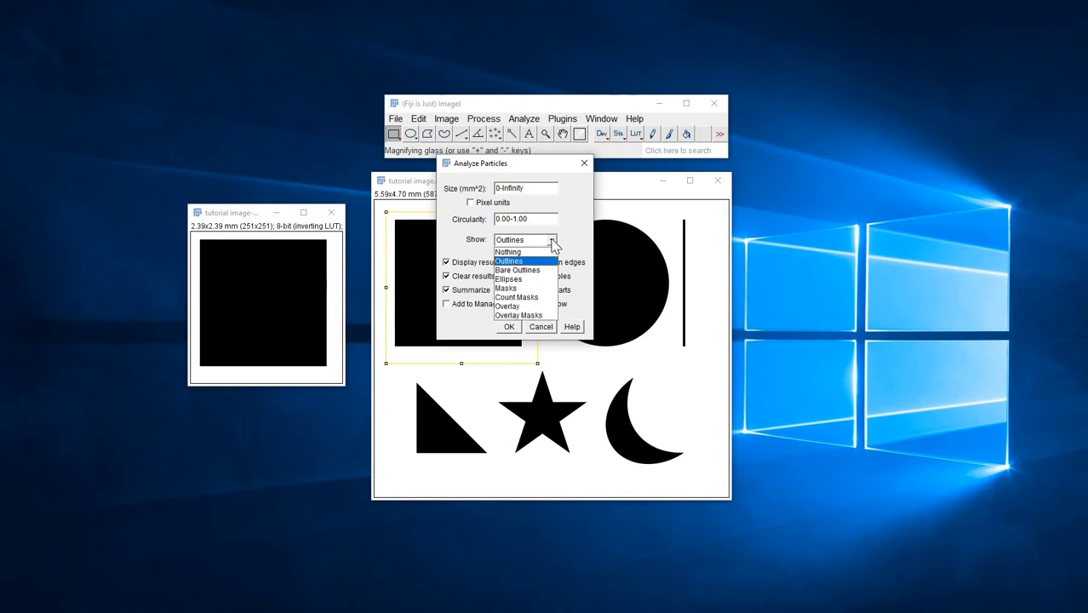
pyautogui.click(508, 262)
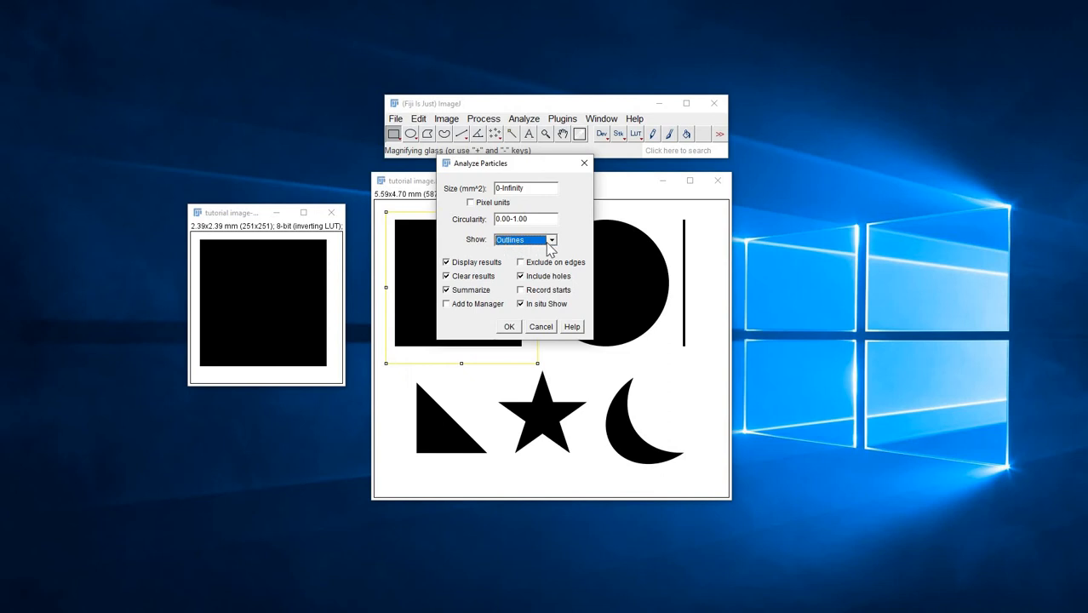
pyautogui.moveTo(521, 255)
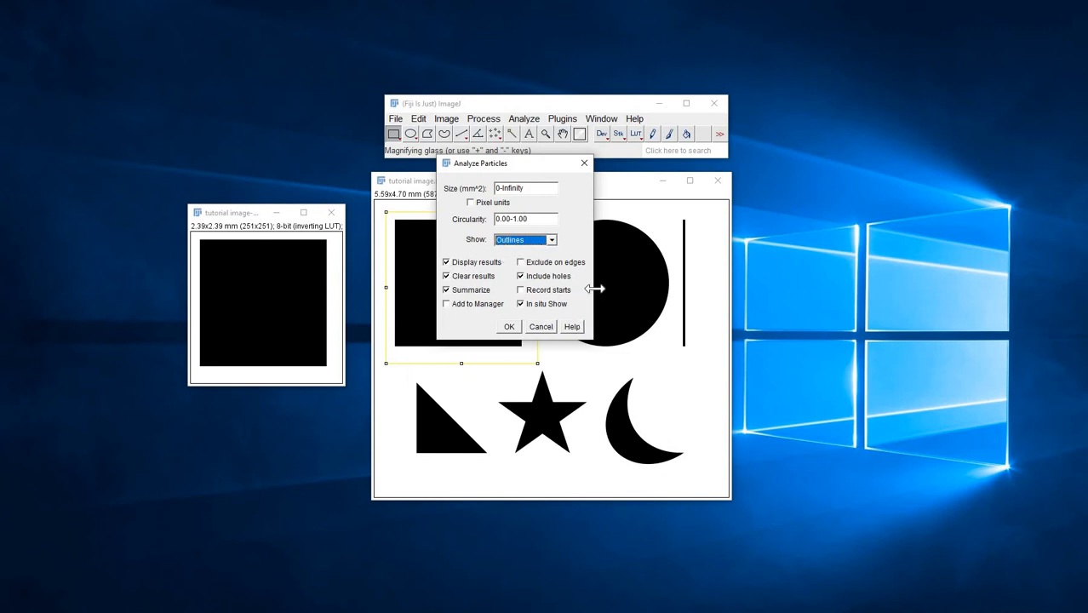
pyautogui.moveTo(578, 306)
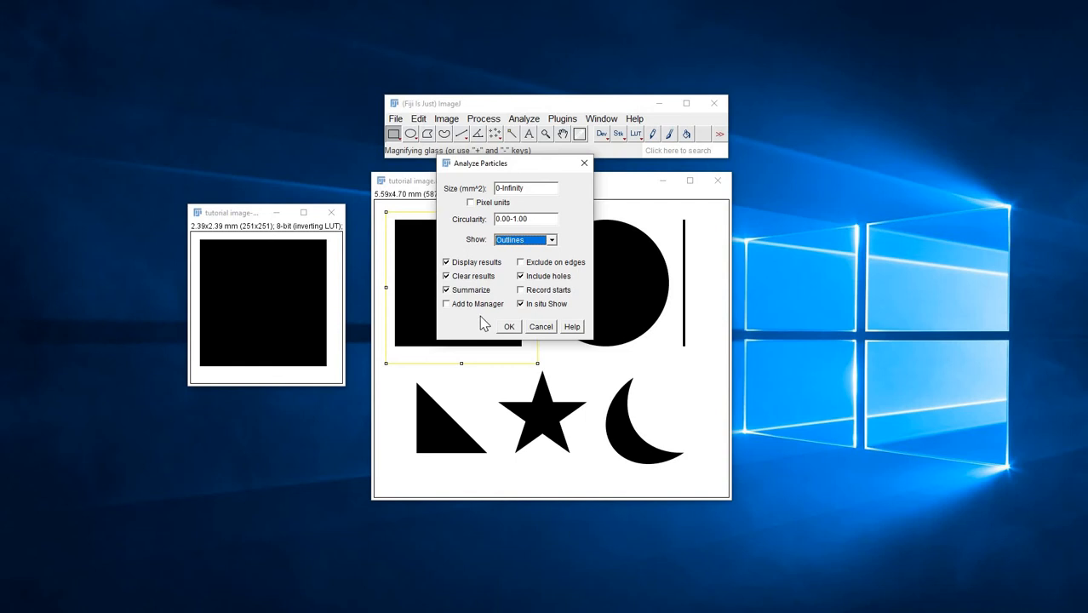
pyautogui.moveTo(487, 341)
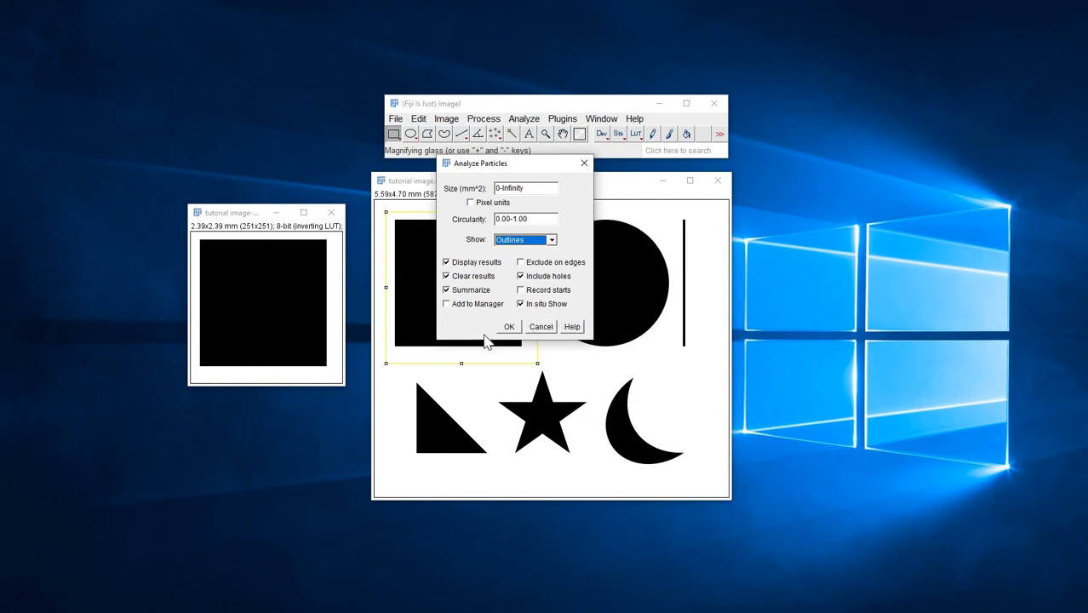
# Step: Run particle analysis on the square, reporting one particle of area 4.000 mm²
pyautogui.click(507, 327)
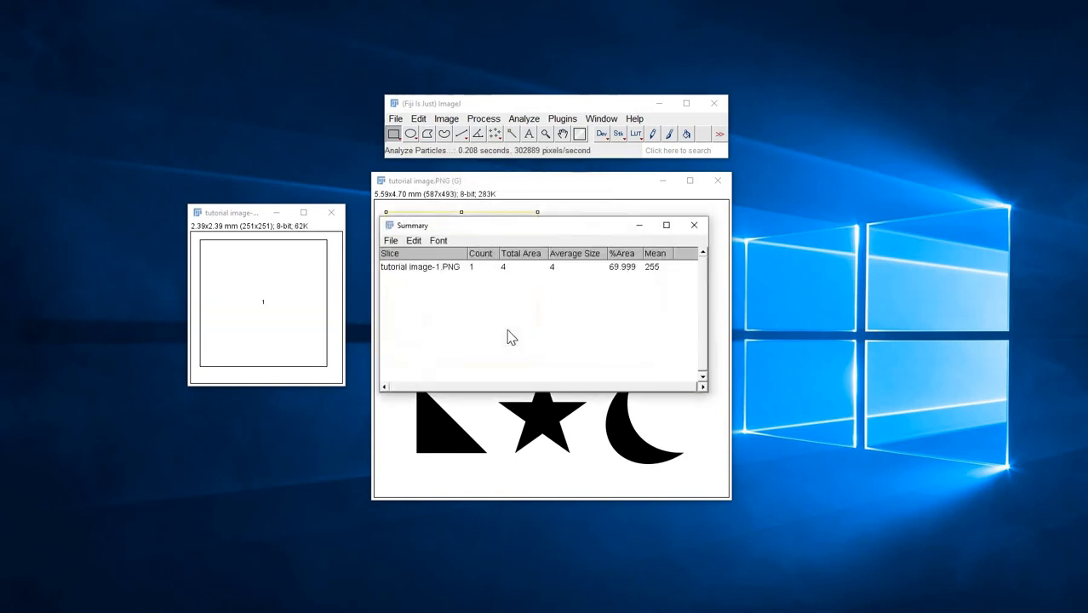
pyautogui.moveTo(198, 347)
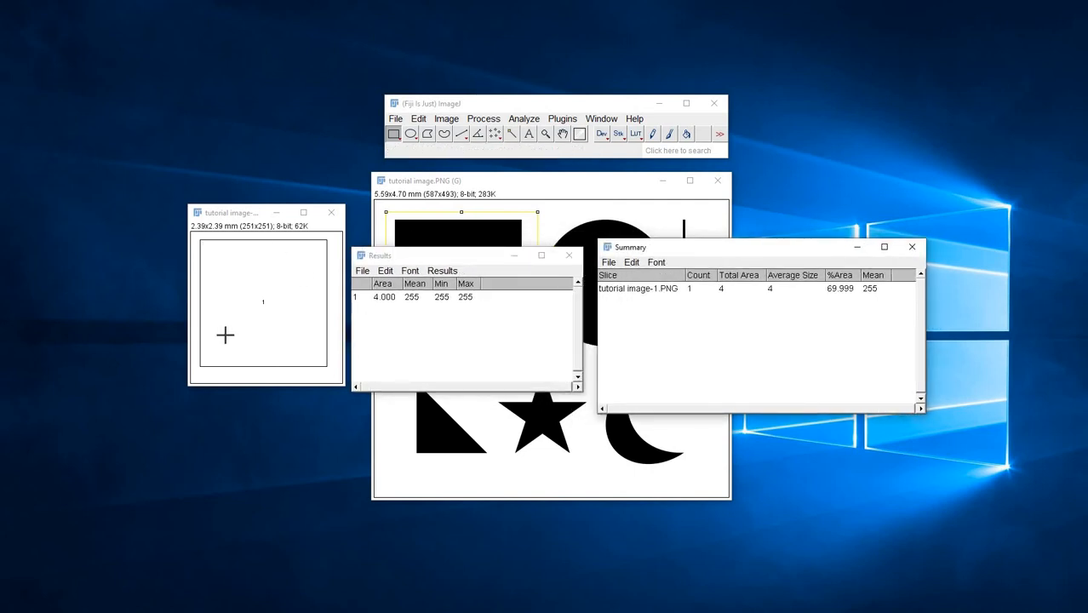
pyautogui.moveTo(256, 315)
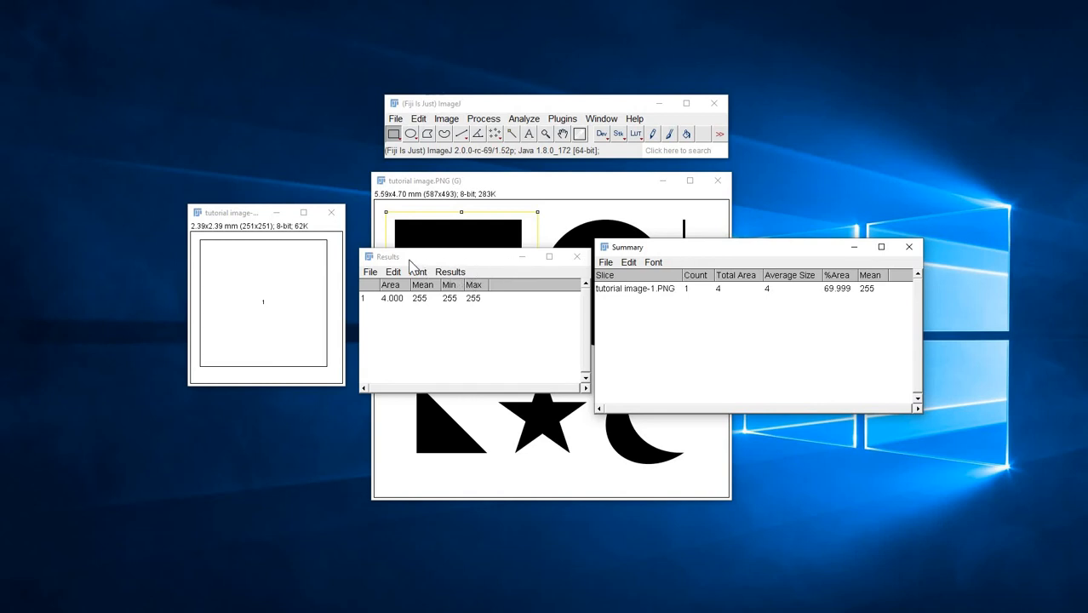
pyautogui.moveTo(401, 351)
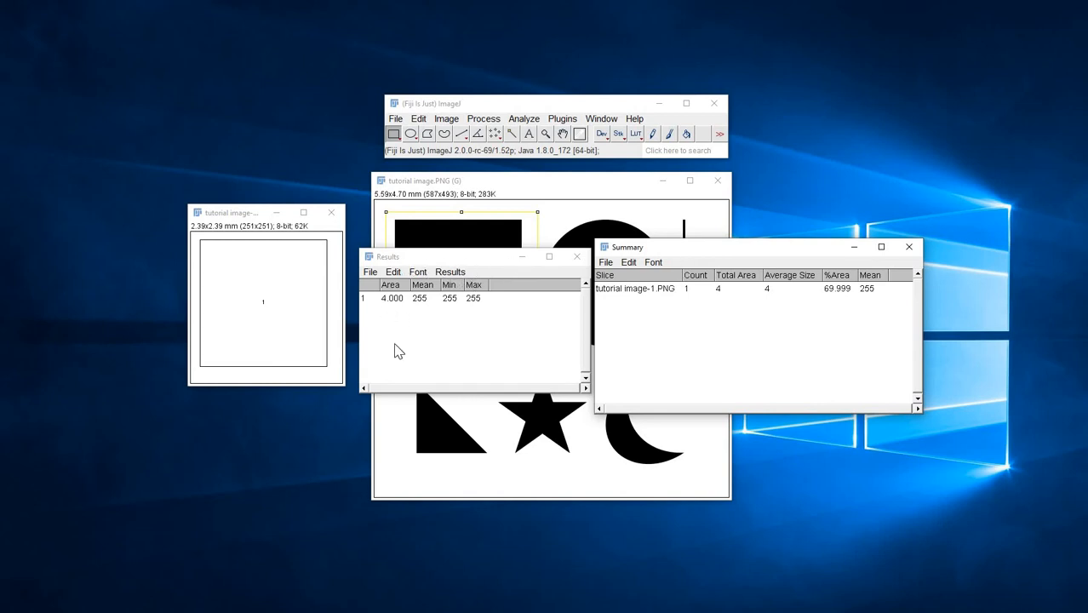
pyautogui.moveTo(777, 324)
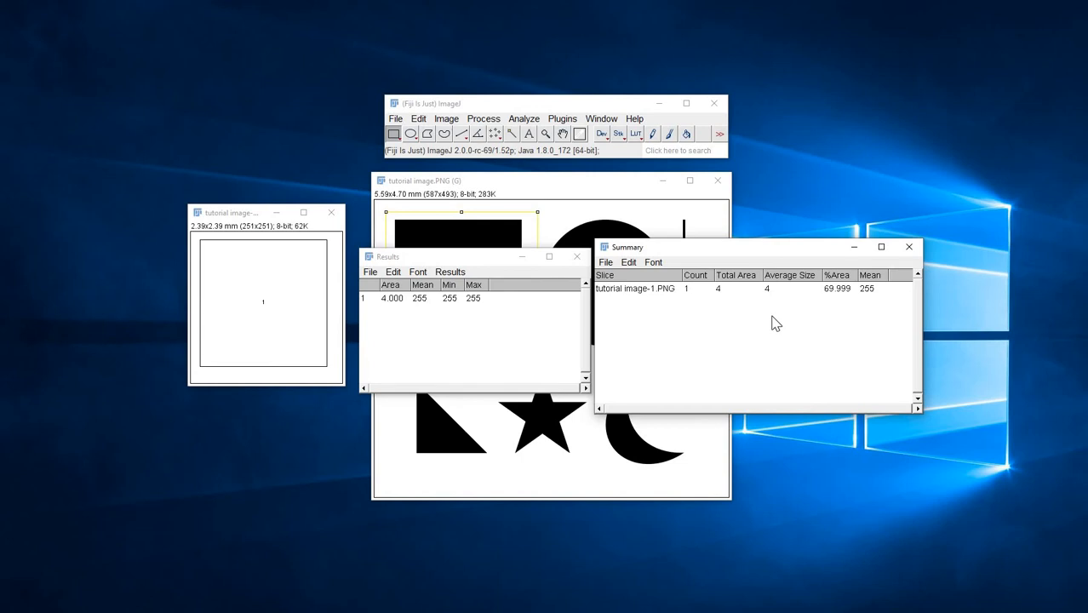
pyautogui.moveTo(387, 310)
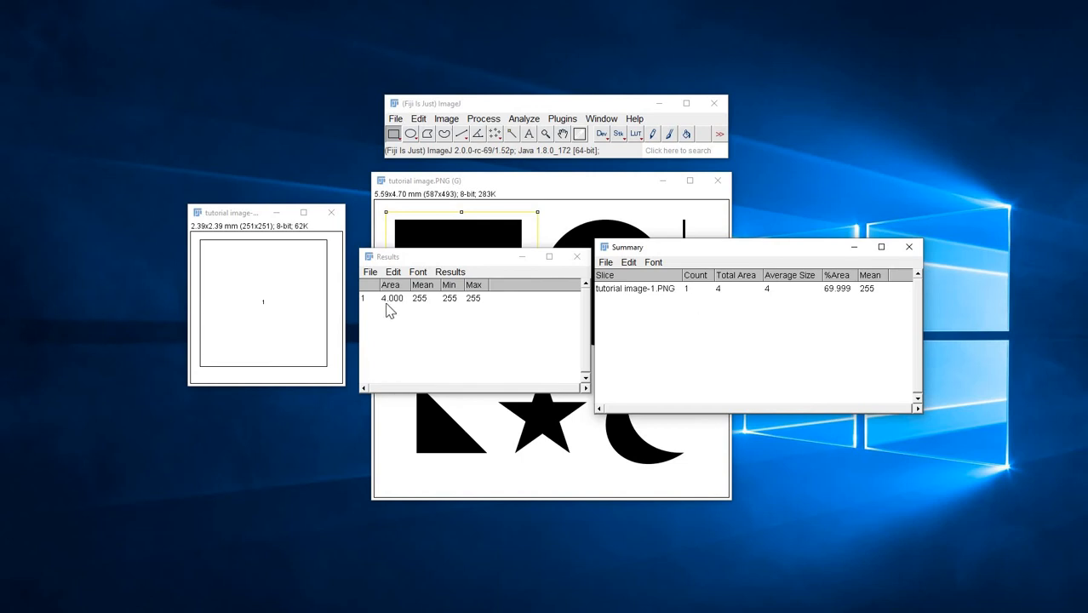
pyautogui.moveTo(381, 310)
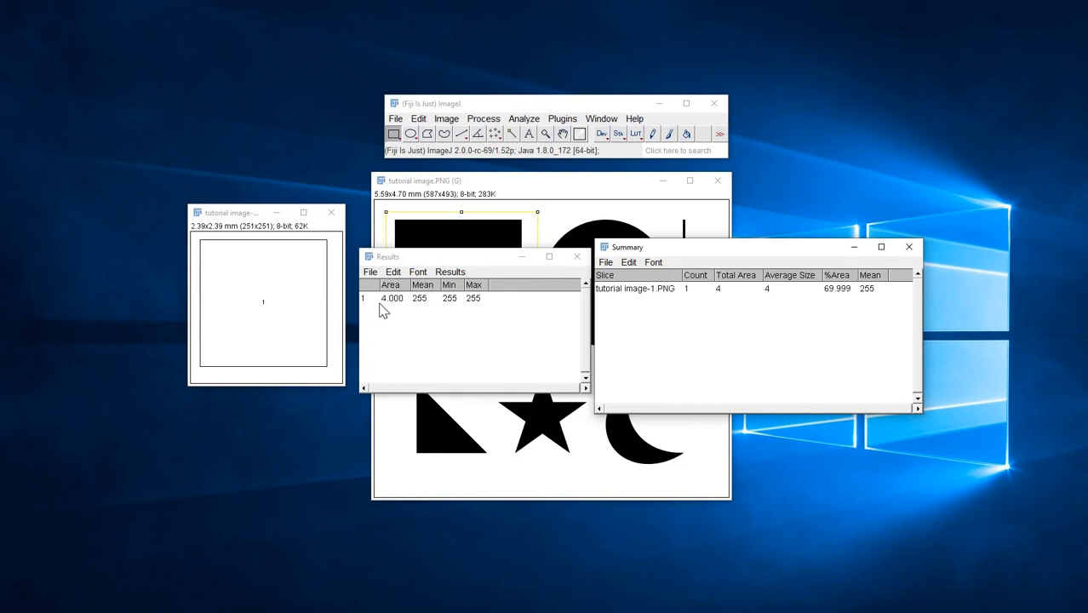
pyautogui.moveTo(388, 315)
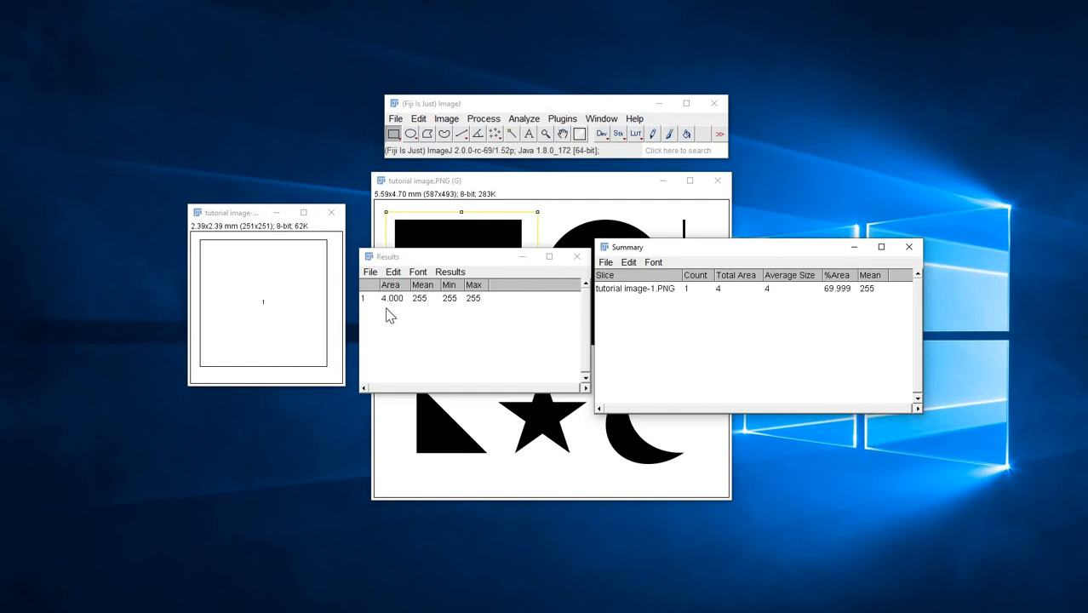
pyautogui.moveTo(409, 313)
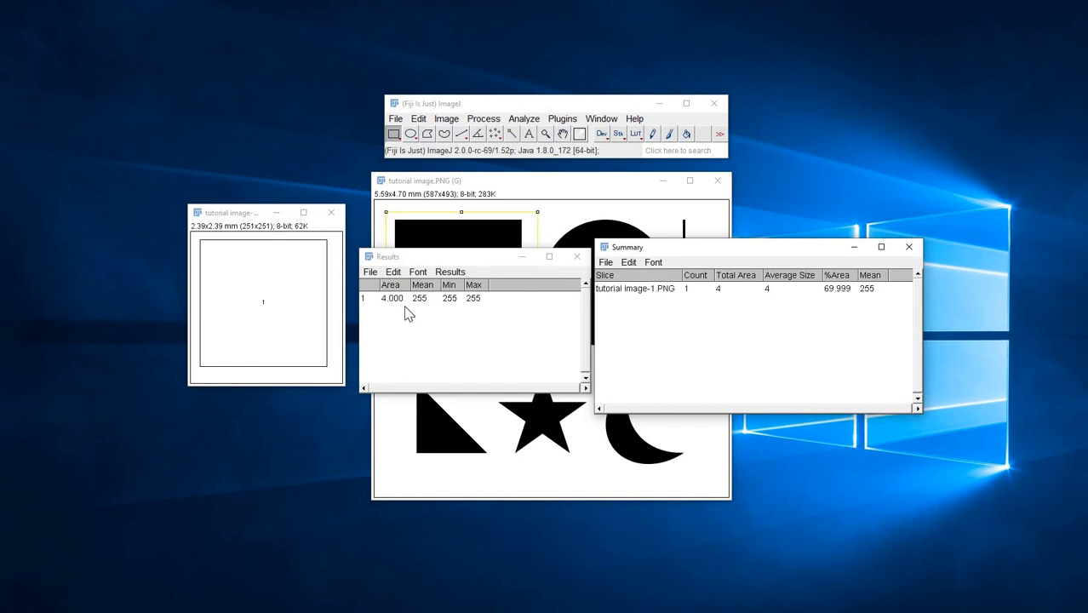
pyautogui.moveTo(460, 317)
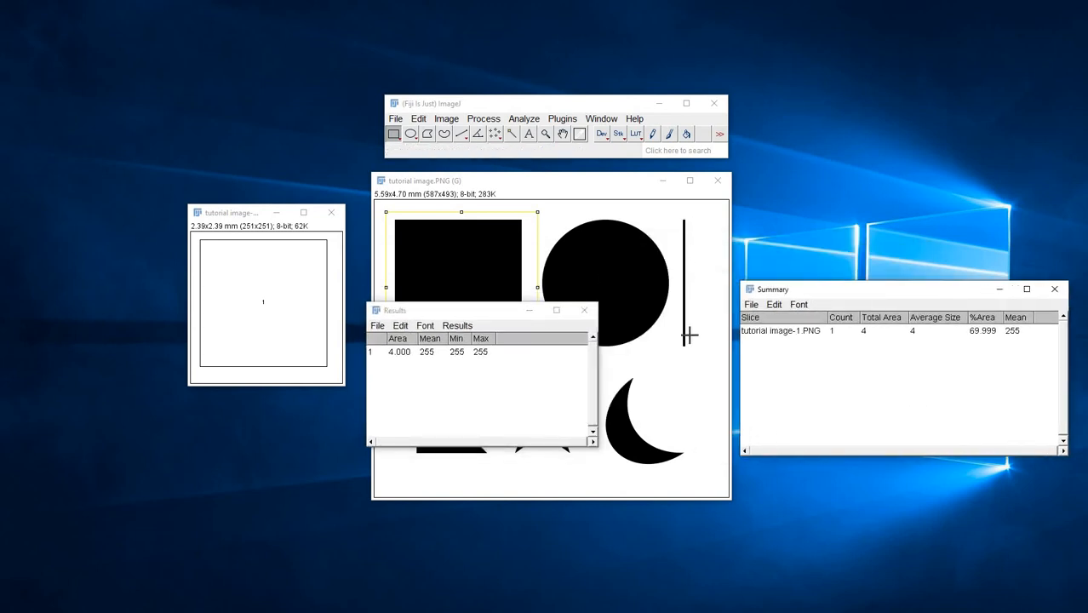
pyautogui.moveTo(509, 260)
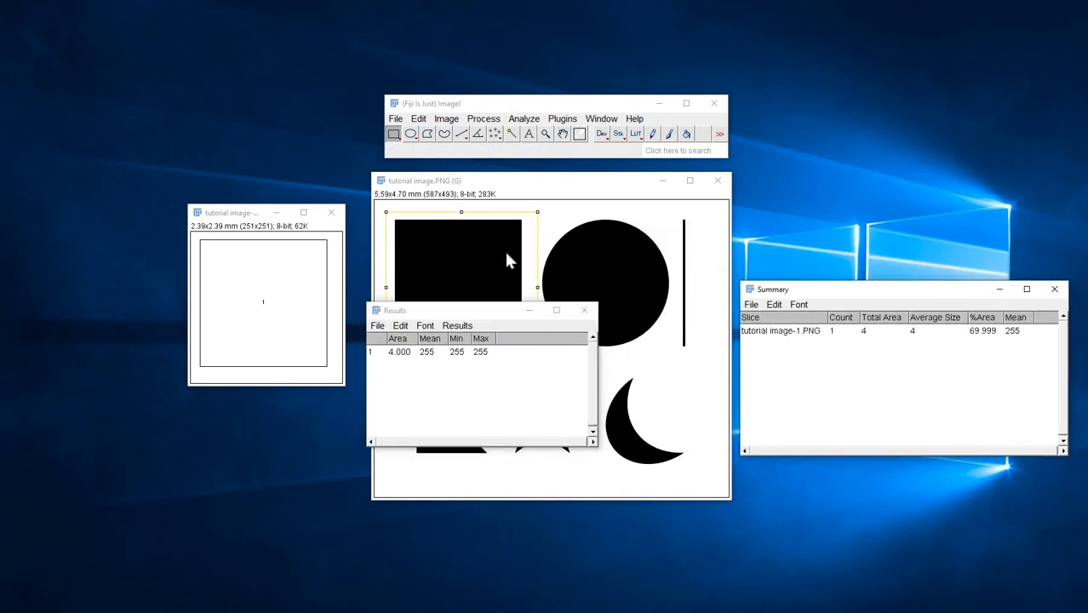
pyautogui.moveTo(525, 224)
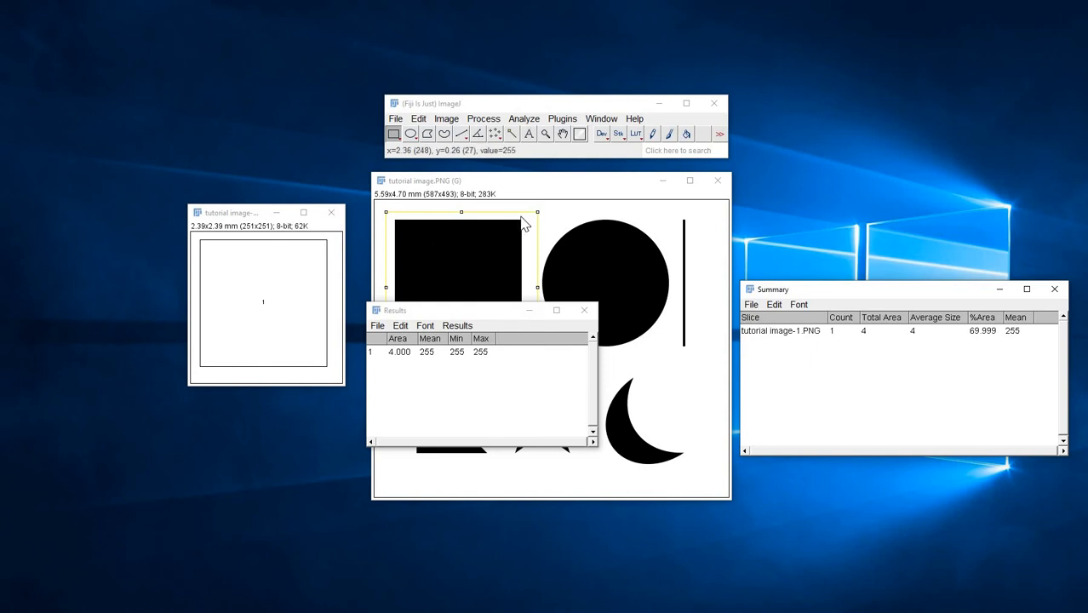
pyautogui.moveTo(536, 289)
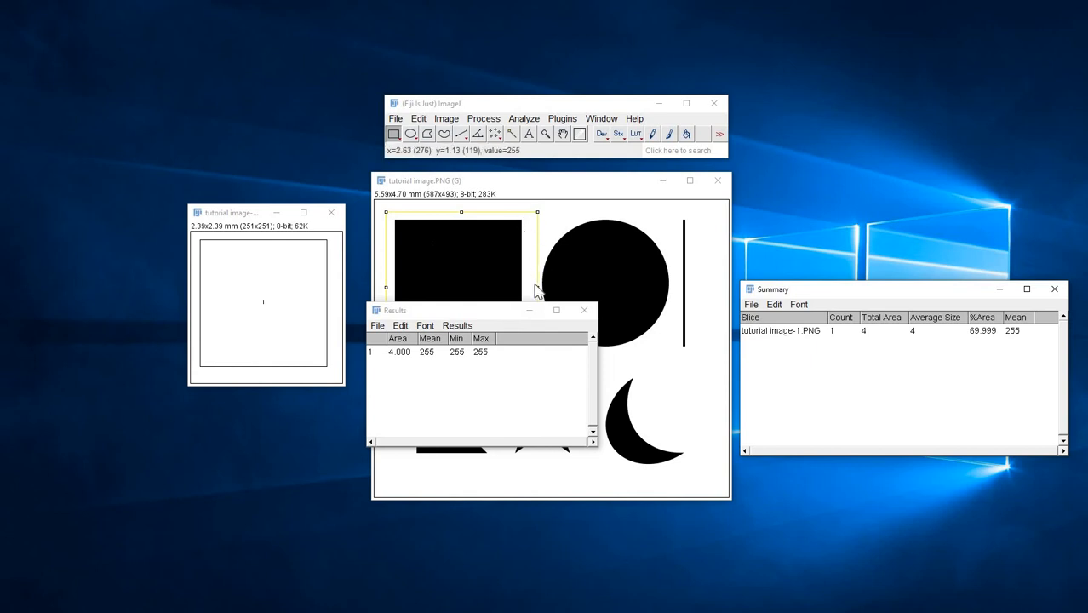
pyautogui.moveTo(480, 324)
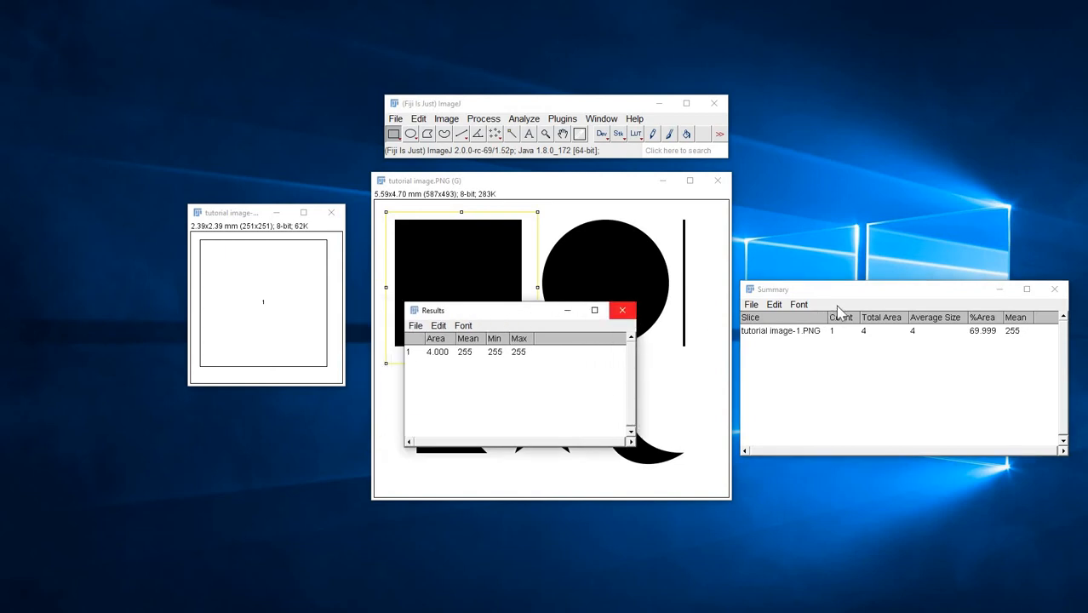
# Step: Close the square's Results and Summary tables
pyautogui.click(623, 310)
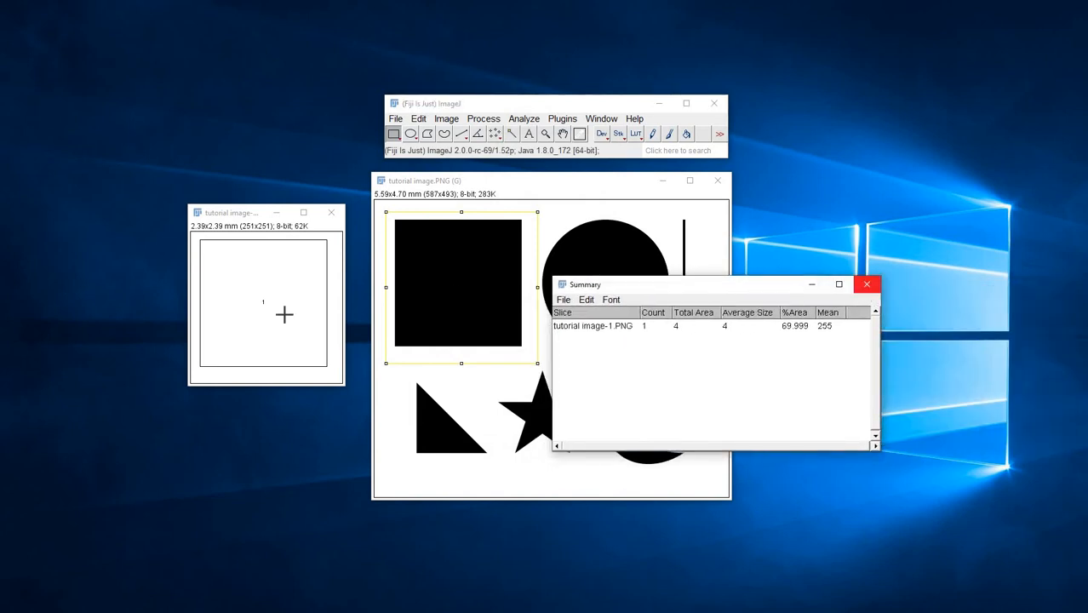
pyautogui.click(866, 283)
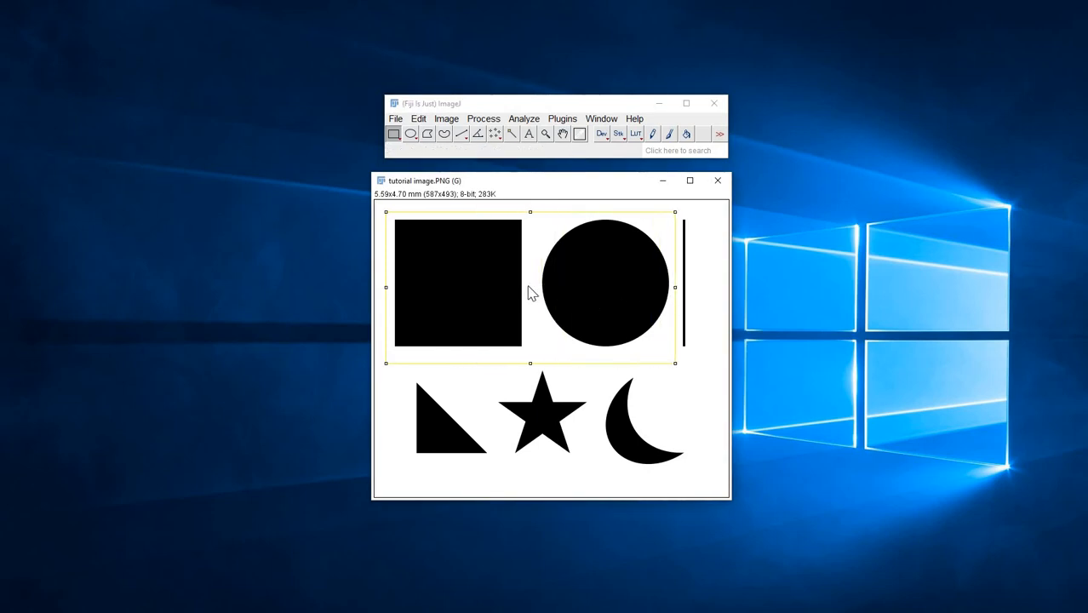
pyautogui.moveTo(443, 133)
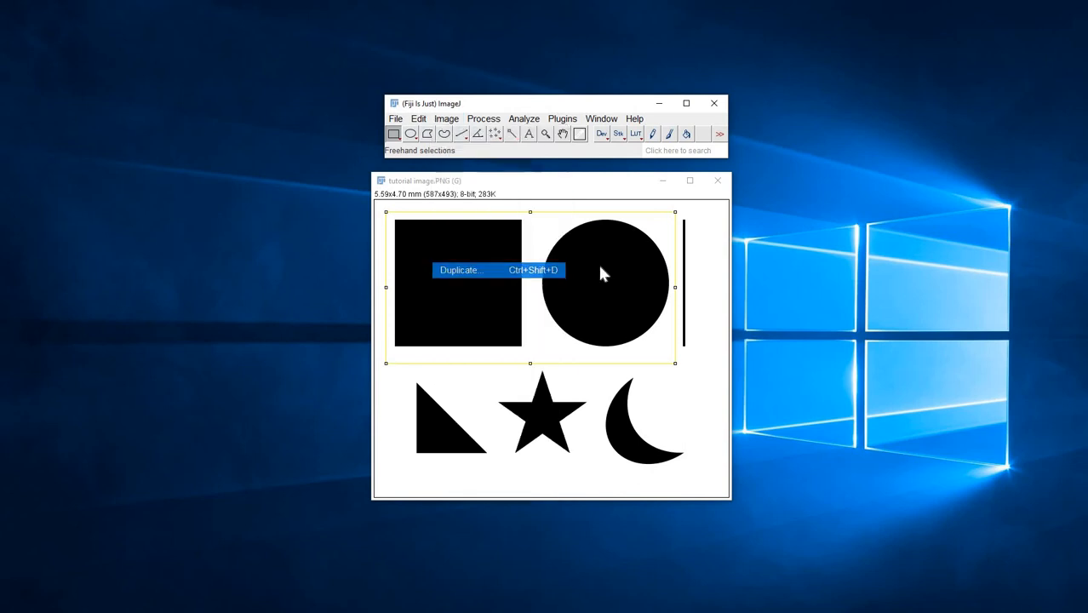
# Step: Duplicate the square-and-circle region and threshold it into a binary mask
pyautogui.click(461, 269)
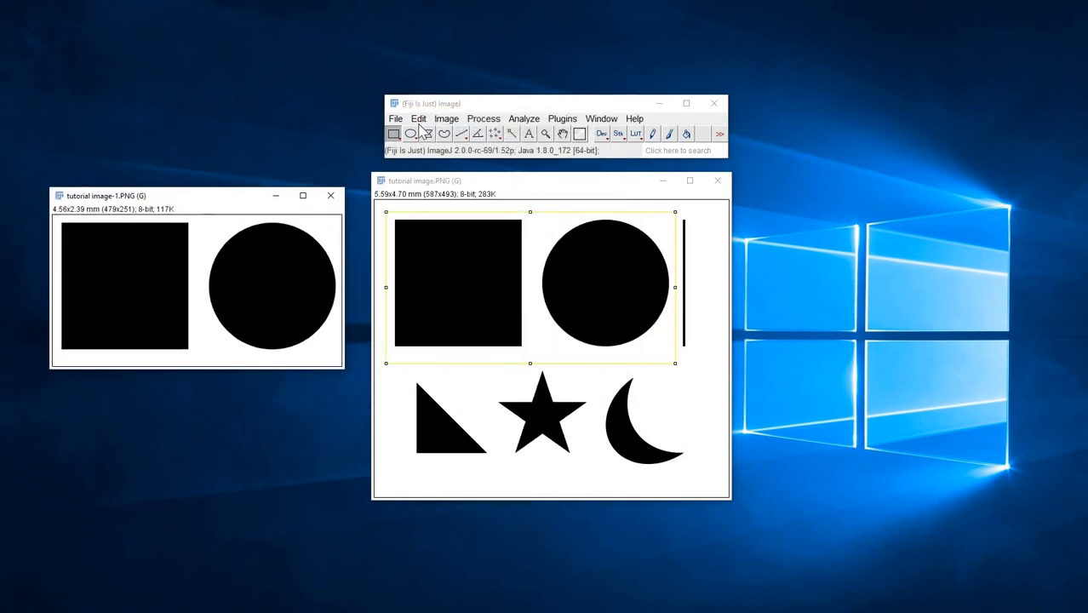
pyautogui.click(419, 119)
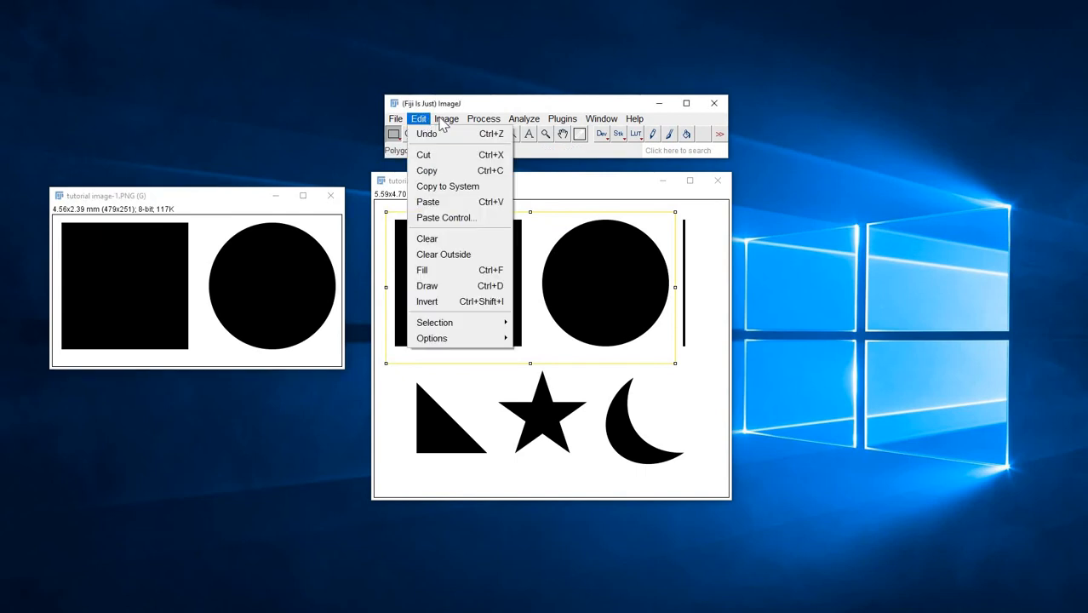
pyautogui.click(446, 119)
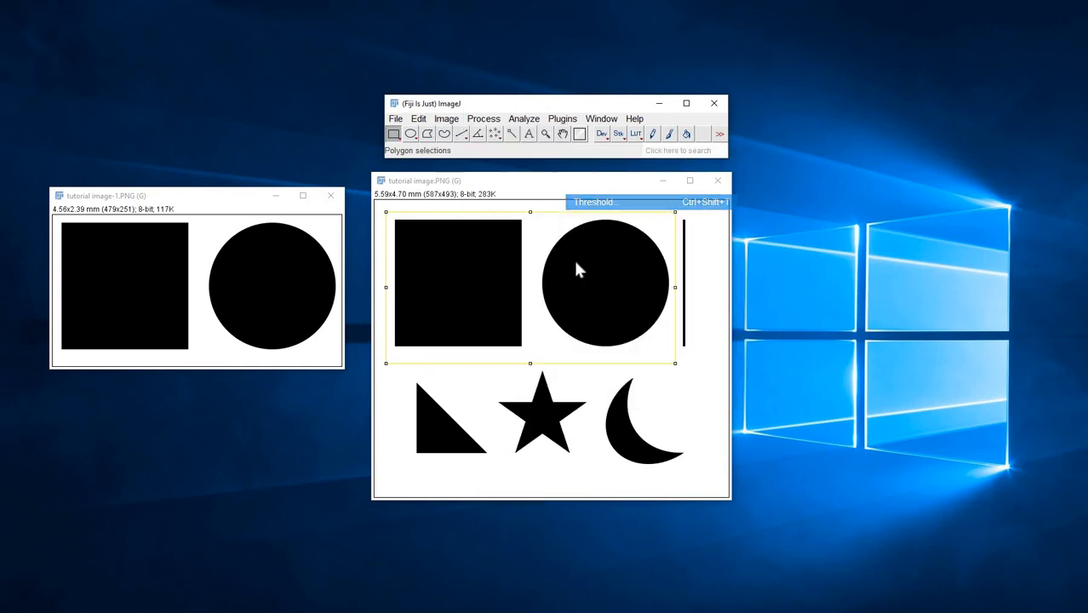
pyautogui.click(593, 201)
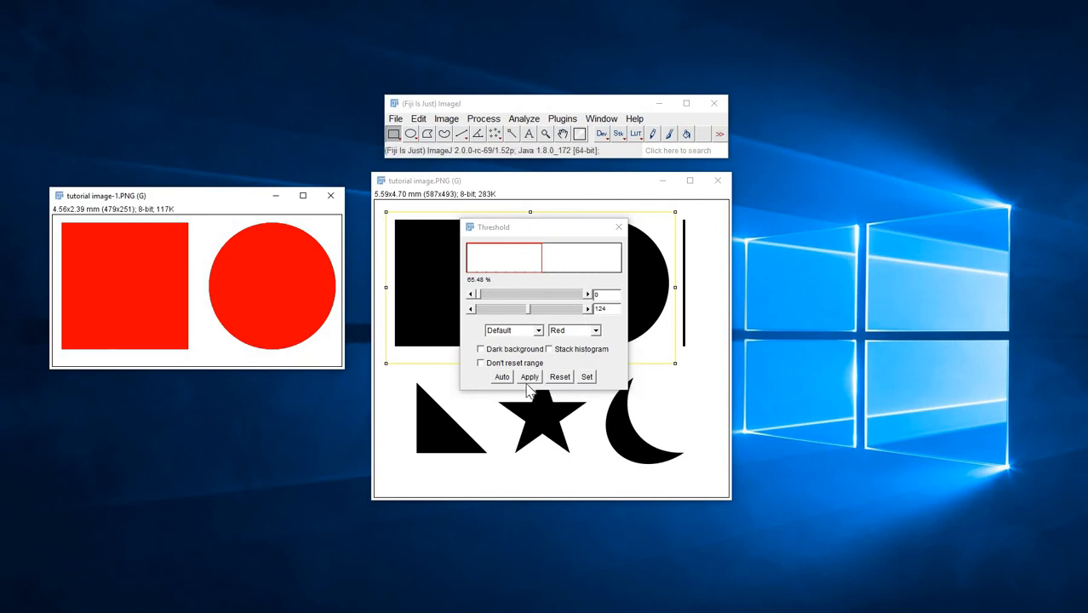
pyautogui.click(528, 376)
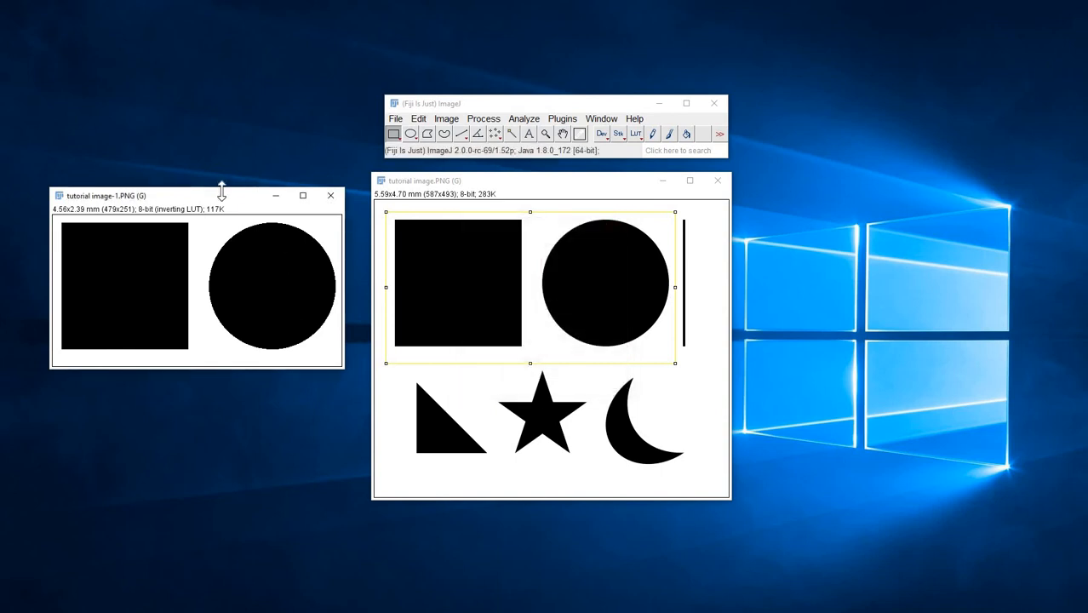
pyautogui.click(525, 119)
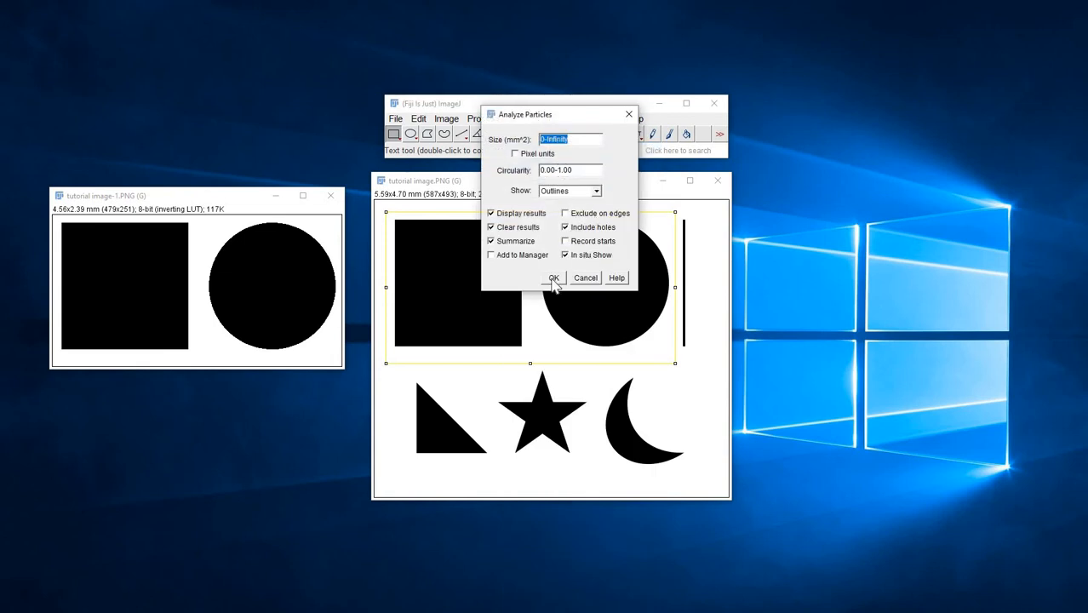
# Step: Run particle analysis, measuring areas 4.000 and 3.141 totalling 7.141
pyautogui.click(552, 278)
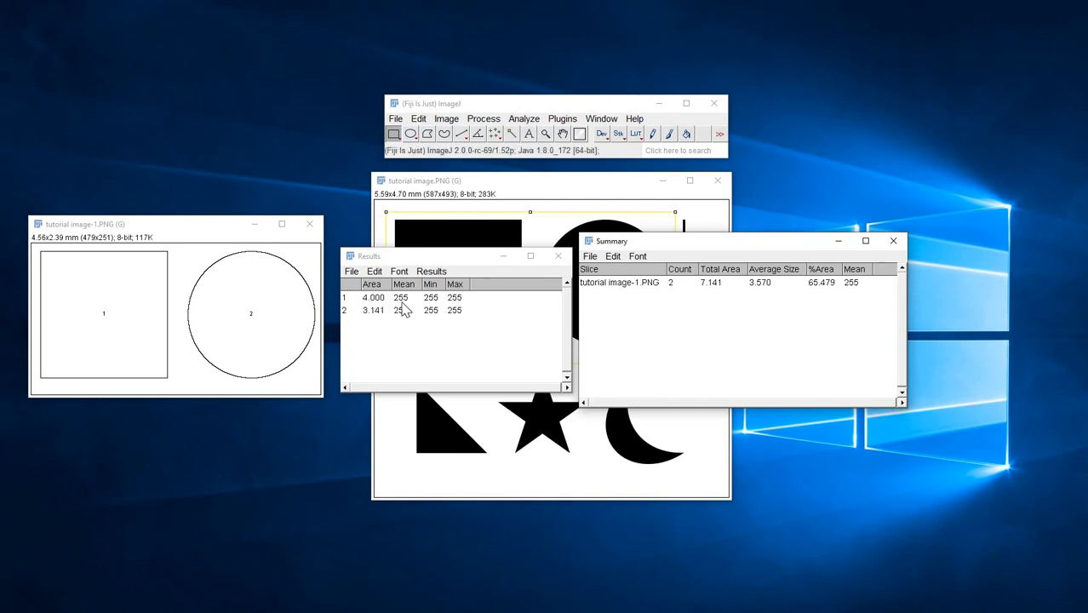
pyautogui.moveTo(281, 327)
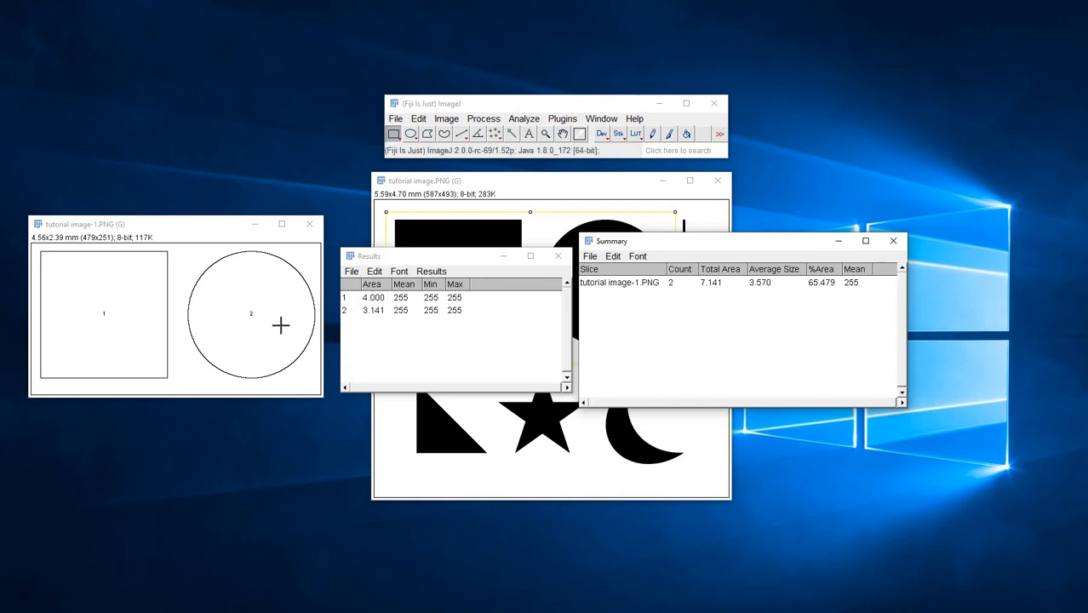
pyautogui.moveTo(357, 364)
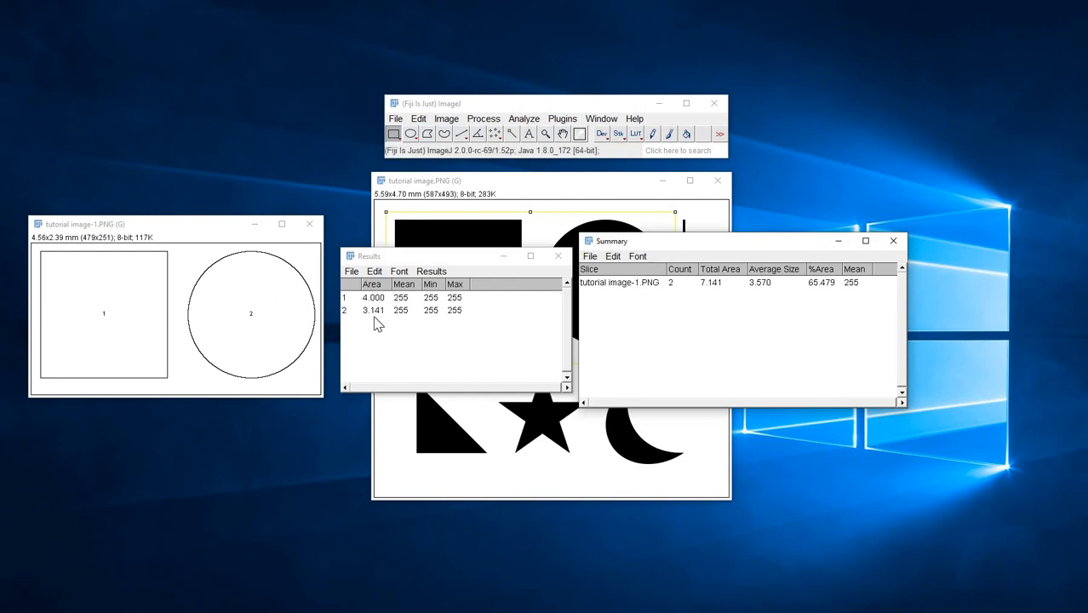
pyautogui.moveTo(382, 324)
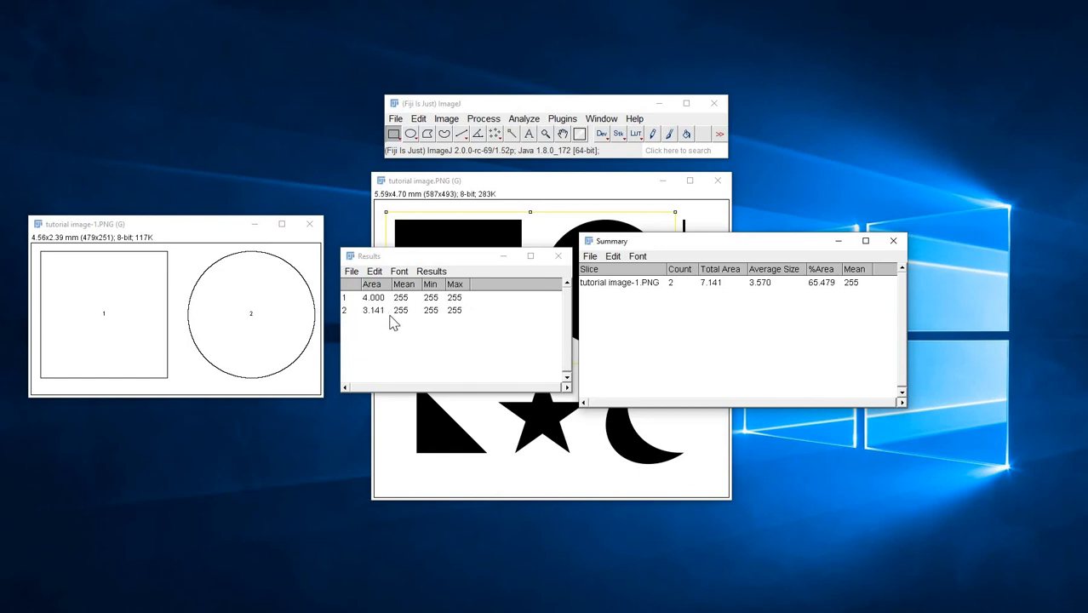
pyautogui.moveTo(373, 331)
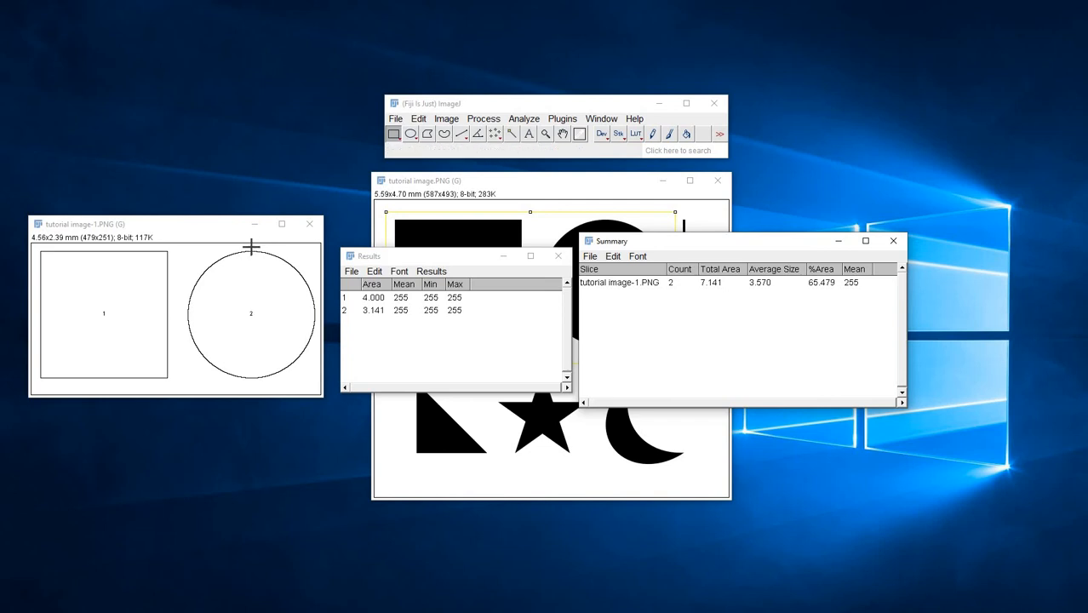
pyautogui.moveTo(248, 283)
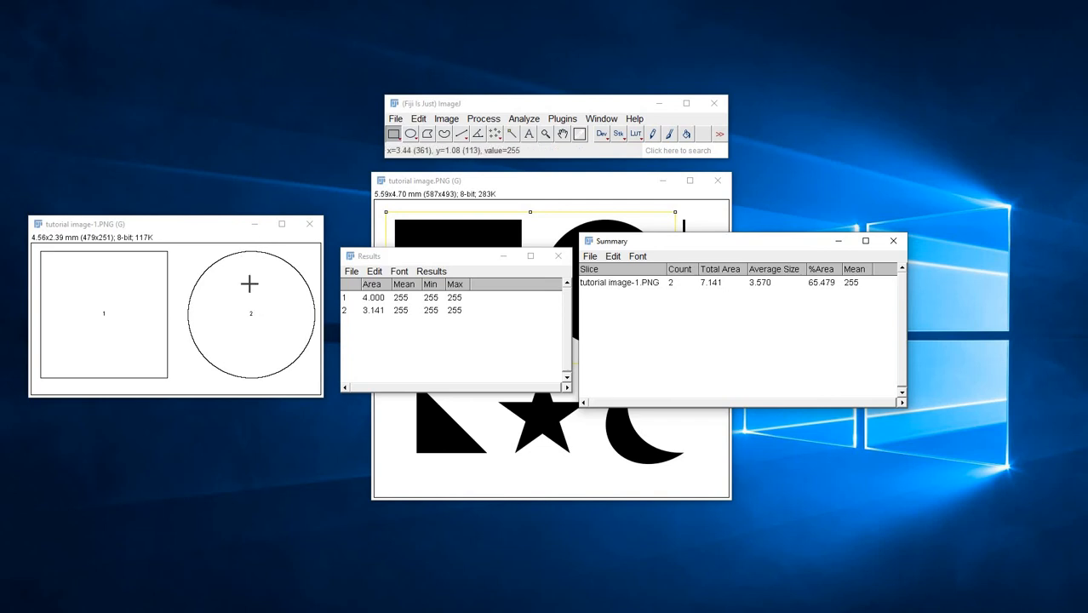
pyautogui.moveTo(264, 315)
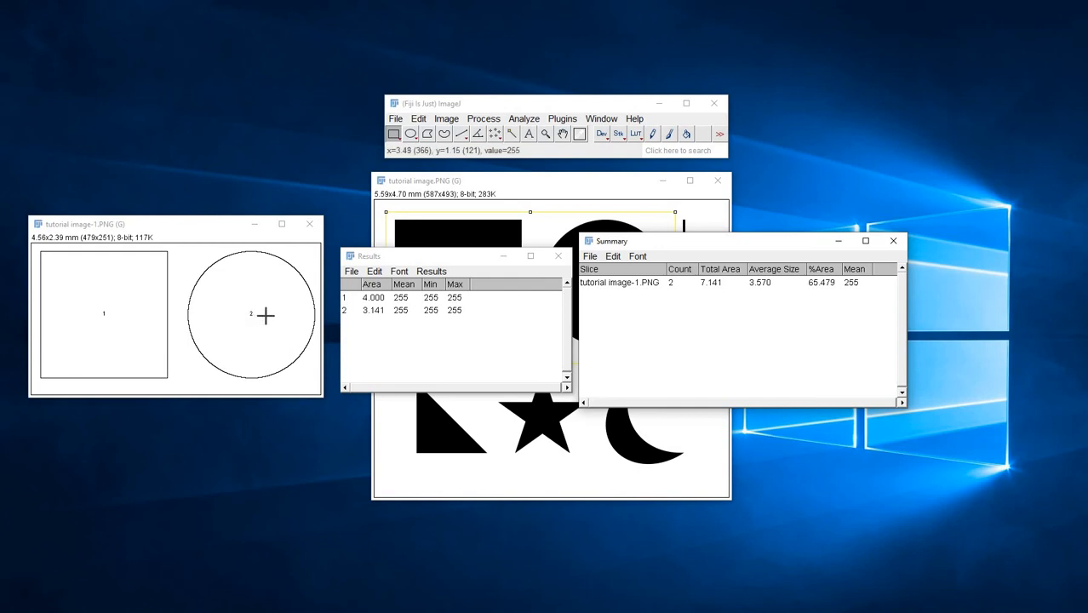
pyautogui.moveTo(303, 315)
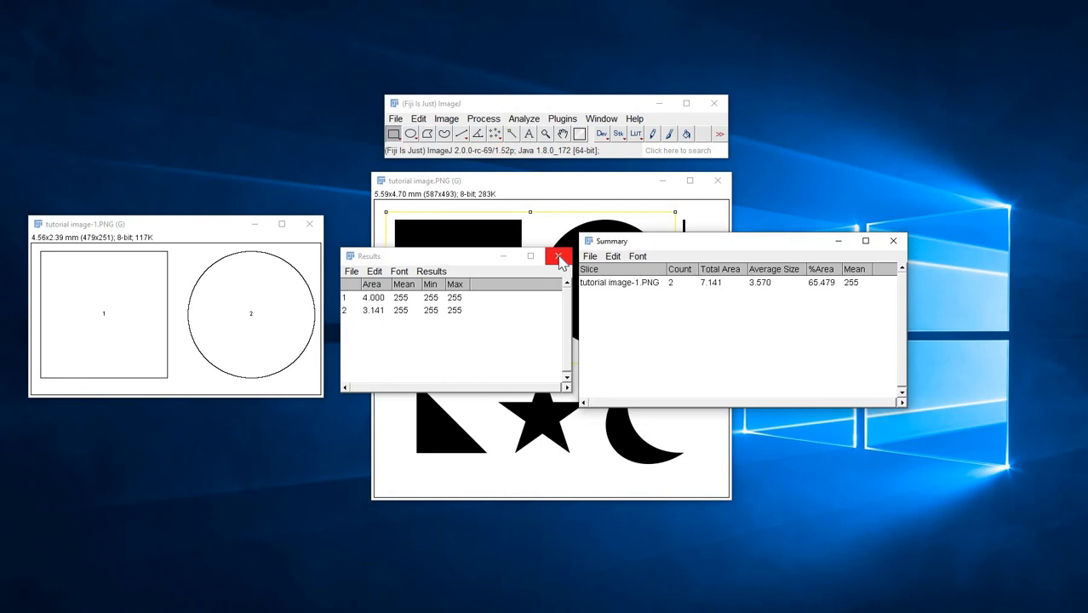
pyautogui.moveTo(559, 256)
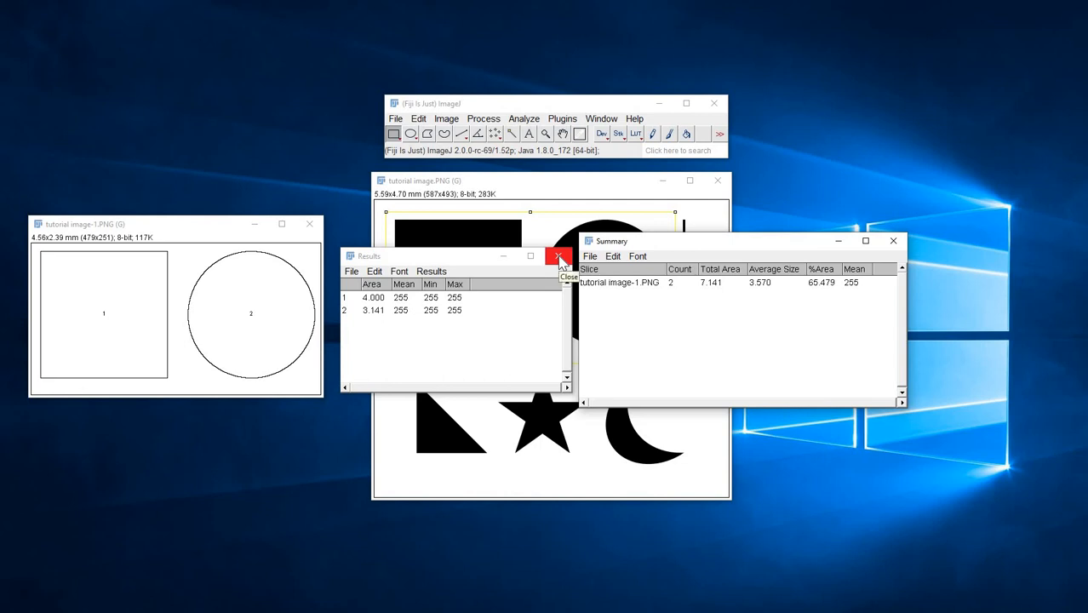
pyautogui.moveTo(204, 237)
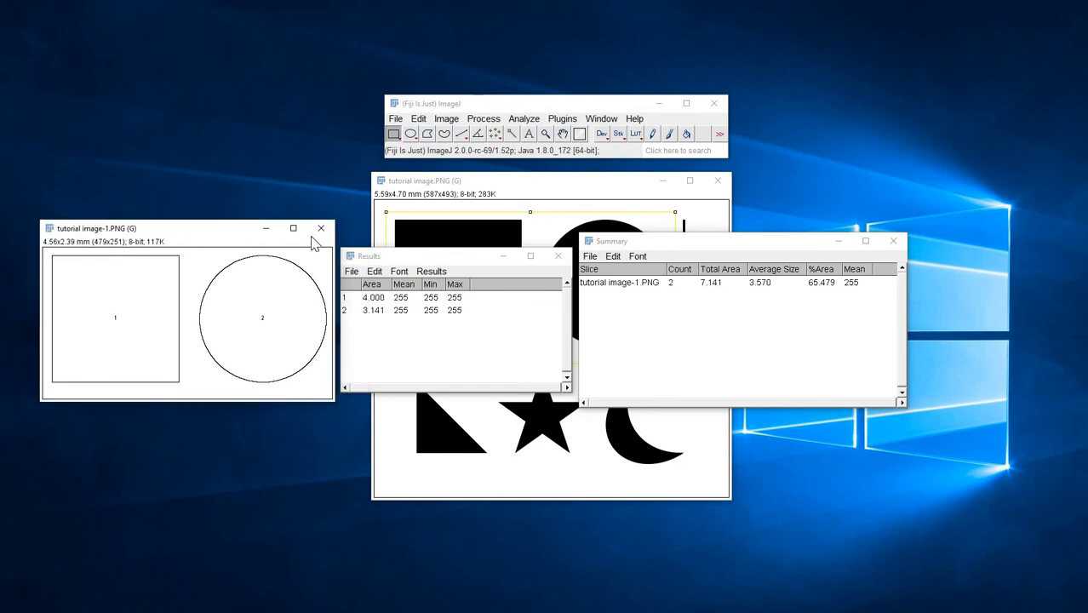
# Step: Discard the square-and-circle duplicate, its two unsaved measurements and the Summary table
pyautogui.click(320, 228)
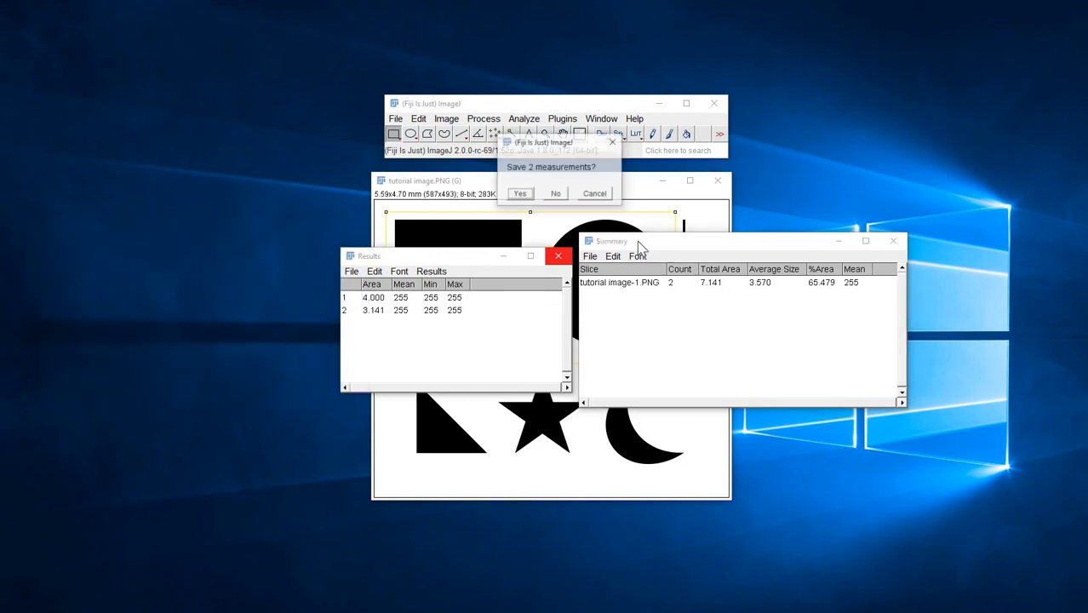
pyautogui.click(555, 194)
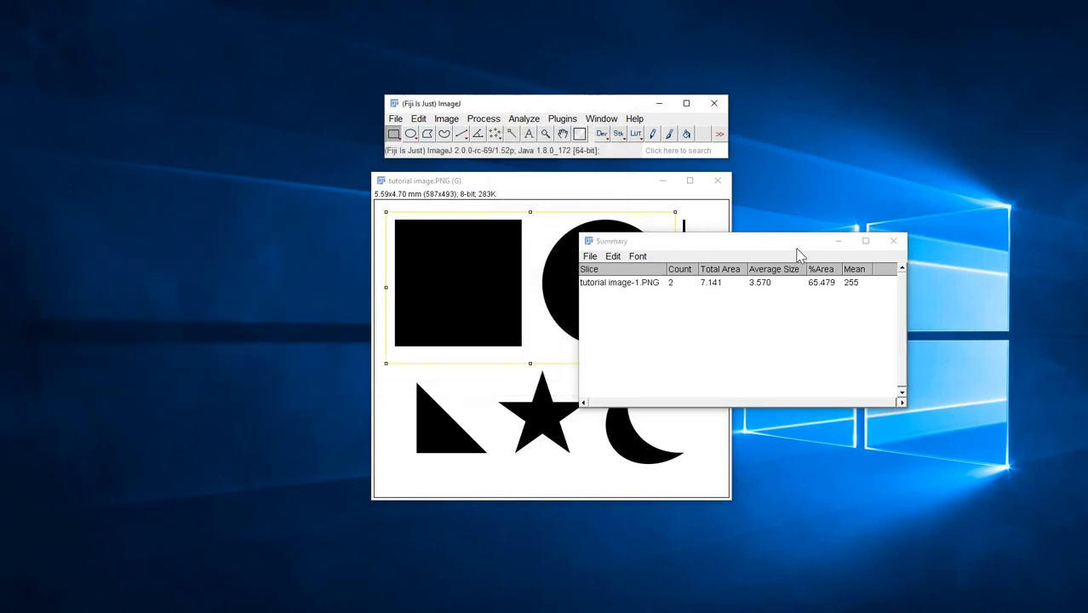
pyautogui.click(892, 242)
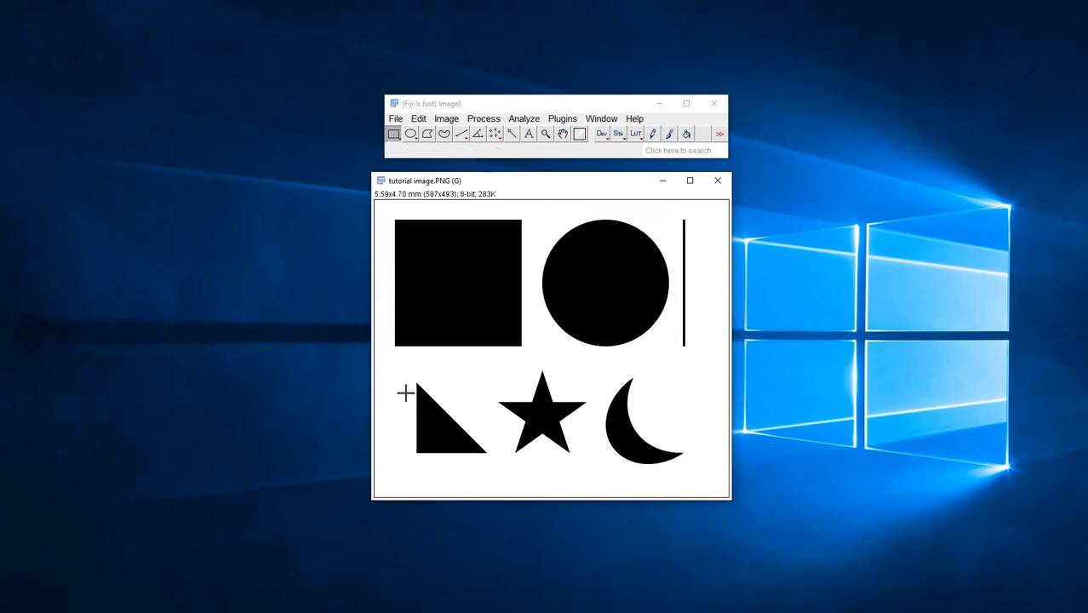
pyautogui.moveTo(391, 361)
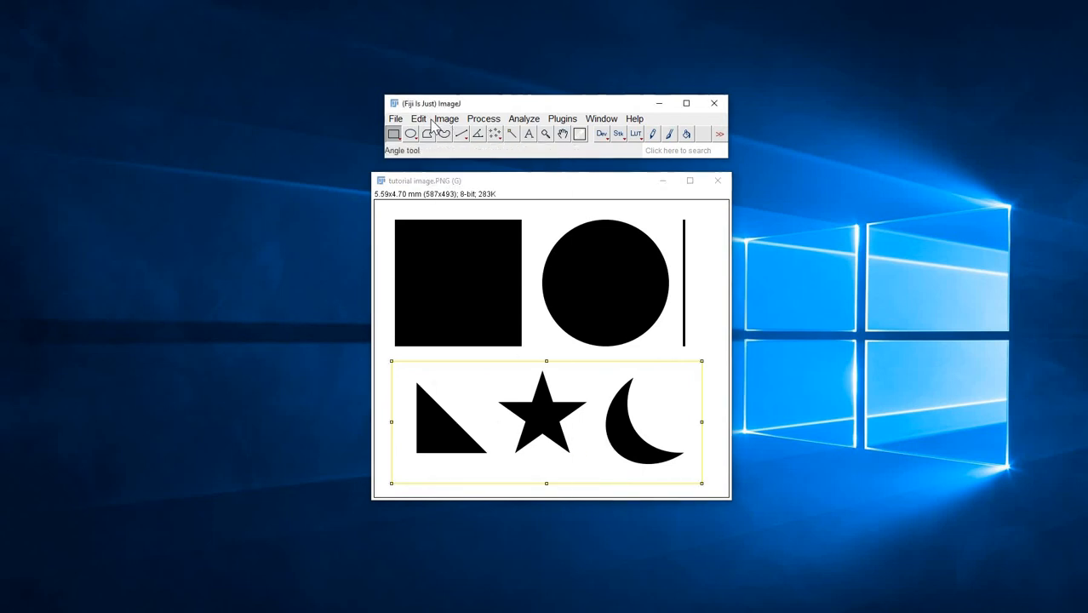
# Step: Duplicate the selected bottom row holding the triangle, star and moon into a new image
pyautogui.click(447, 119)
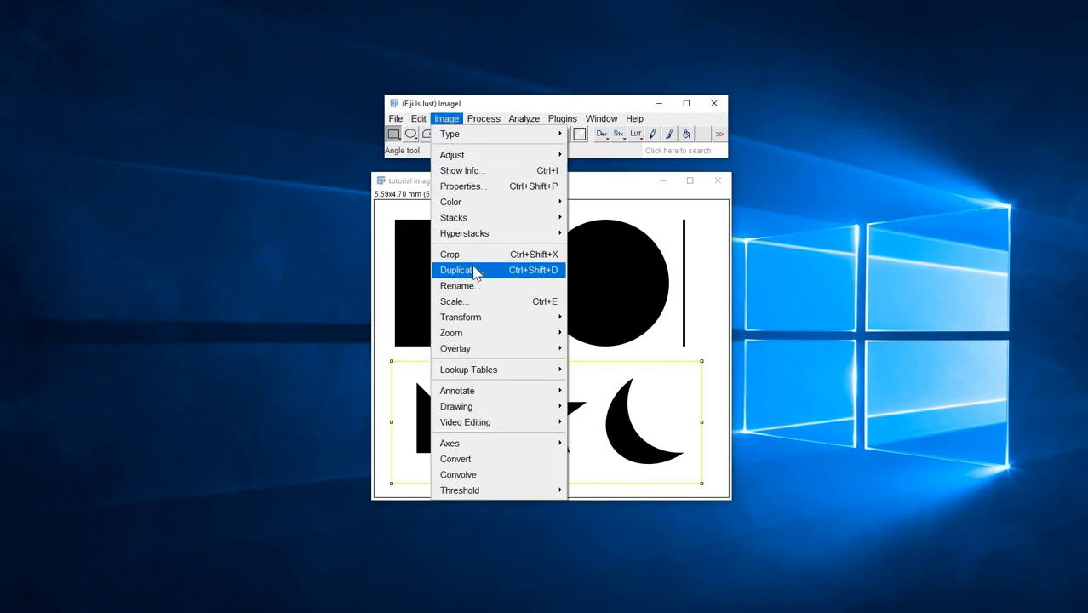
pyautogui.click(456, 269)
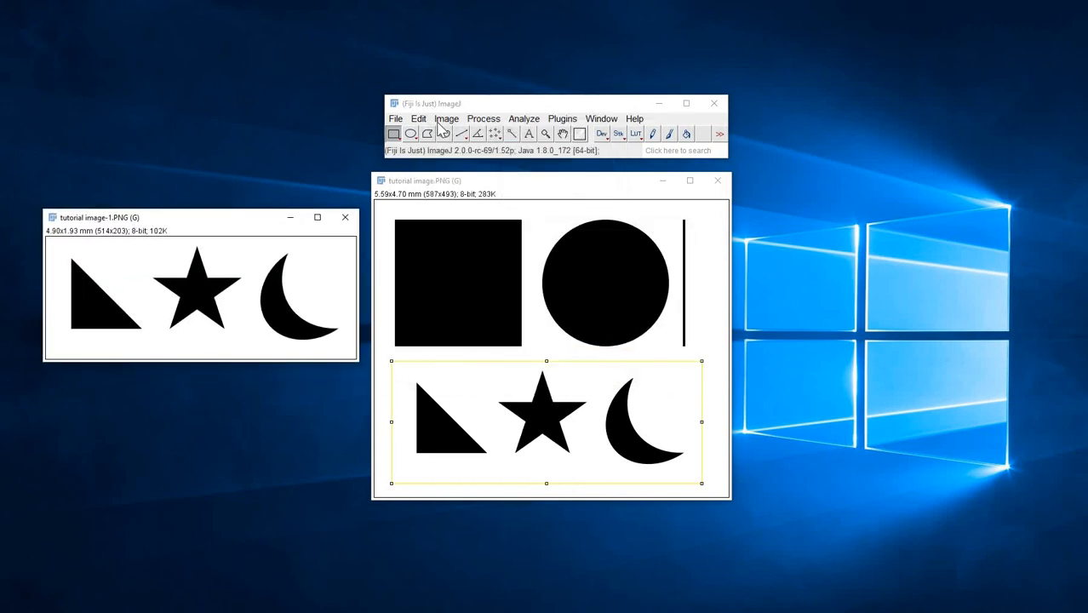
# Step: Threshold the duplicate into a binary mask of the three shapes, ready for particle analysis
pyautogui.click(419, 119)
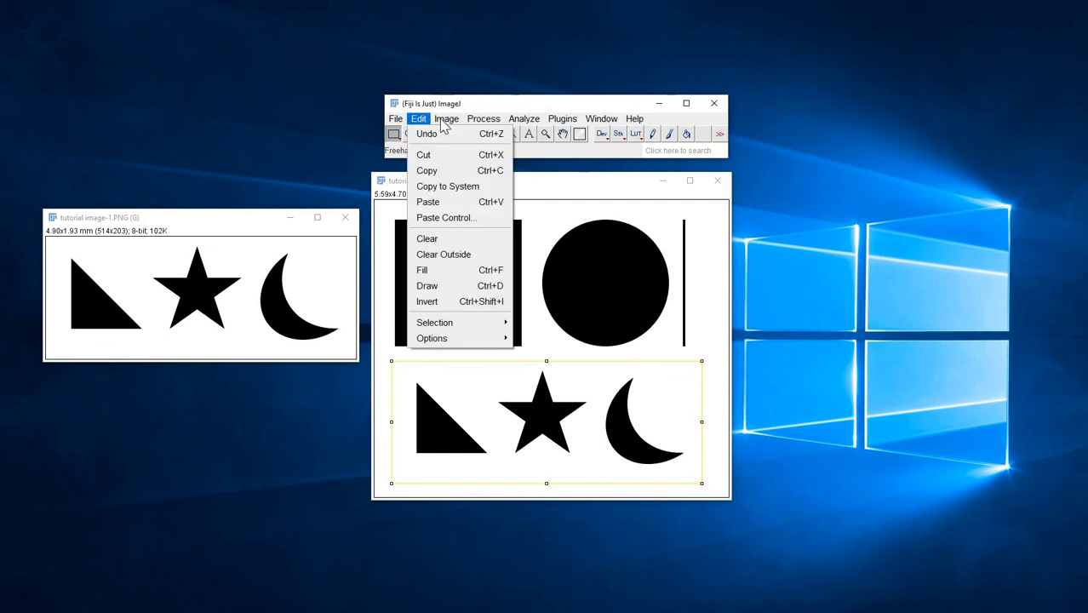
pyautogui.click(446, 119)
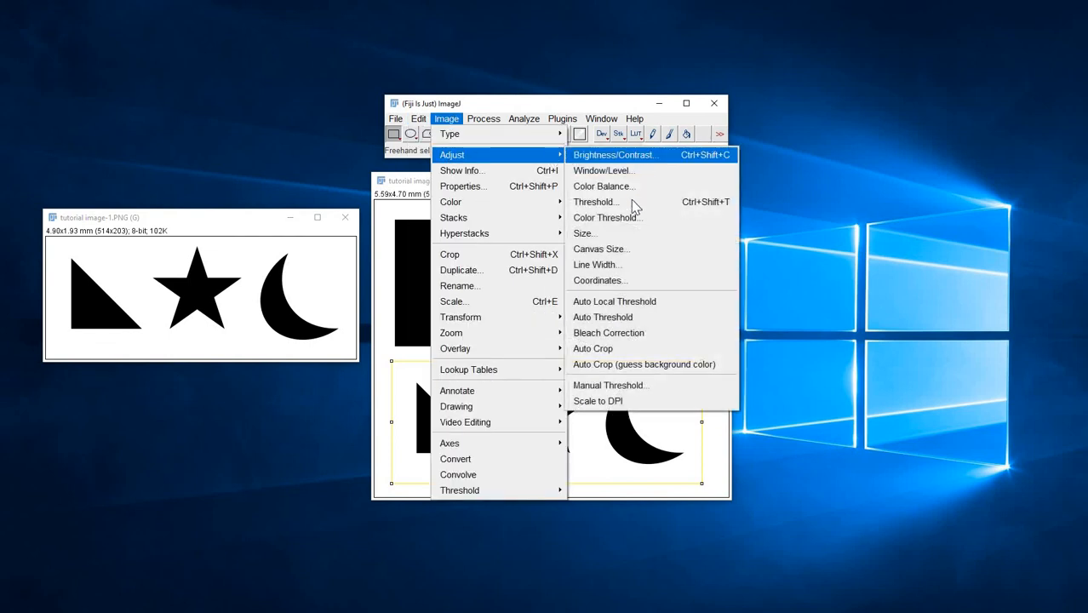
pyautogui.click(596, 201)
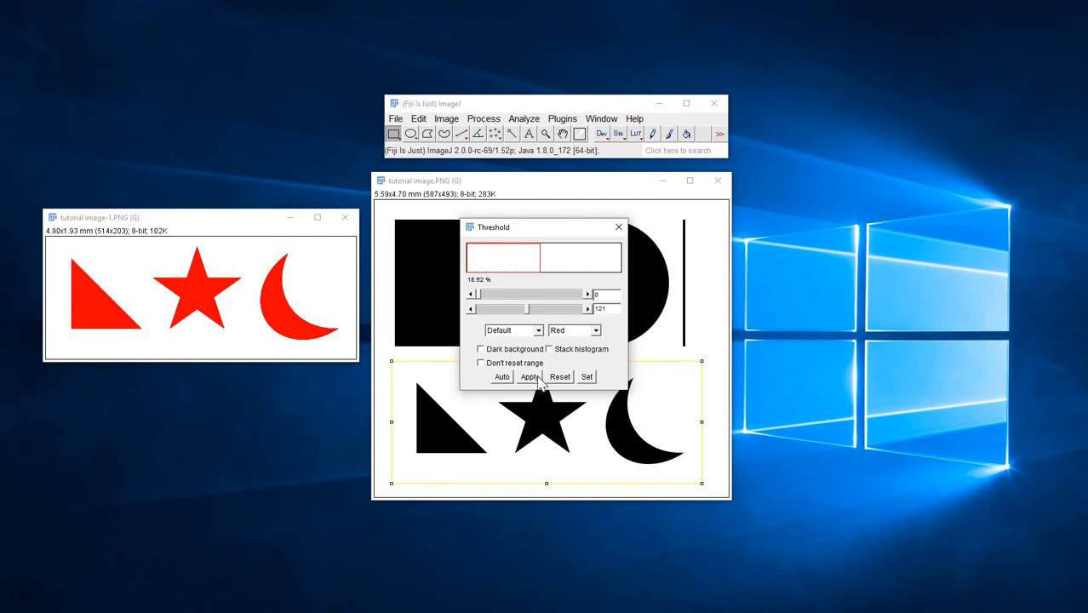
pyautogui.click(528, 376)
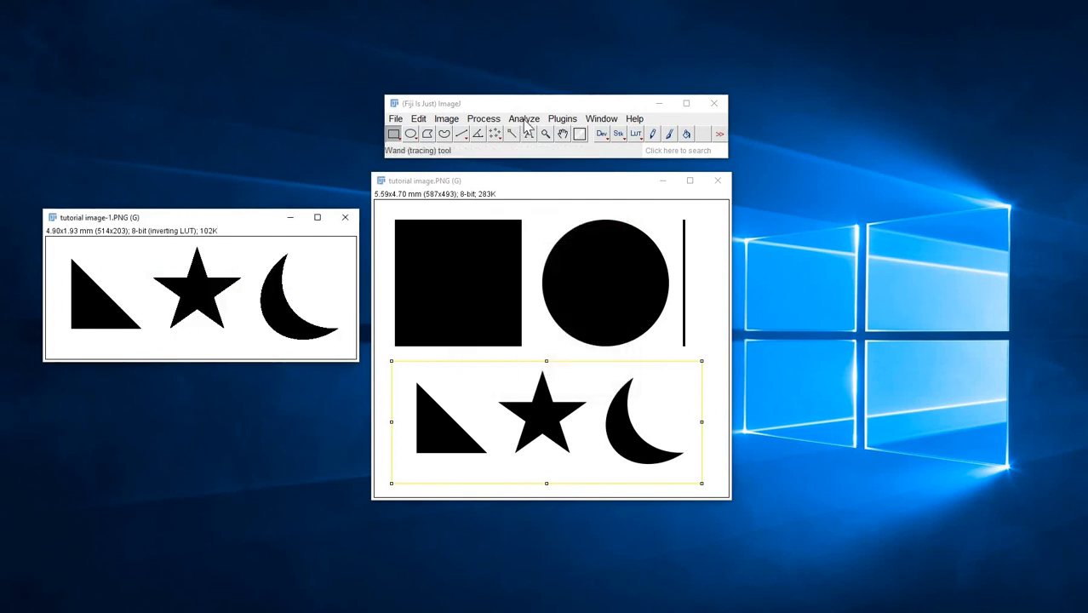
pyautogui.click(524, 120)
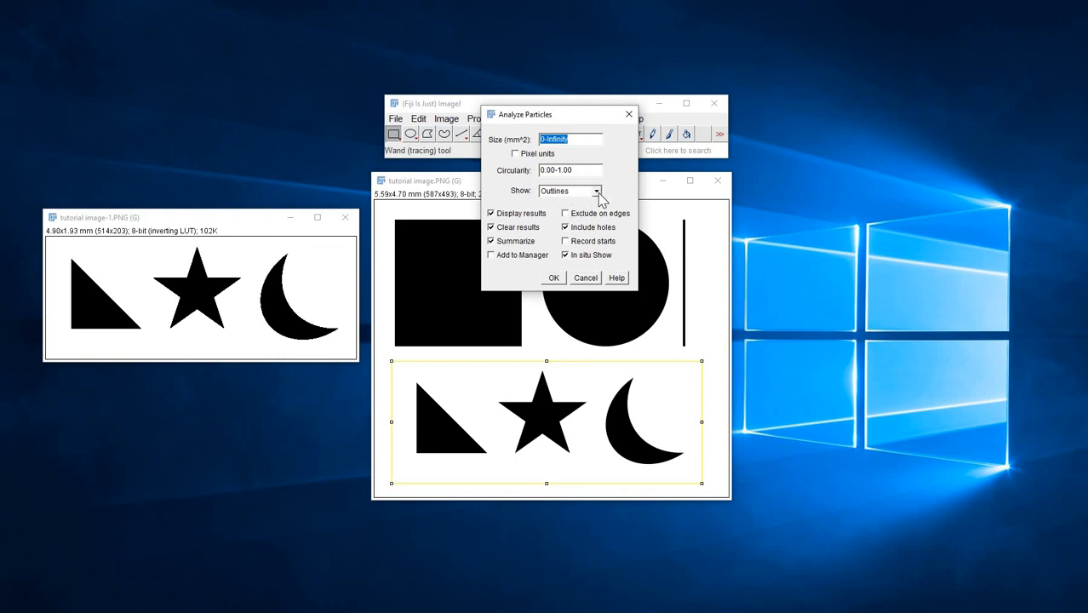
# Step: Run Analyze Particles with outlines, measuring the shapes at 0.597, 0.550 and 0.616 (total 1.763)
pyautogui.click(553, 278)
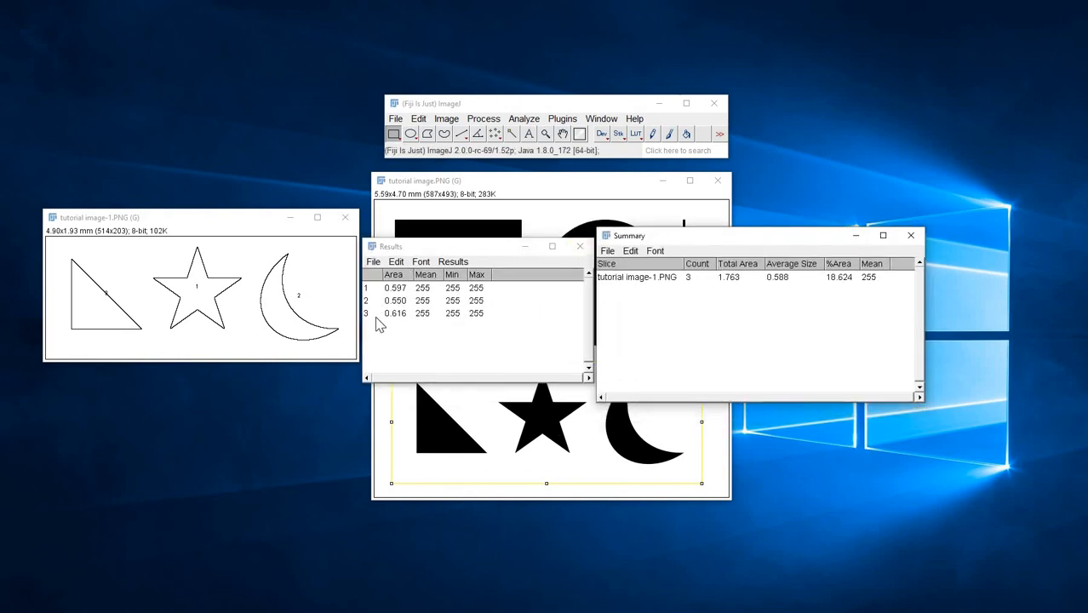
pyautogui.moveTo(196, 314)
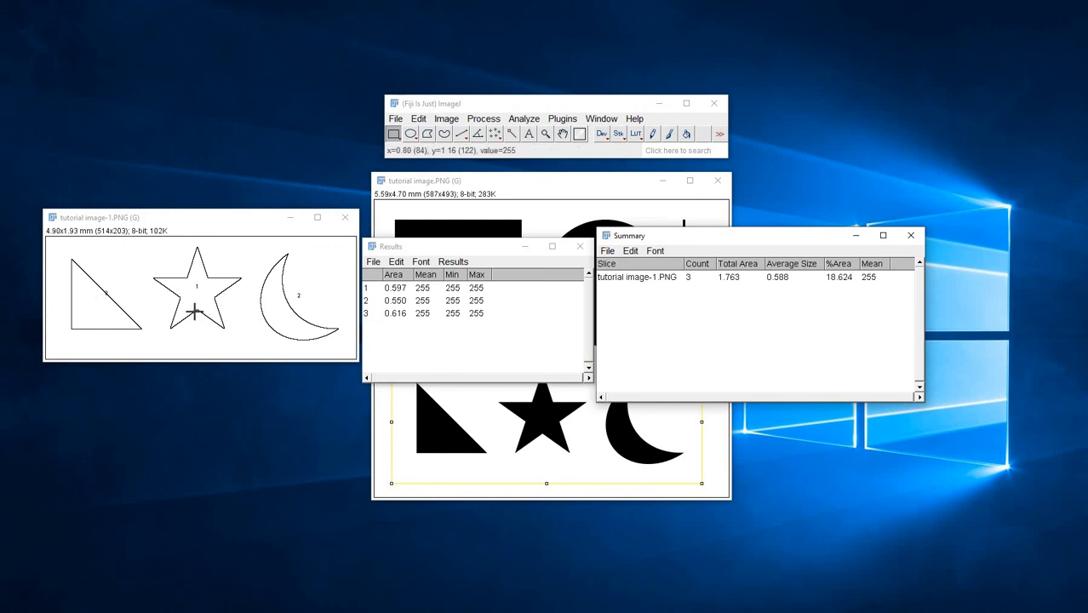
pyautogui.moveTo(97, 317)
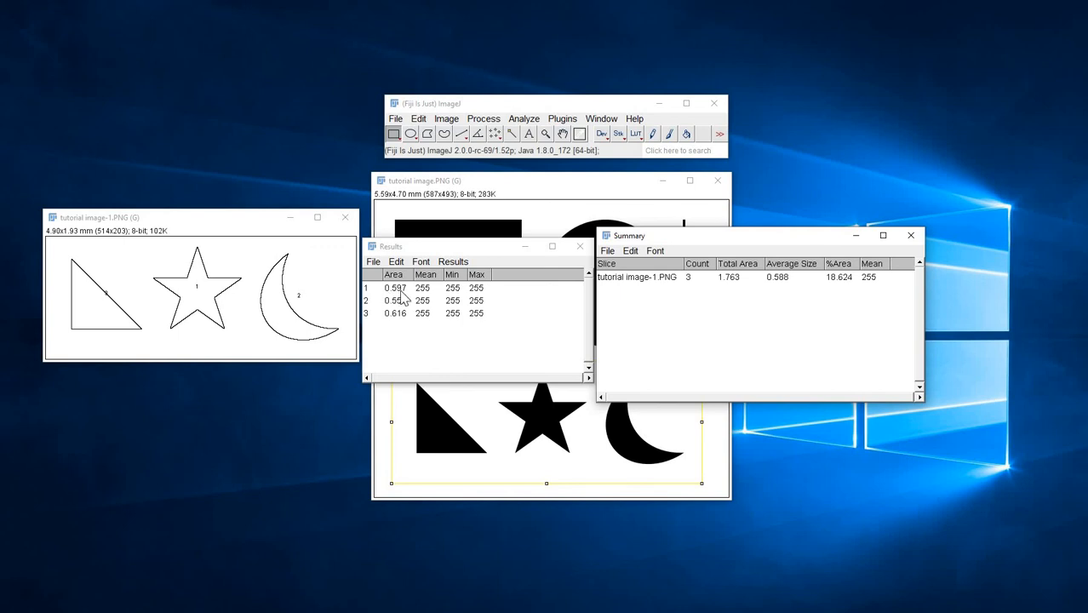
pyautogui.moveTo(412, 300)
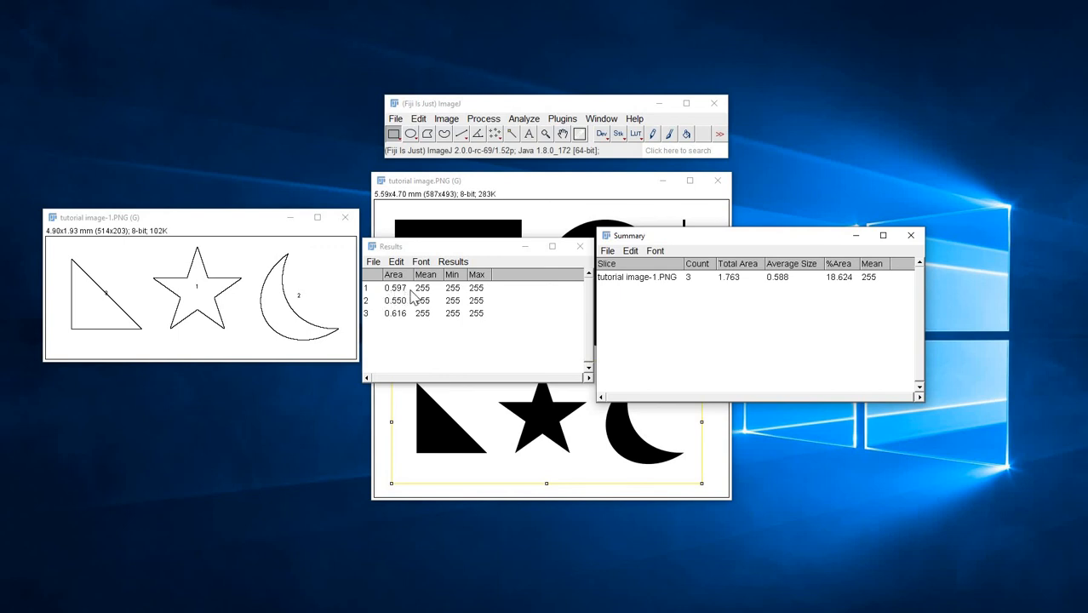
pyautogui.moveTo(404, 329)
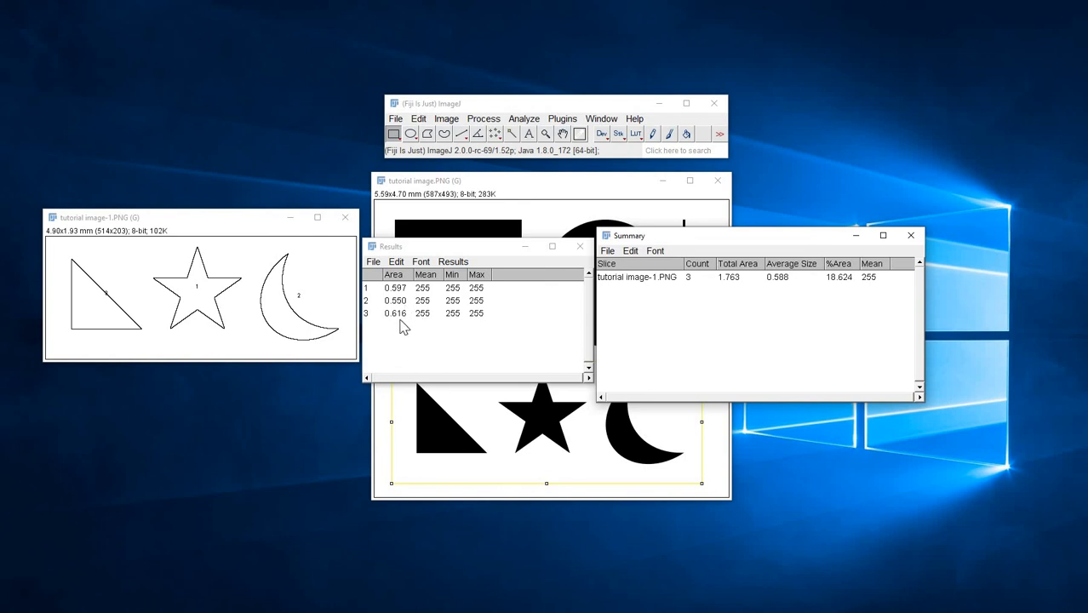
pyautogui.moveTo(180, 341)
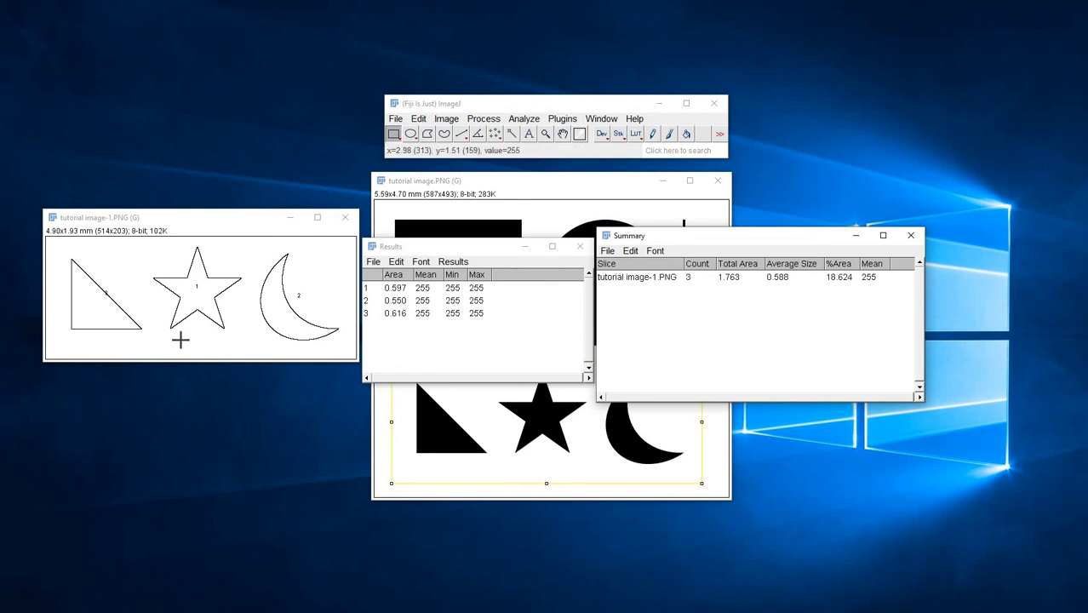
pyautogui.moveTo(181, 340)
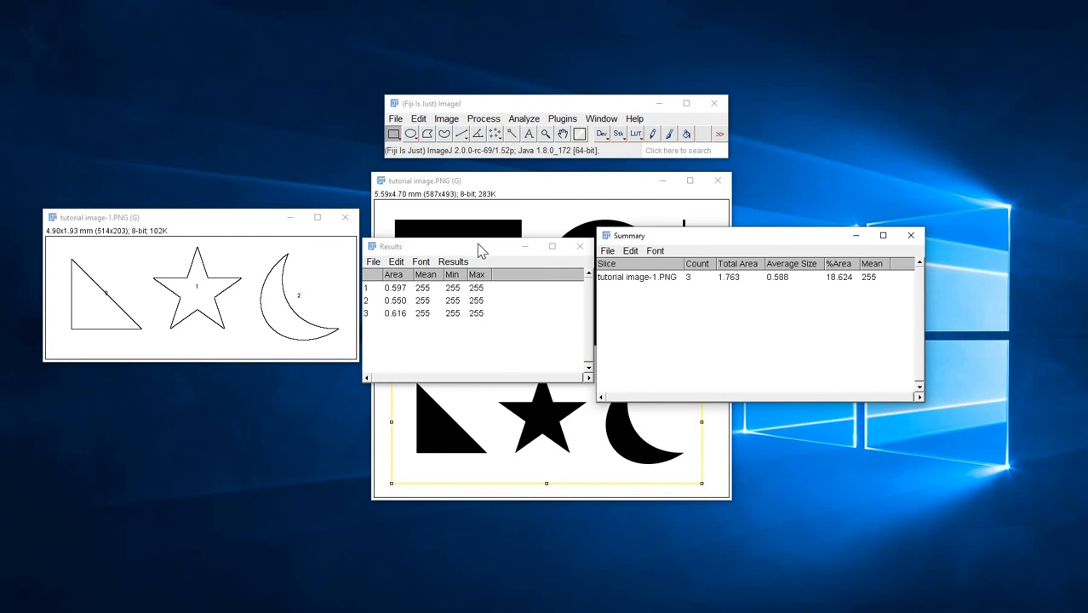
pyautogui.moveTo(498, 257)
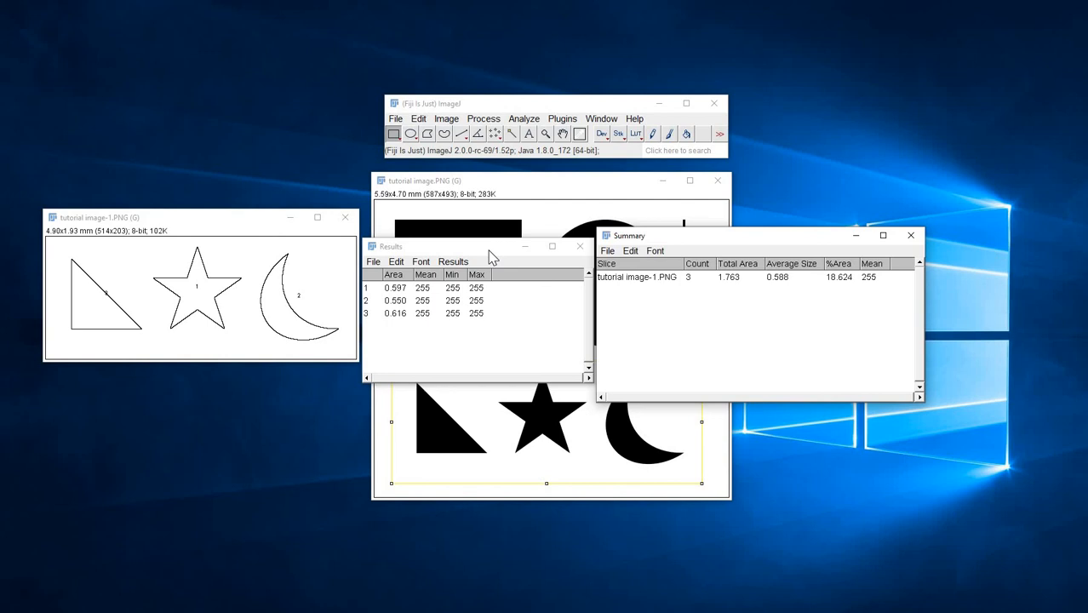
pyautogui.moveTo(501, 214)
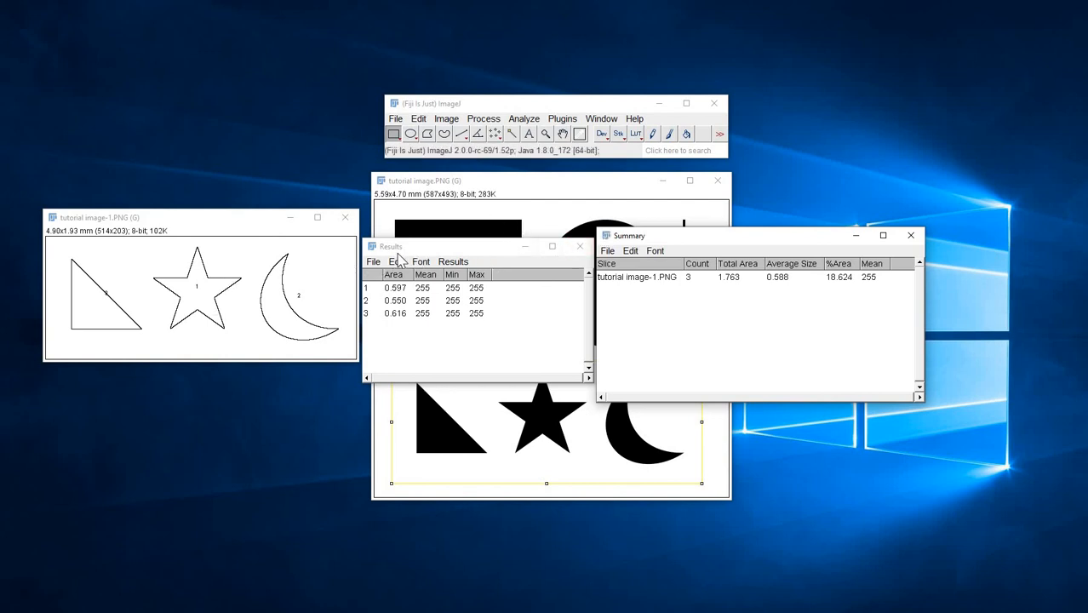
pyautogui.moveTo(156, 262)
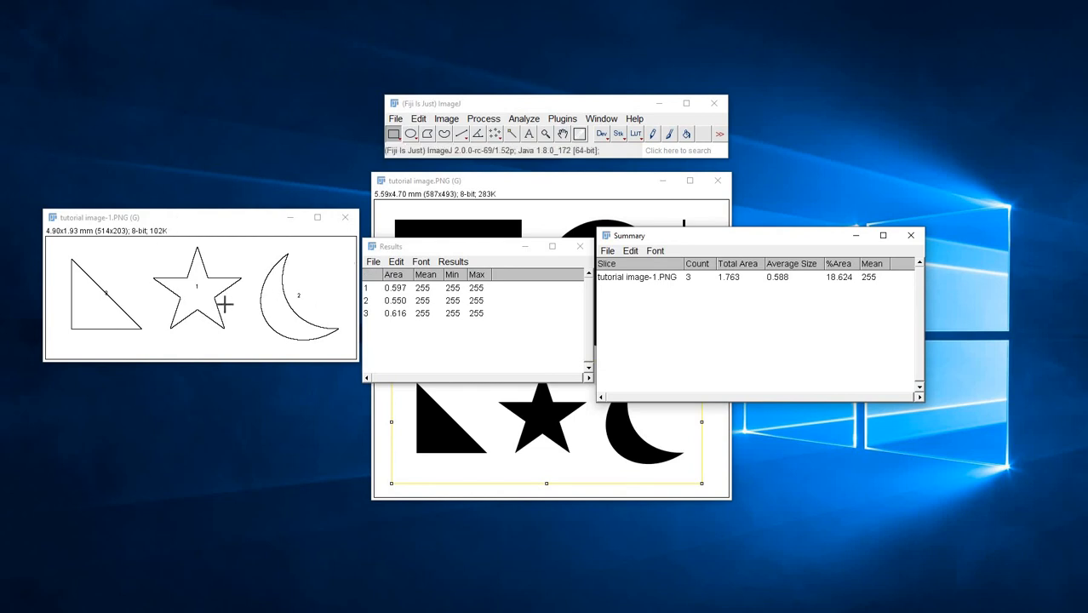
pyautogui.moveTo(293, 332)
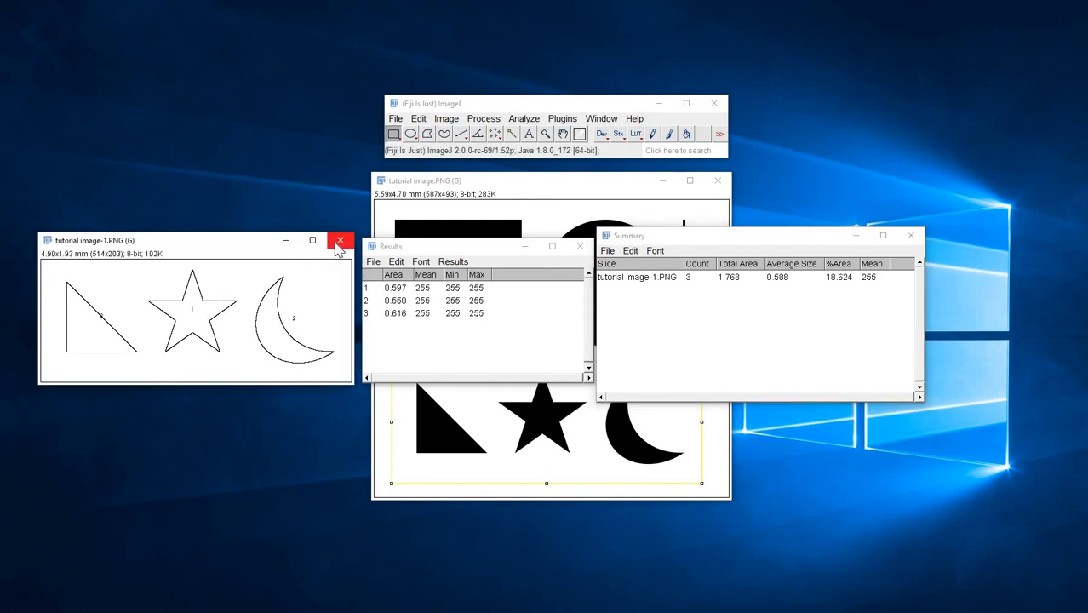
# Step: Discard the triangle-star-moon duplicate and its three unsaved measurements
pyautogui.click(341, 240)
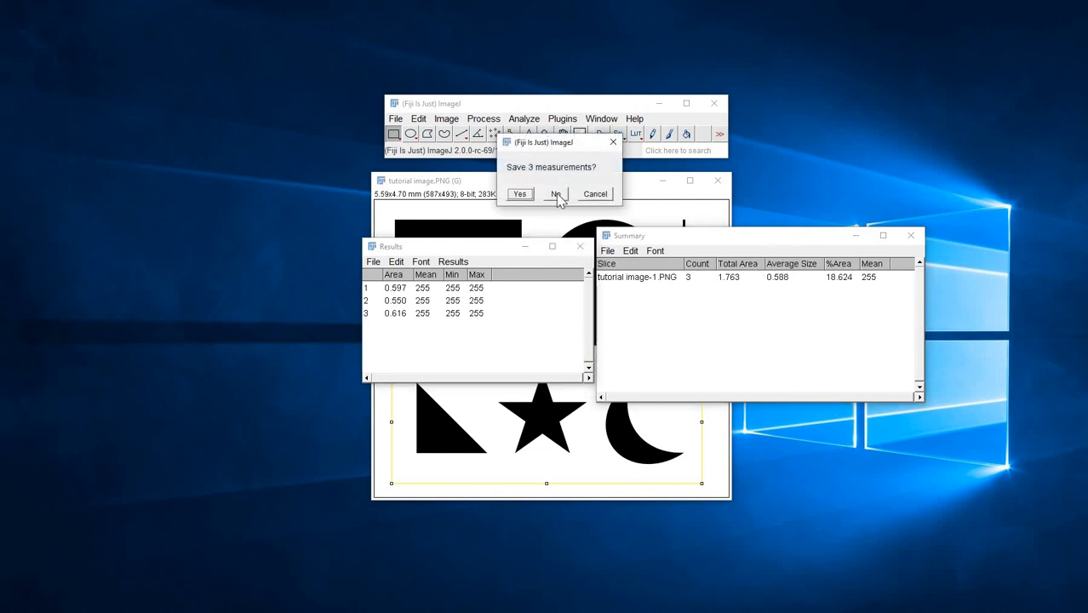
pyautogui.click(555, 195)
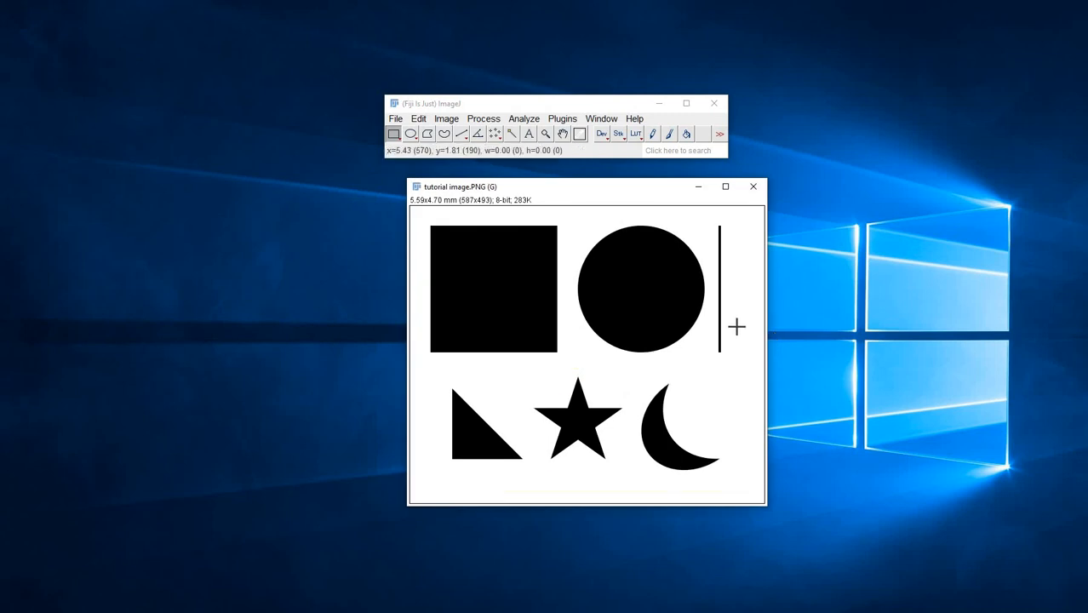
pyautogui.moveTo(729, 341)
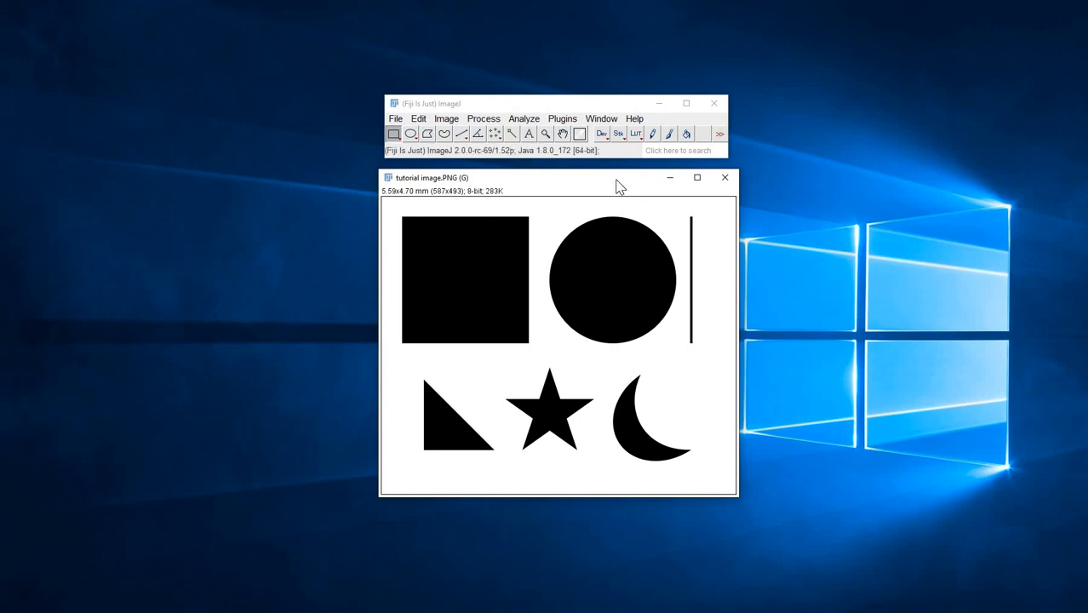
pyautogui.moveTo(528, 187)
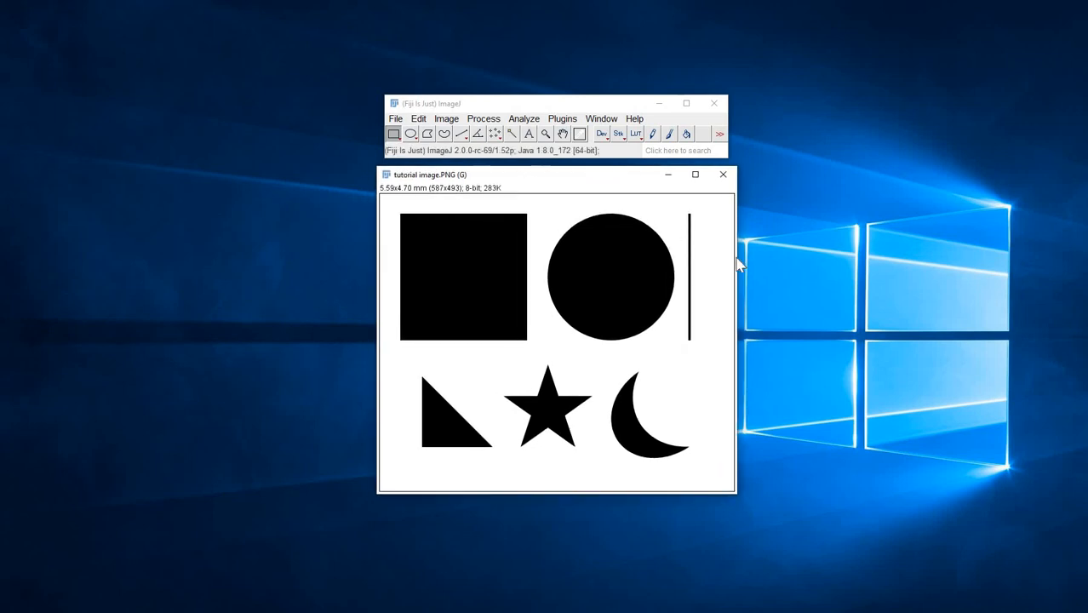
pyautogui.moveTo(801, 303)
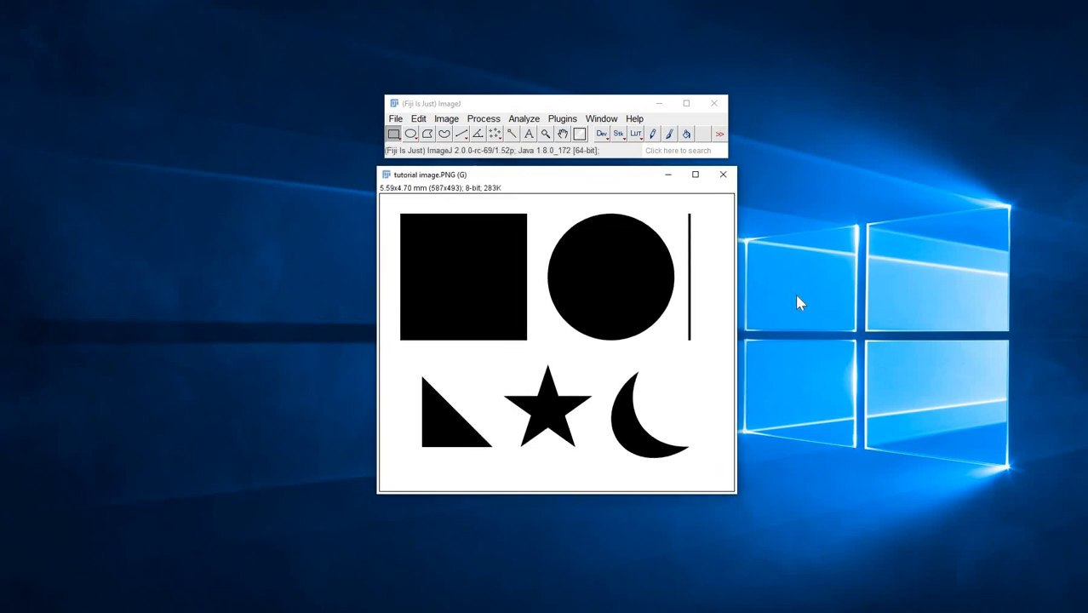